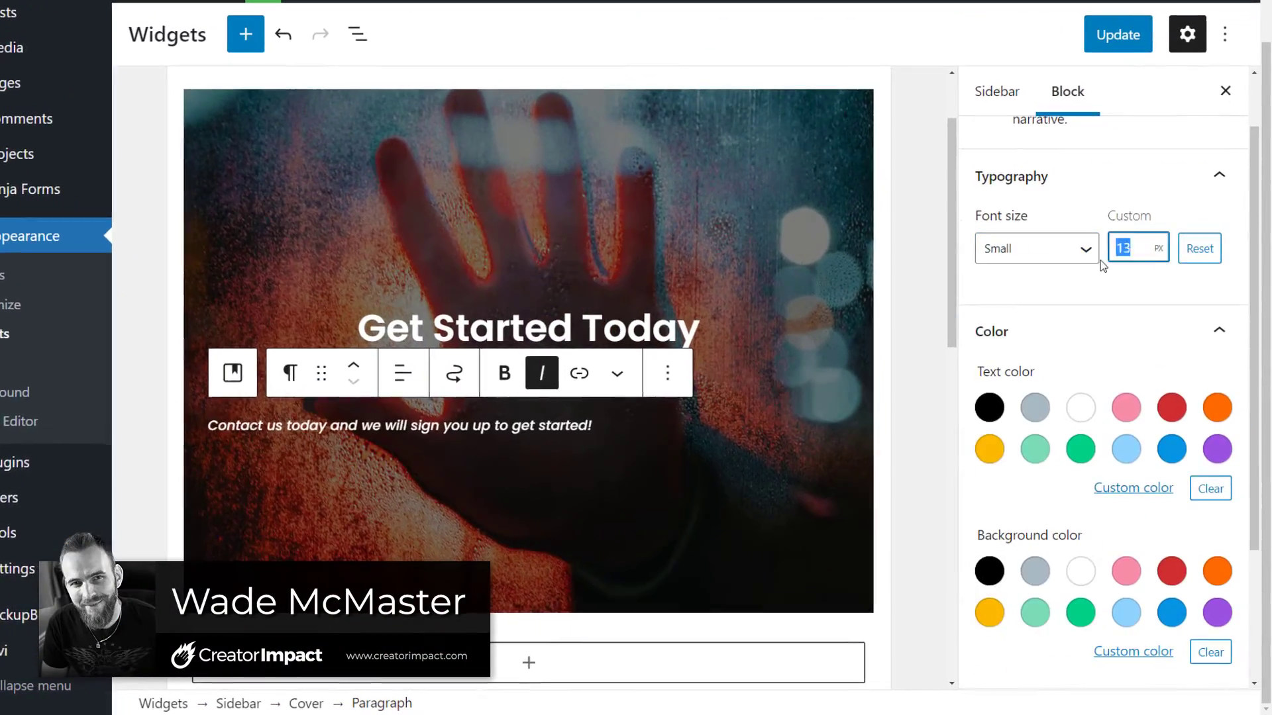
Step: Select the Contact Us button and its group, then scroll the live site to the sidebar call-to-action
click(270, 485)
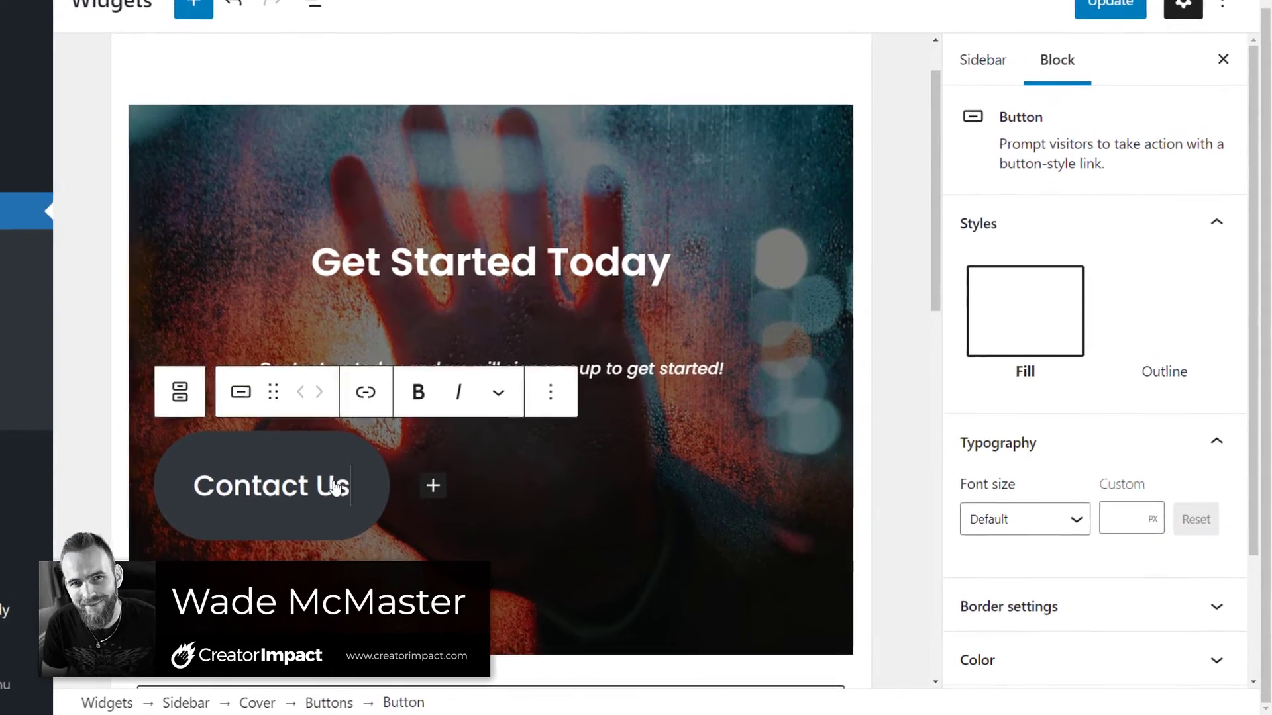
click(178, 391)
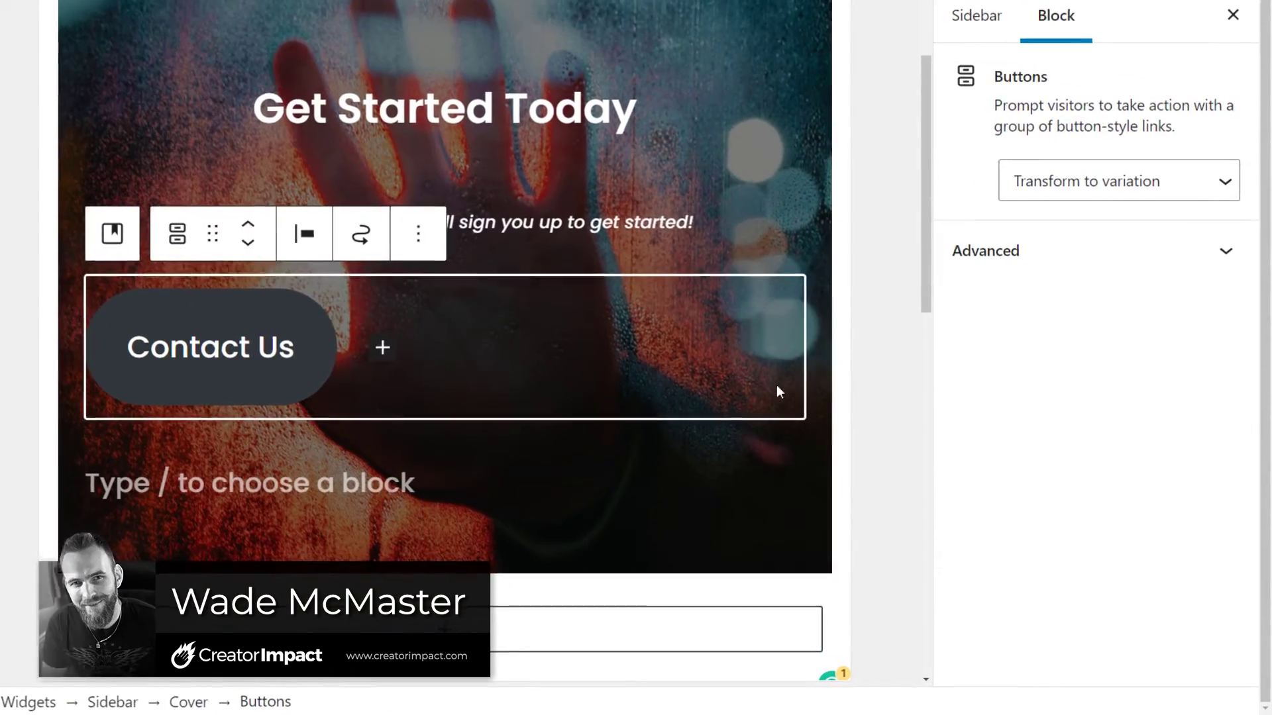
click(210, 345)
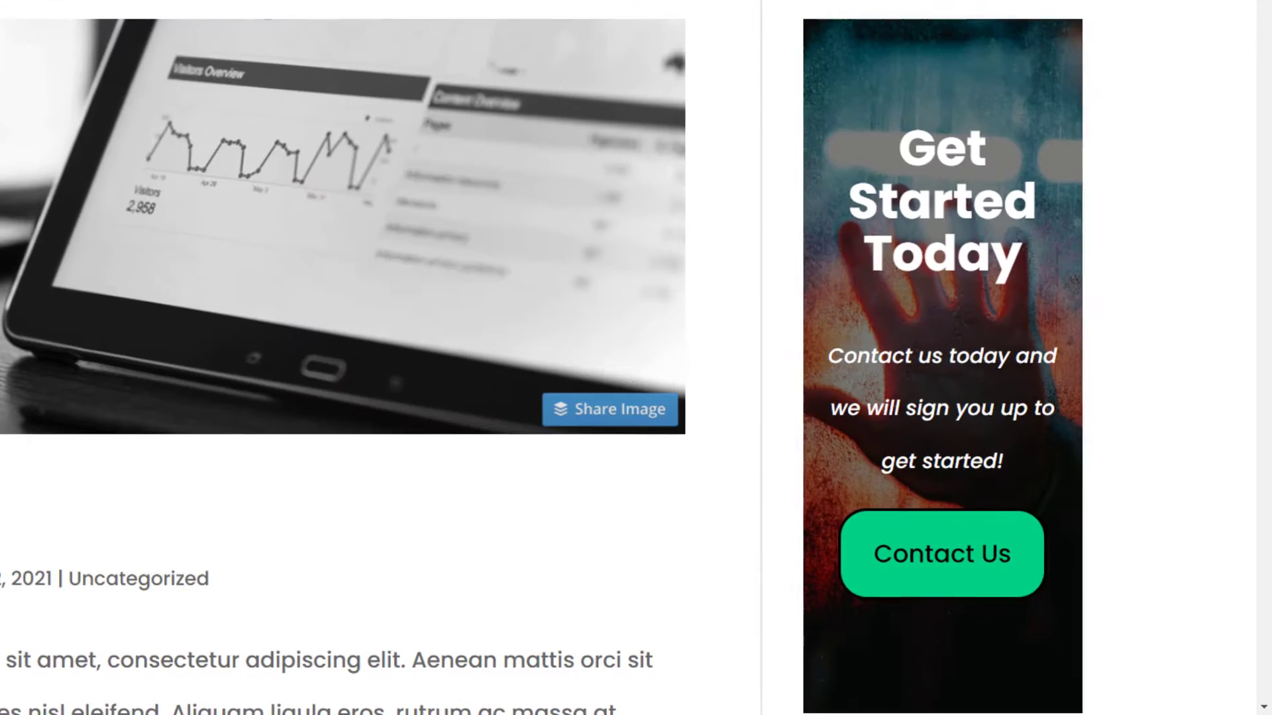
scroll(down, 3)
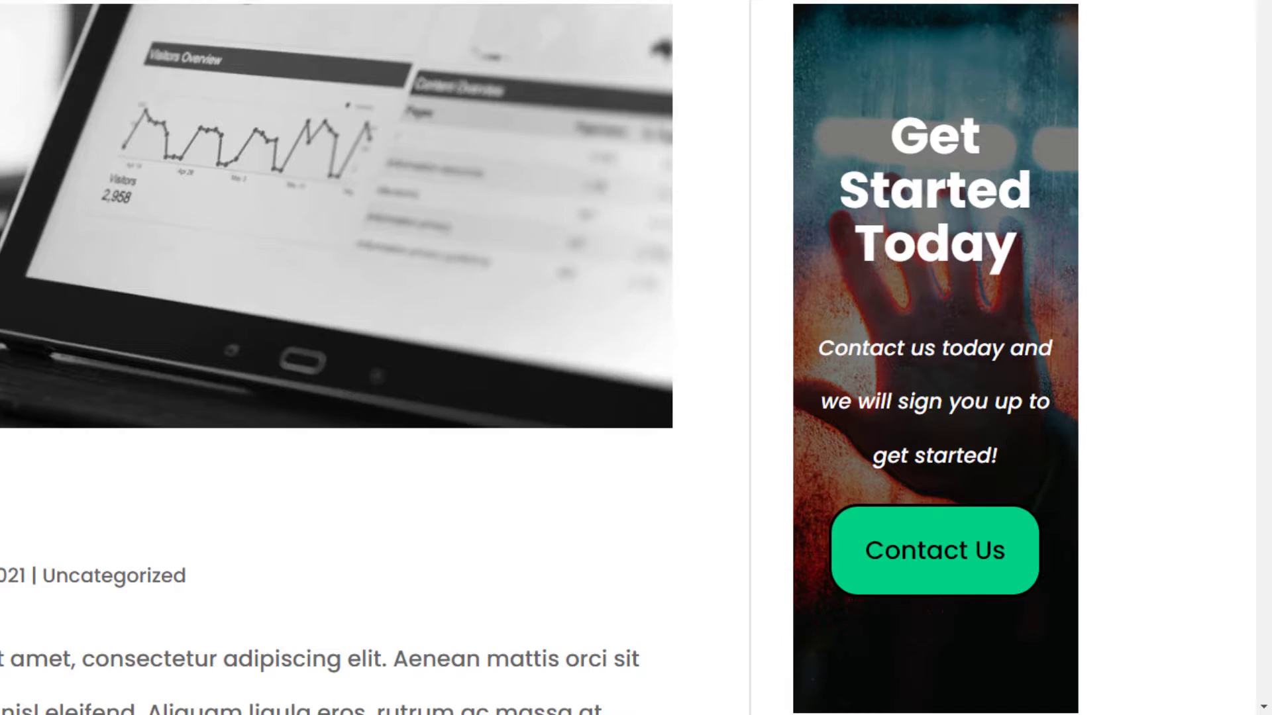
scroll(up, 3)
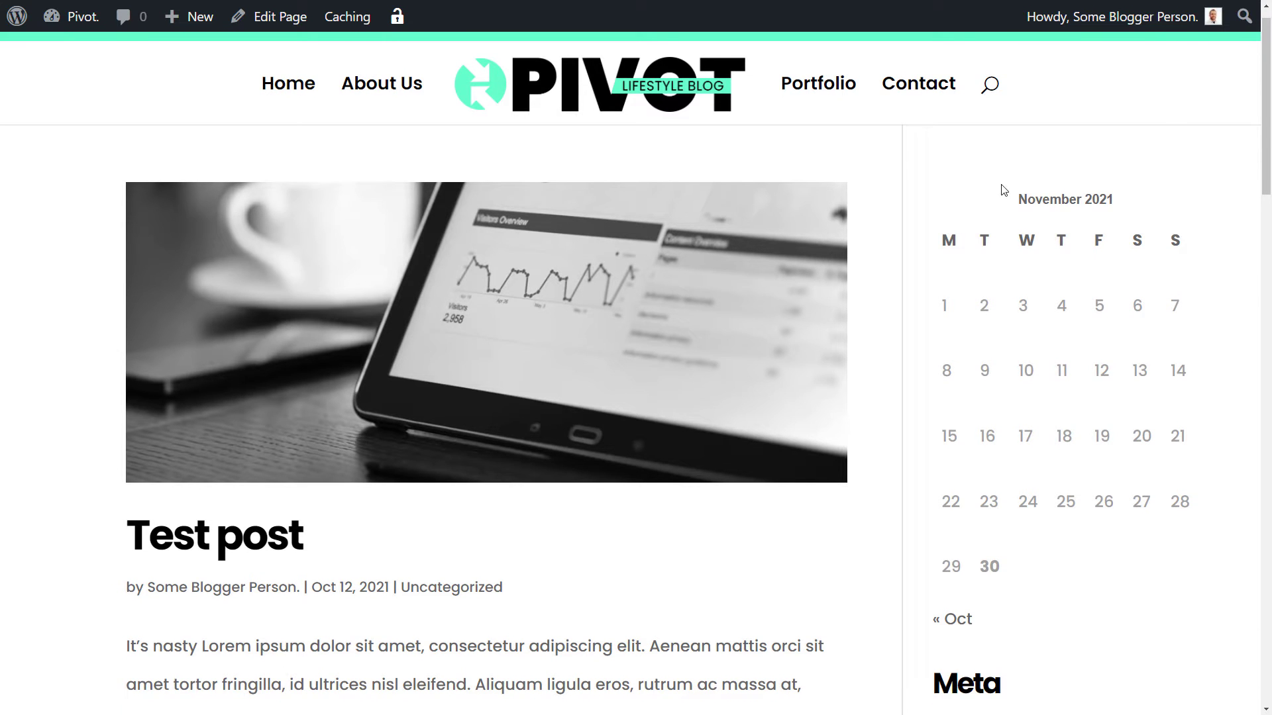
scroll(down, 3)
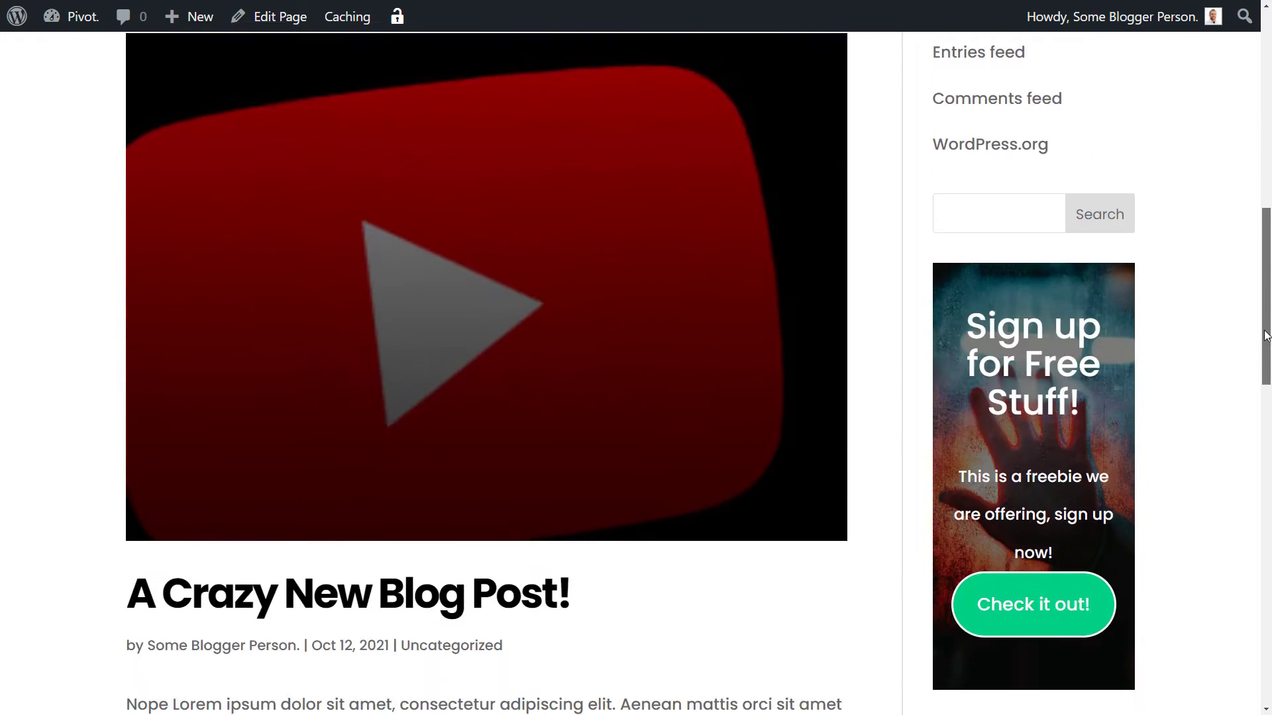
scroll(down, 3)
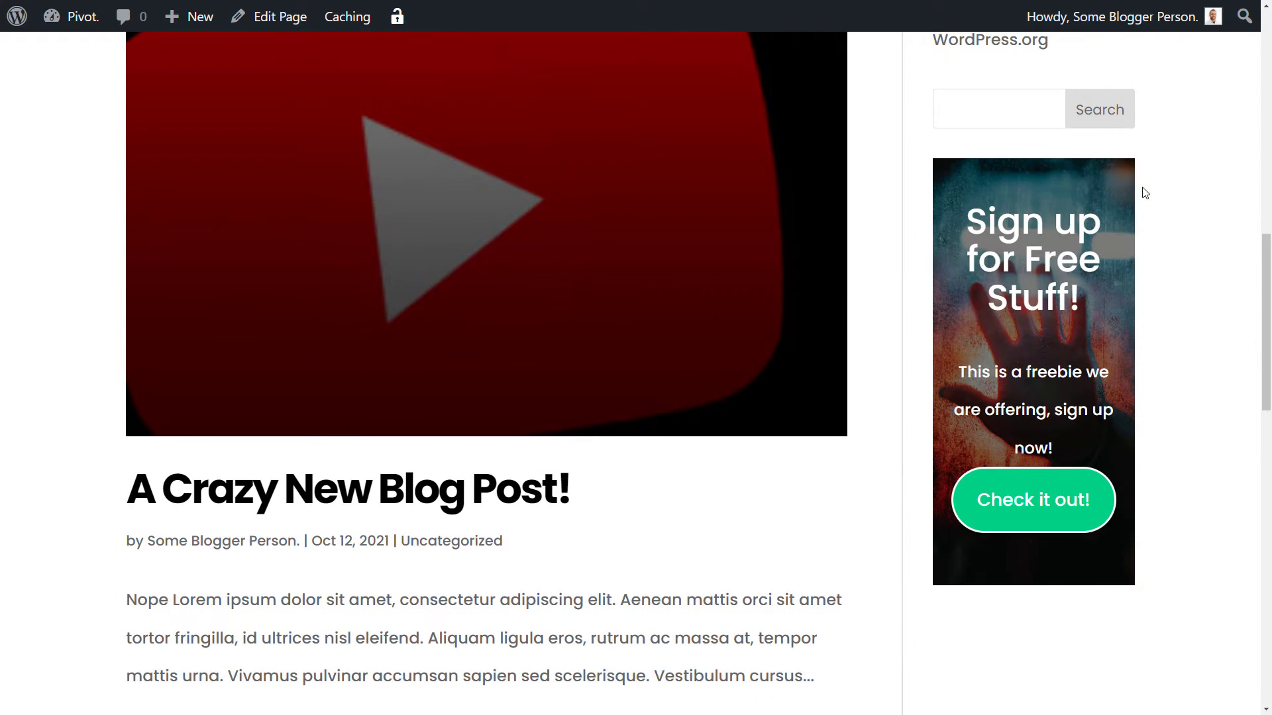
mouse_move(1089, 256)
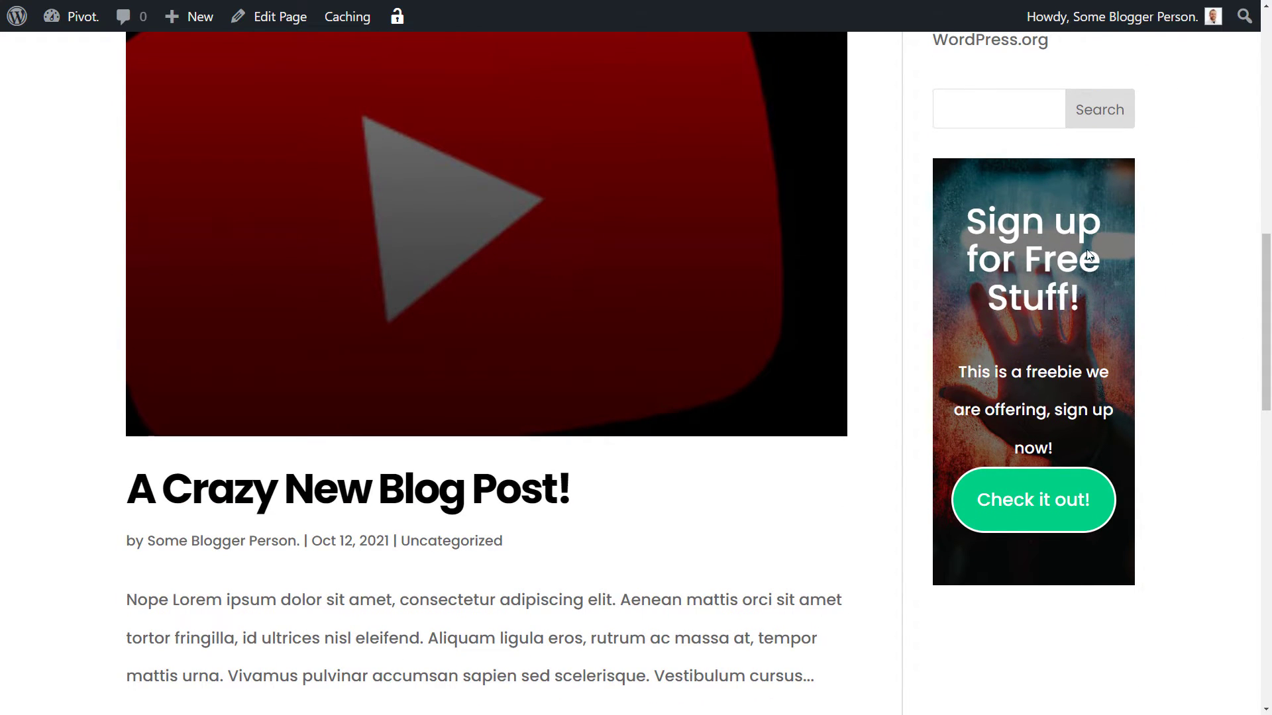
mouse_move(946, 227)
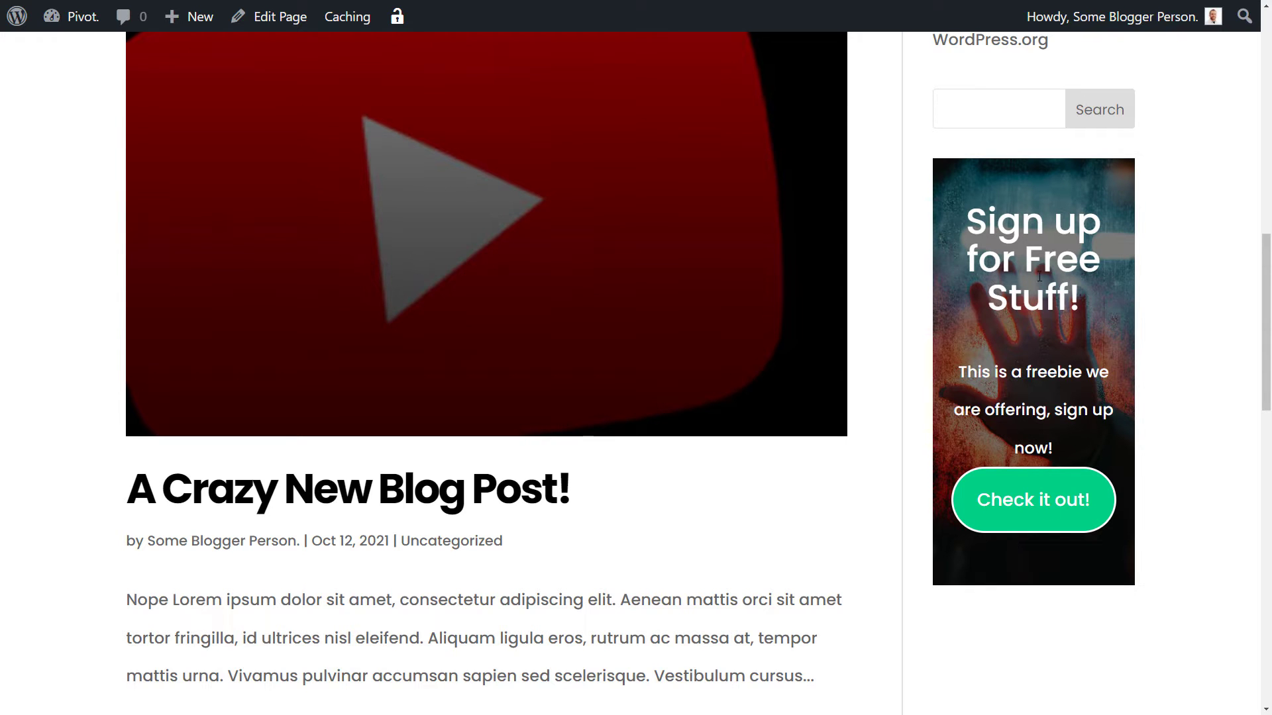
scroll(up, 3)
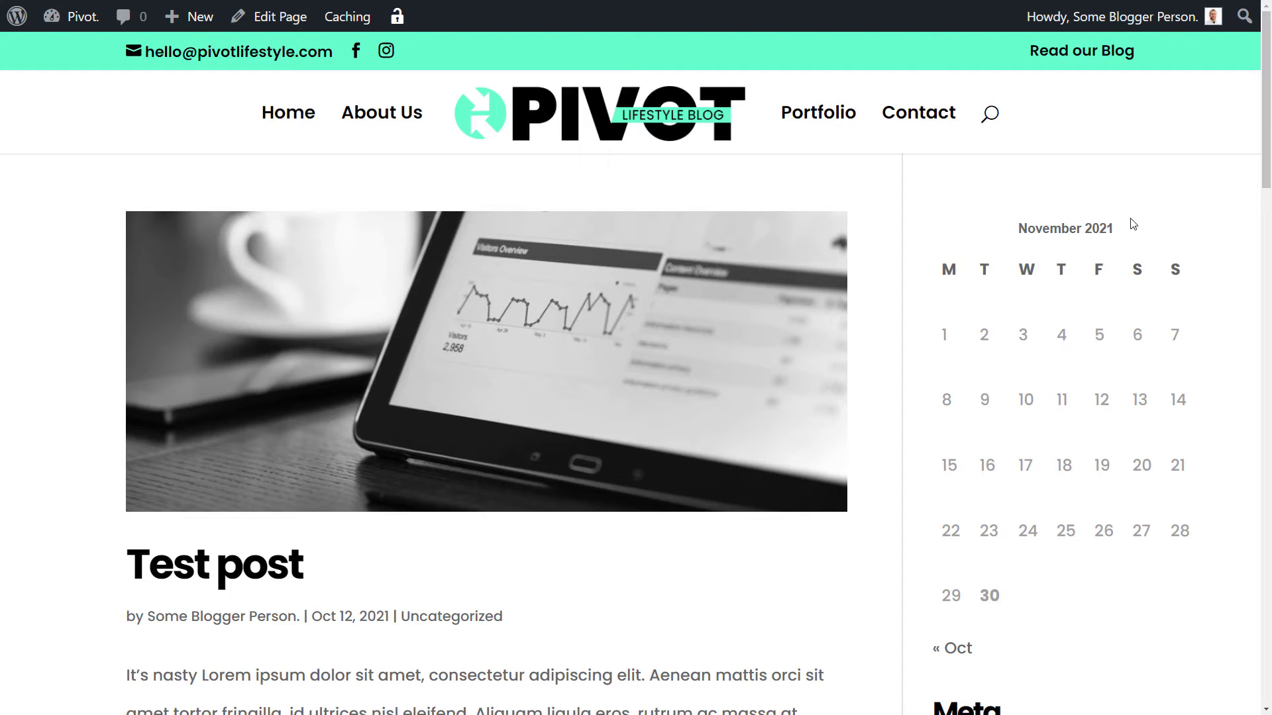
mouse_move(933, 200)
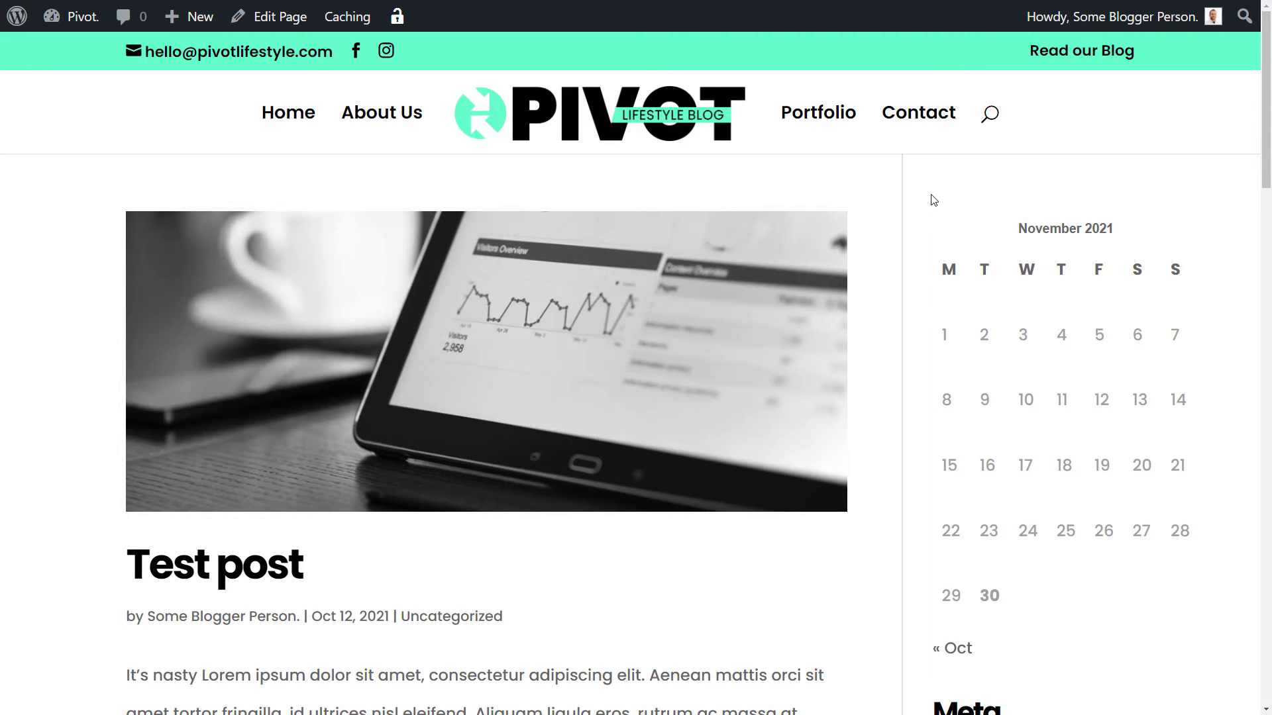
click(81, 16)
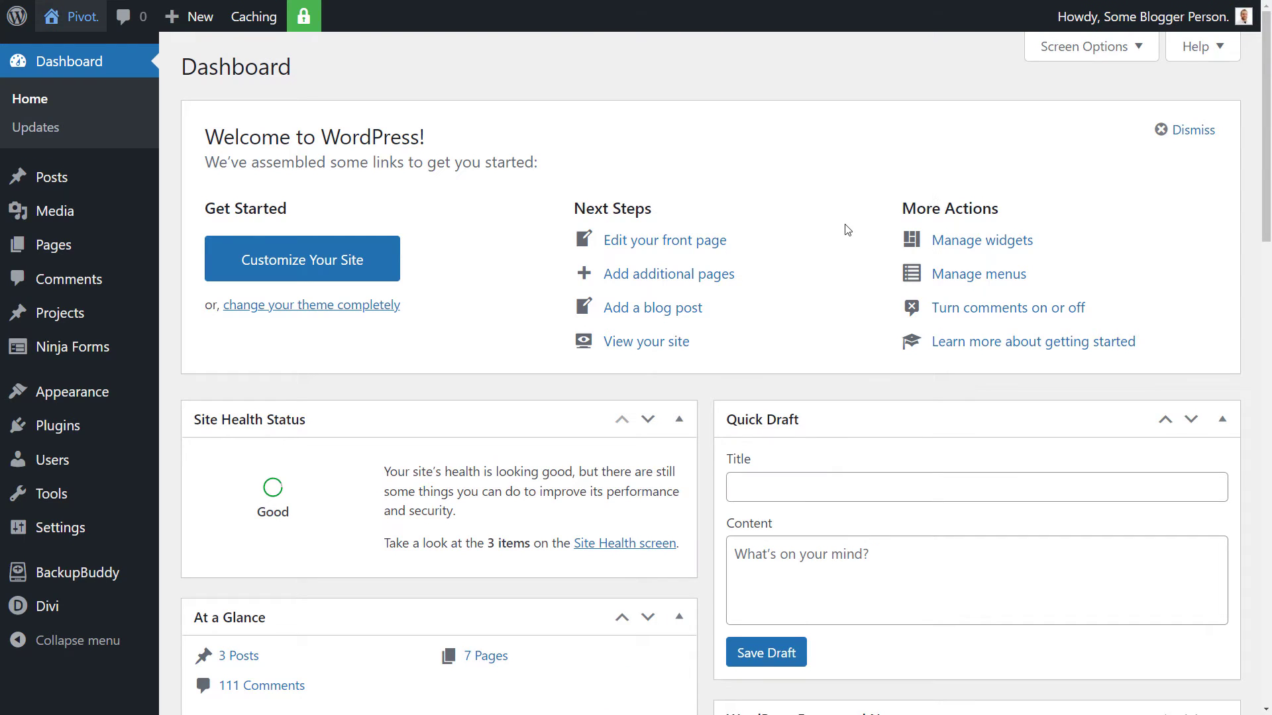
mouse_move(127, 377)
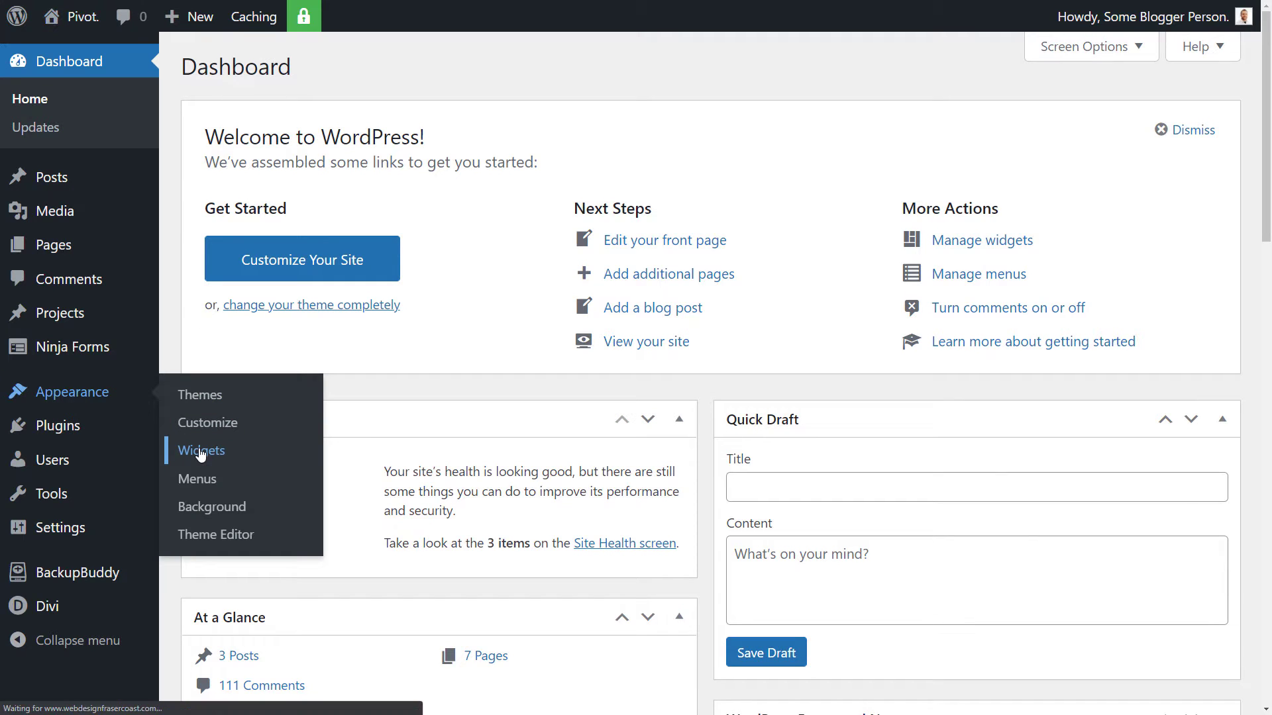
click(200, 450)
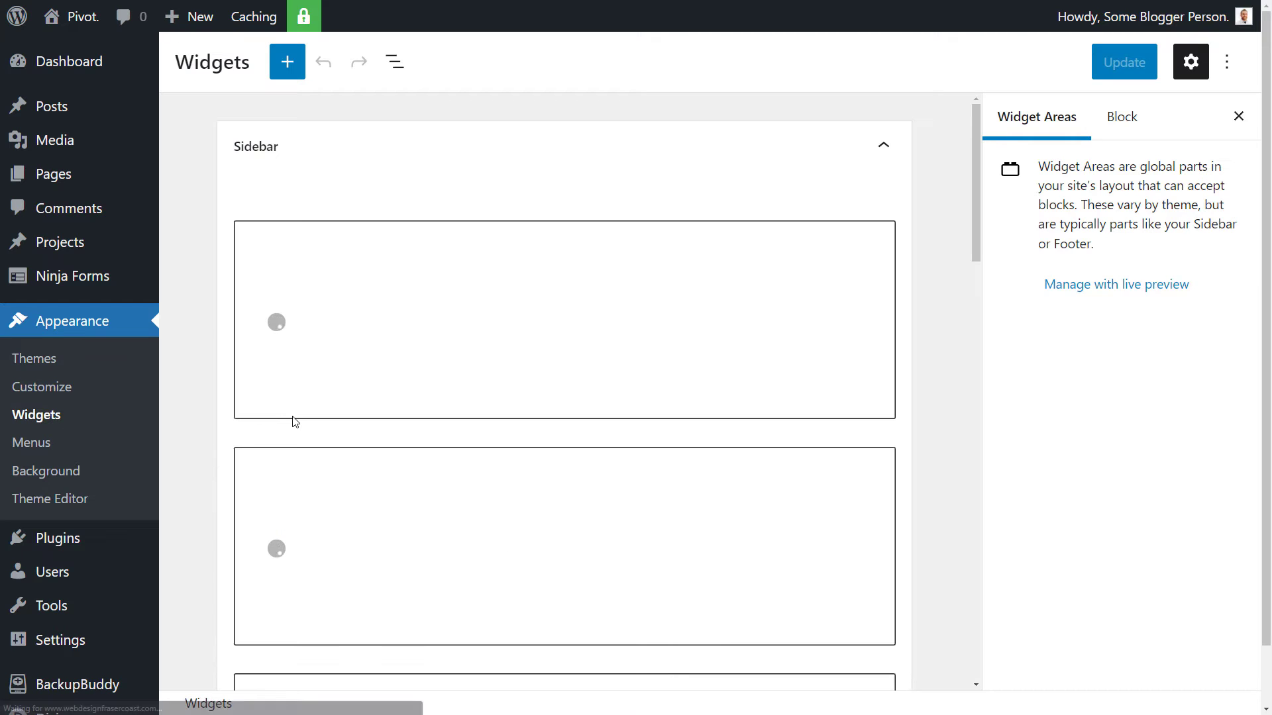
mouse_move(447, 325)
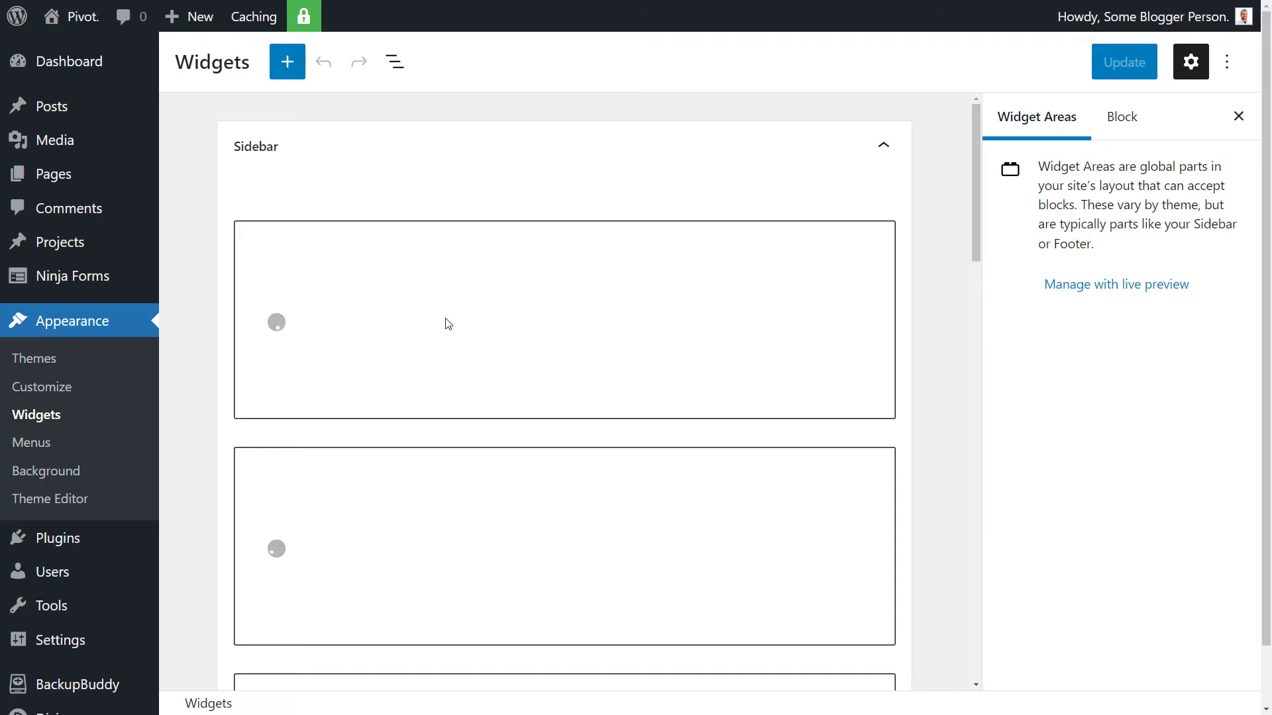
mouse_move(449, 344)
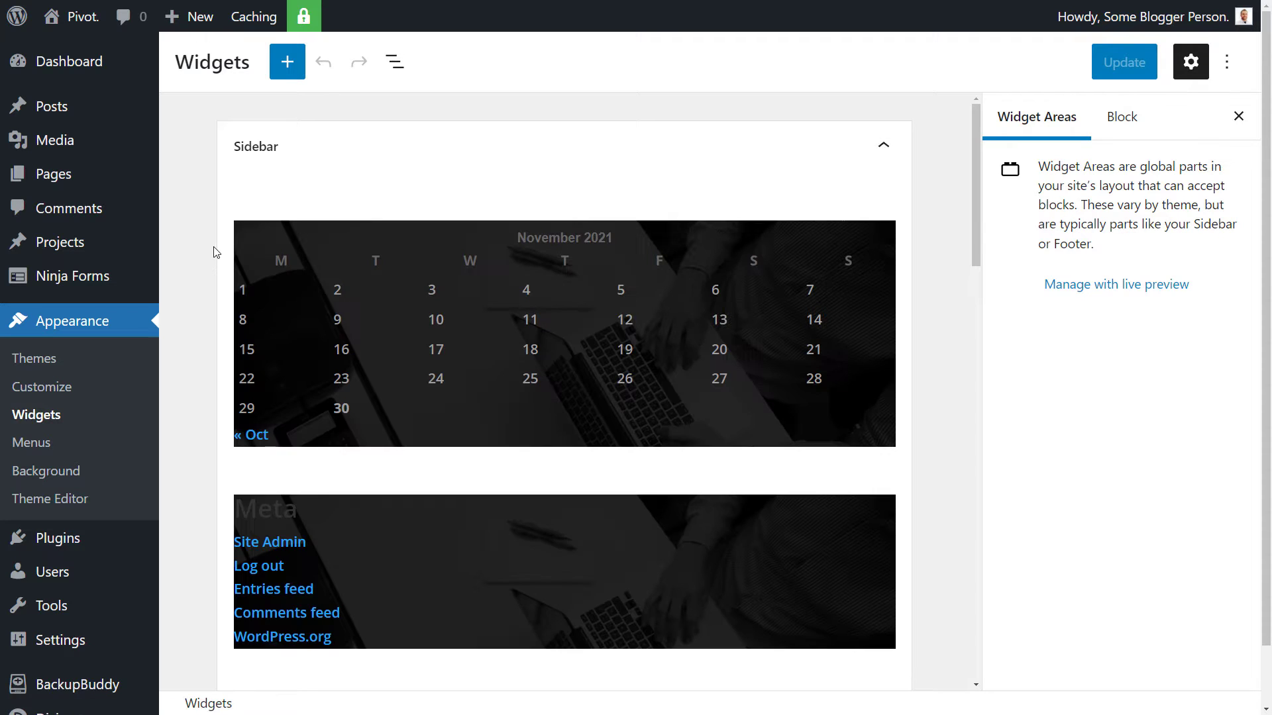
mouse_move(248, 154)
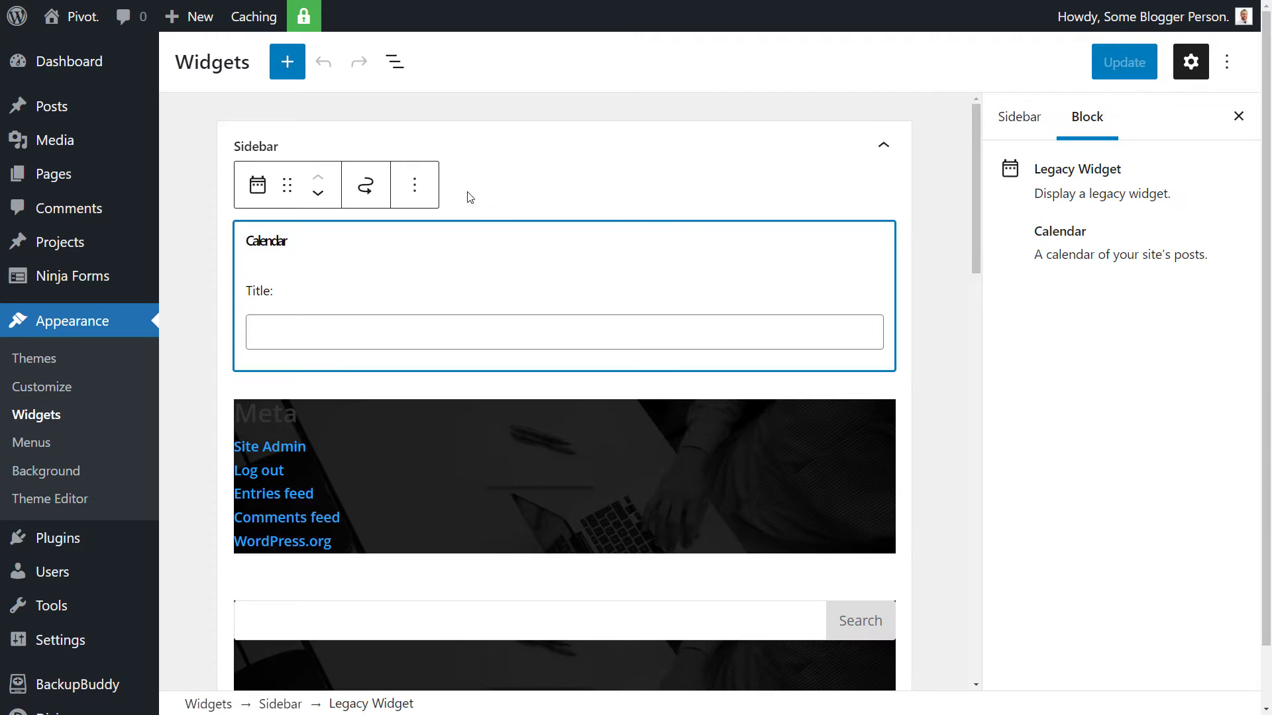
click(415, 184)
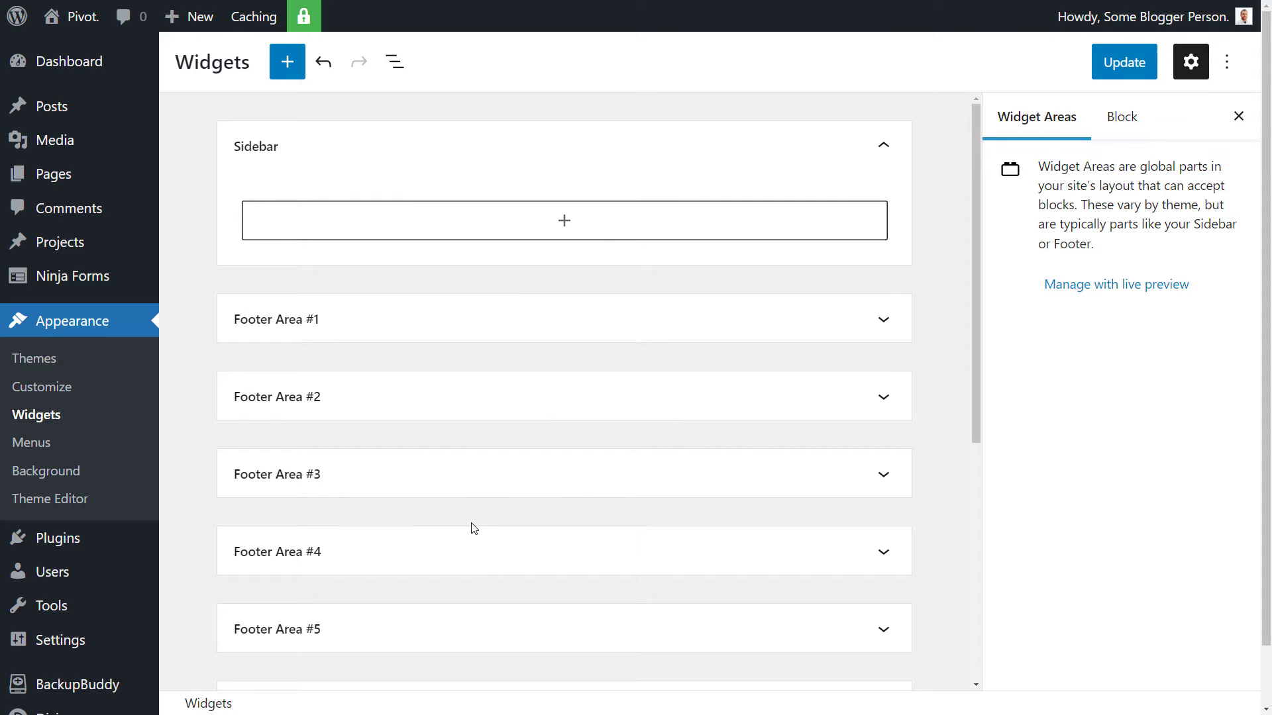
mouse_move(563, 222)
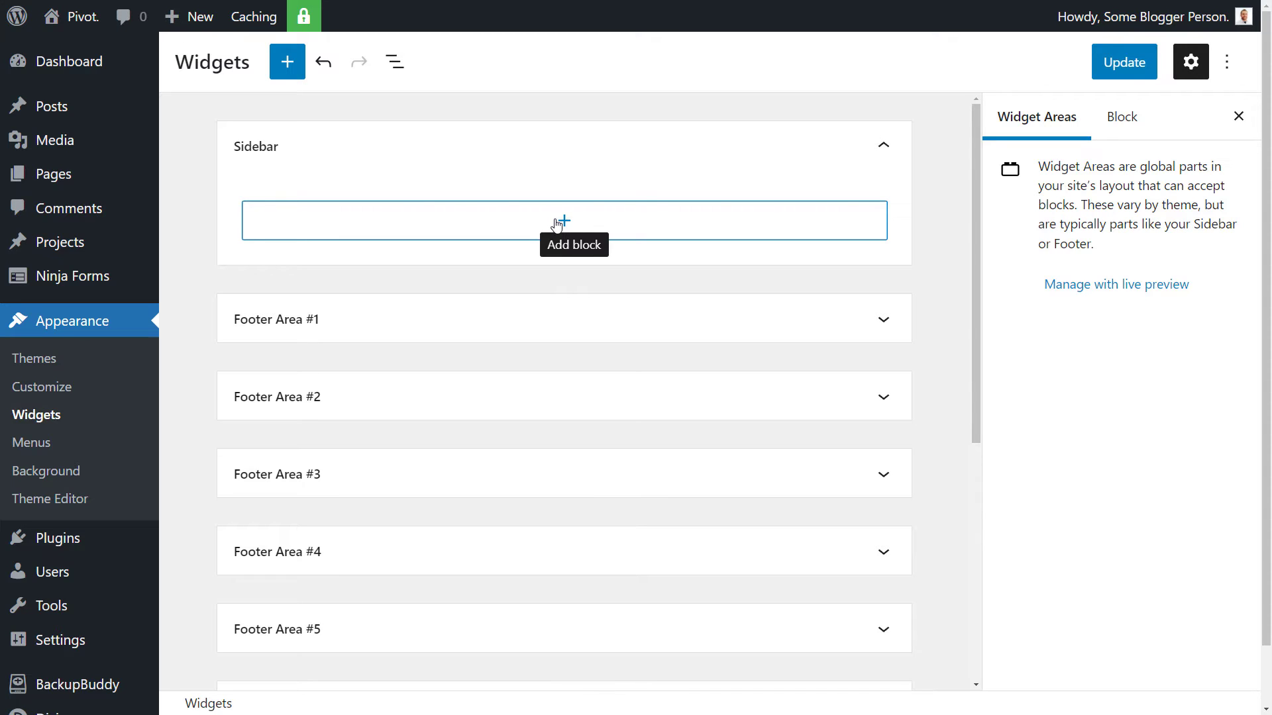
Step: Search the block inserter for 'cover' and insert a Cover block into the Sidebar
click(563, 221)
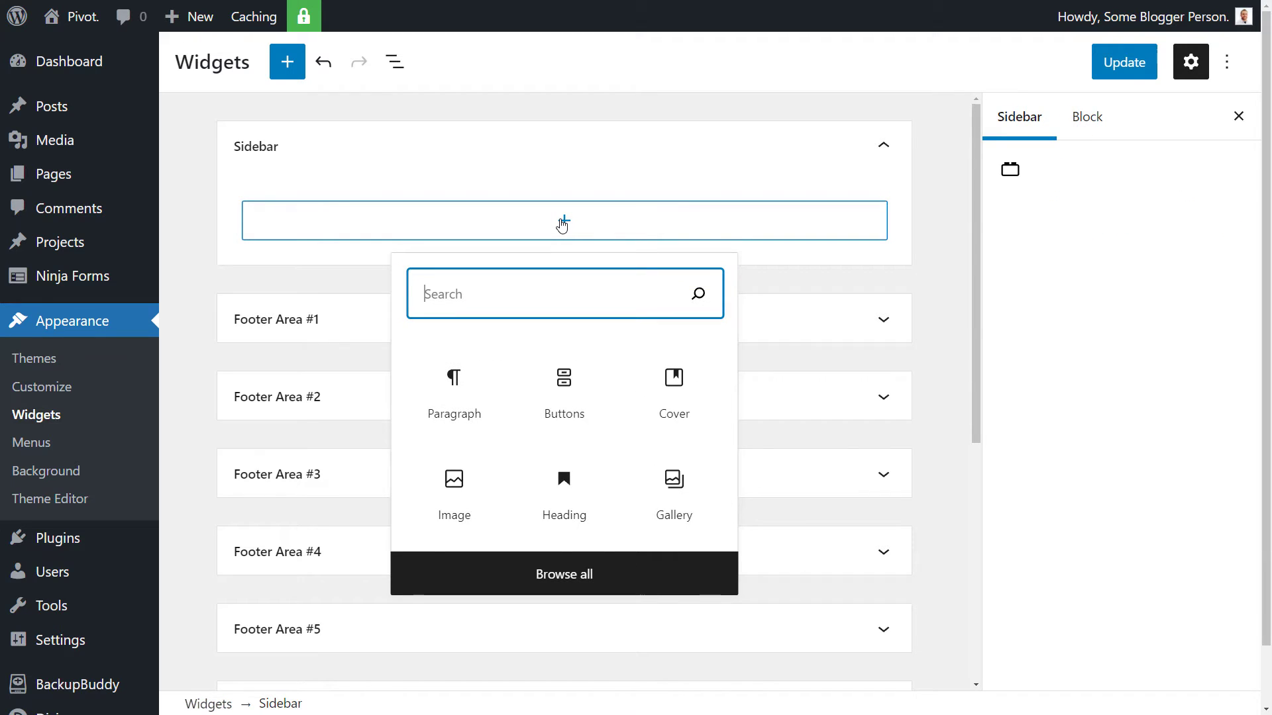
text(cover)
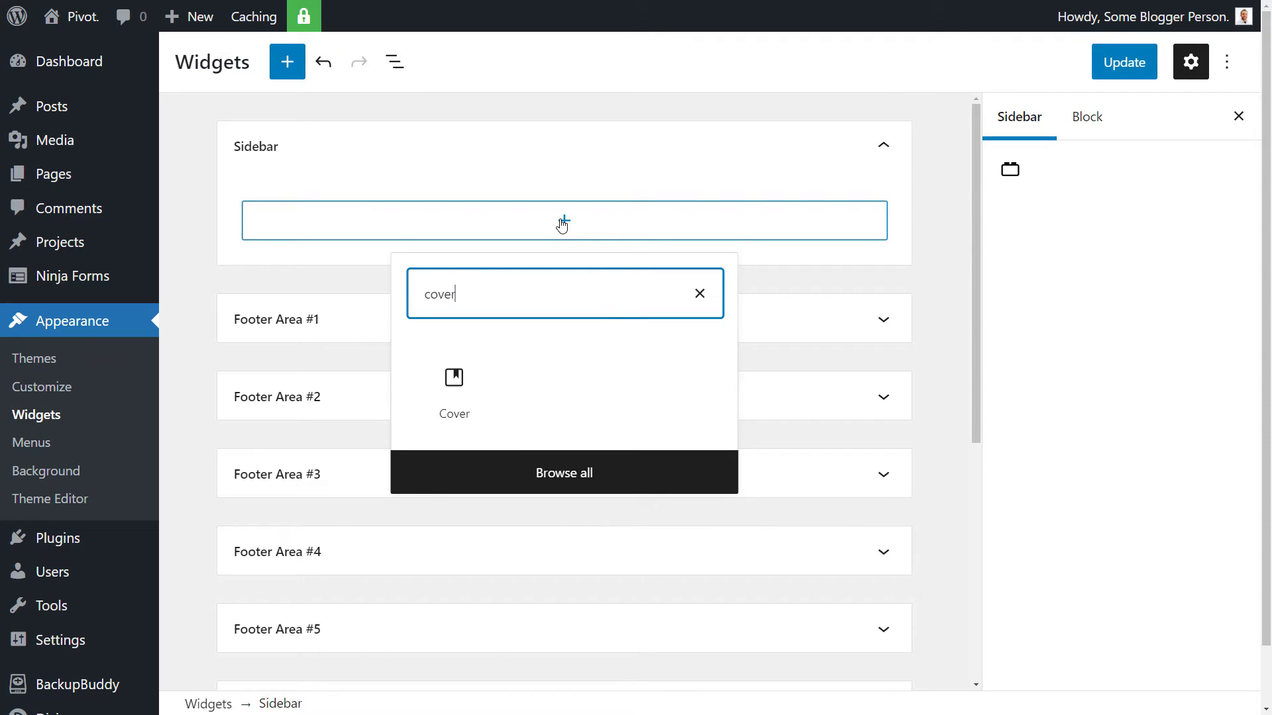
mouse_move(476, 281)
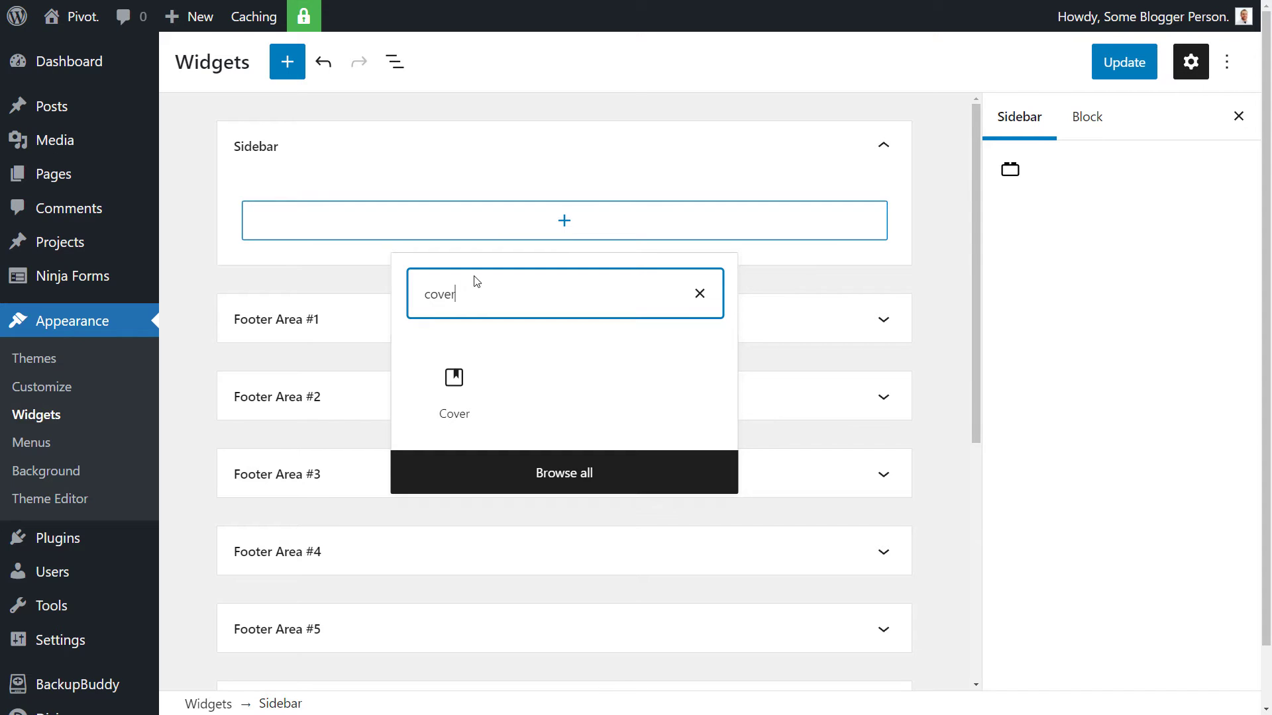
mouse_move(454, 377)
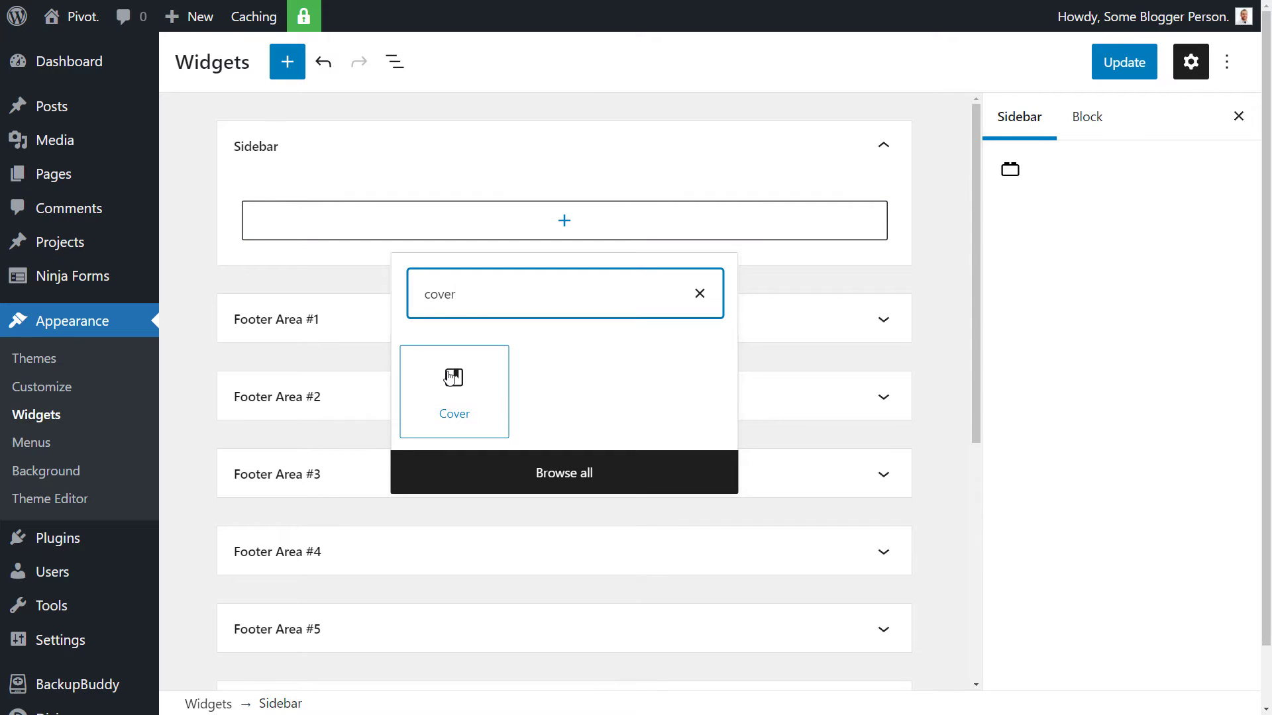
mouse_move(453, 378)
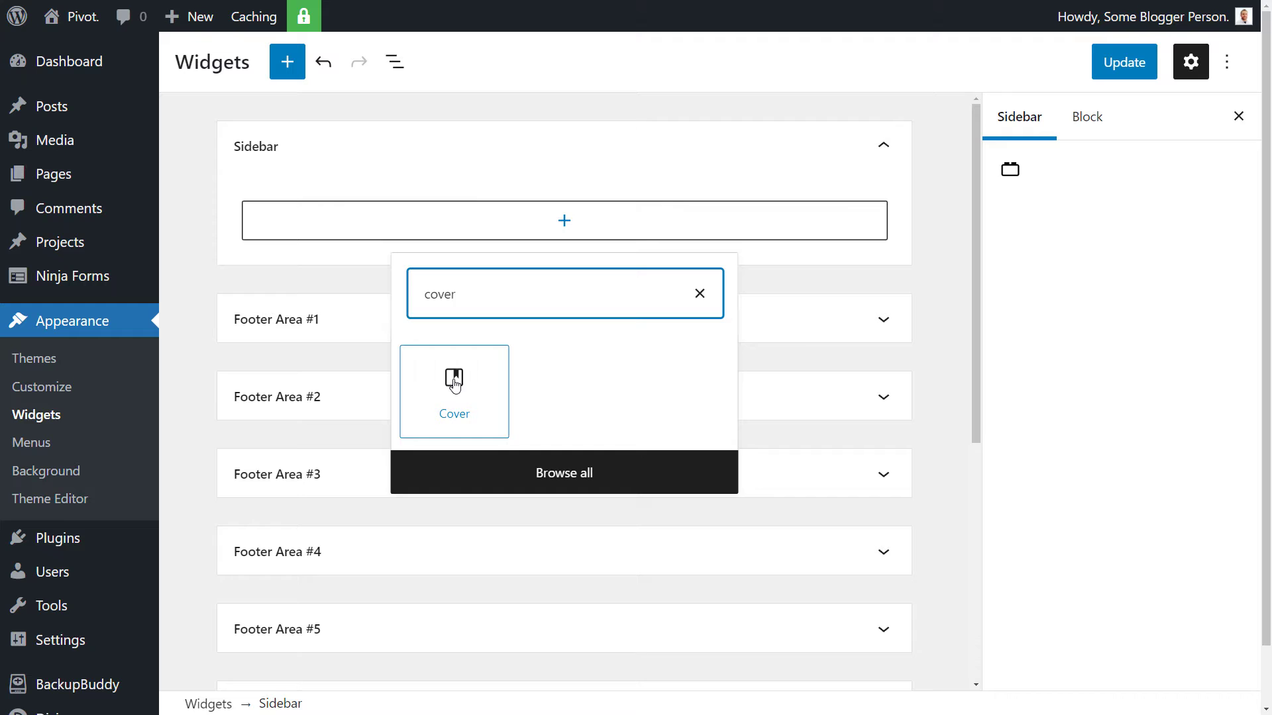
click(453, 392)
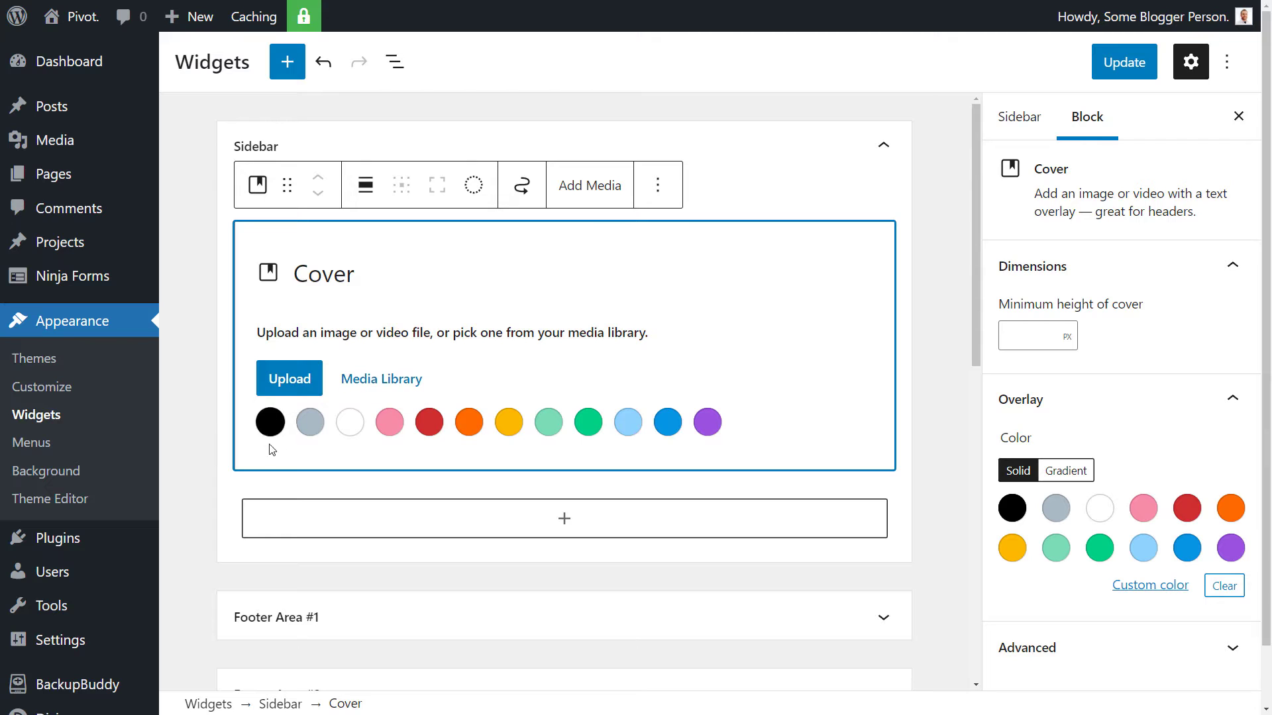
Step: Give the cover a black overlay, then choose the hand-behind-wet-glass photo from the Media Library as its background
click(269, 421)
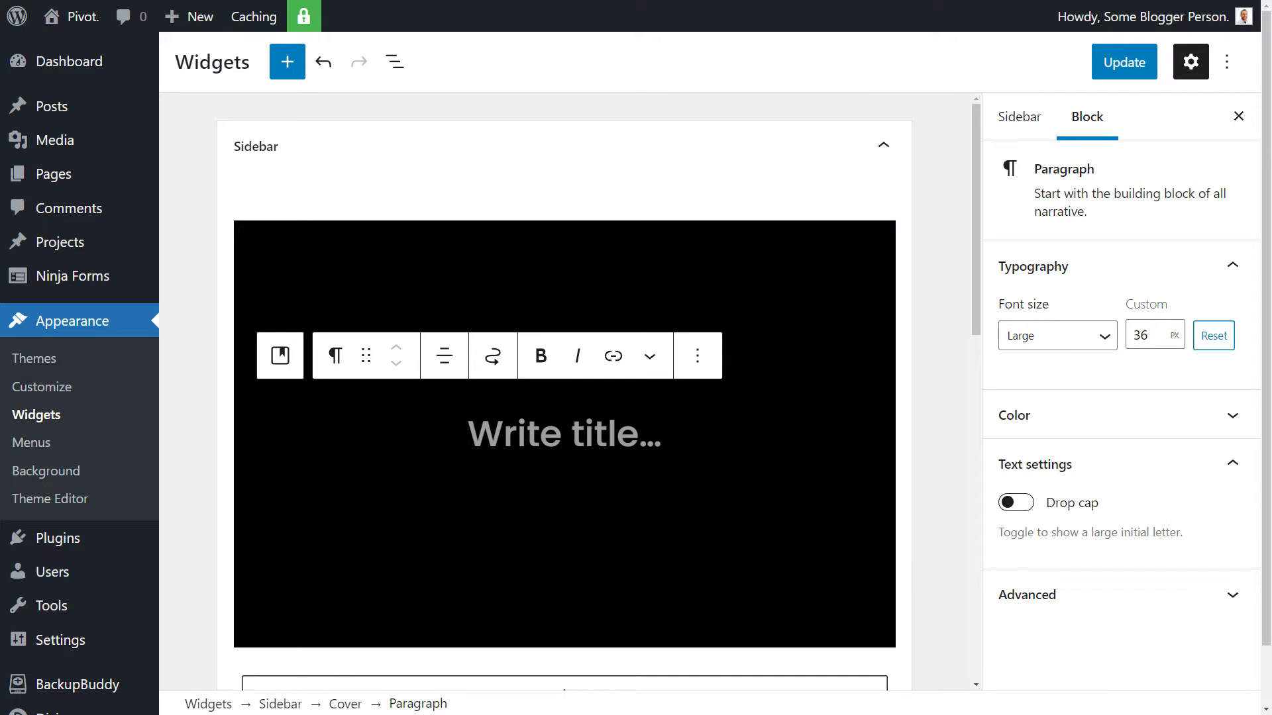
scroll(down, 3)
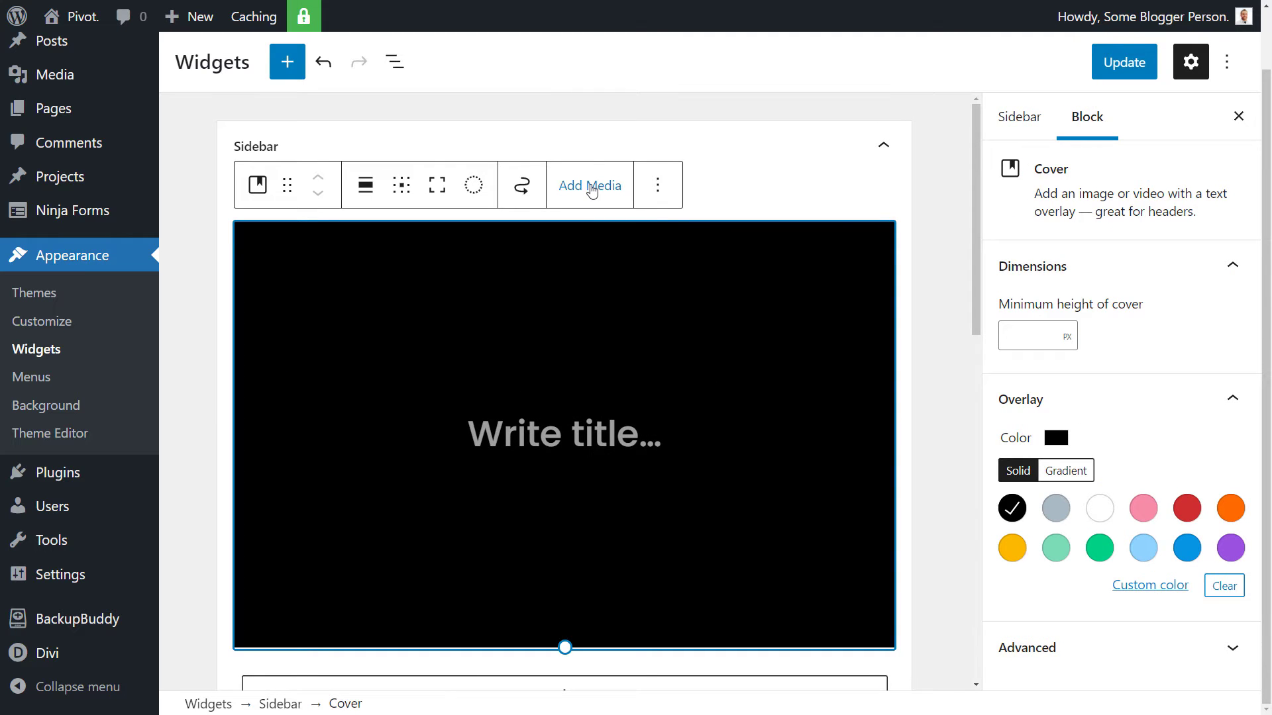
click(590, 186)
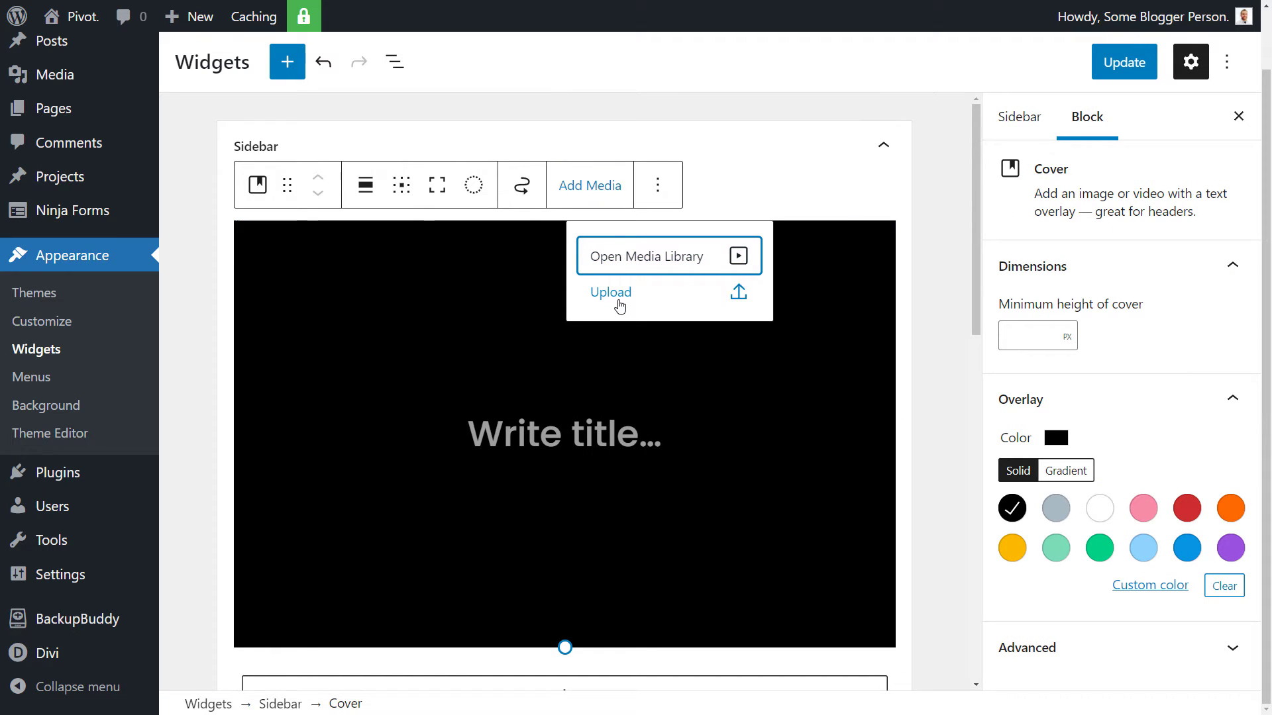
click(648, 255)
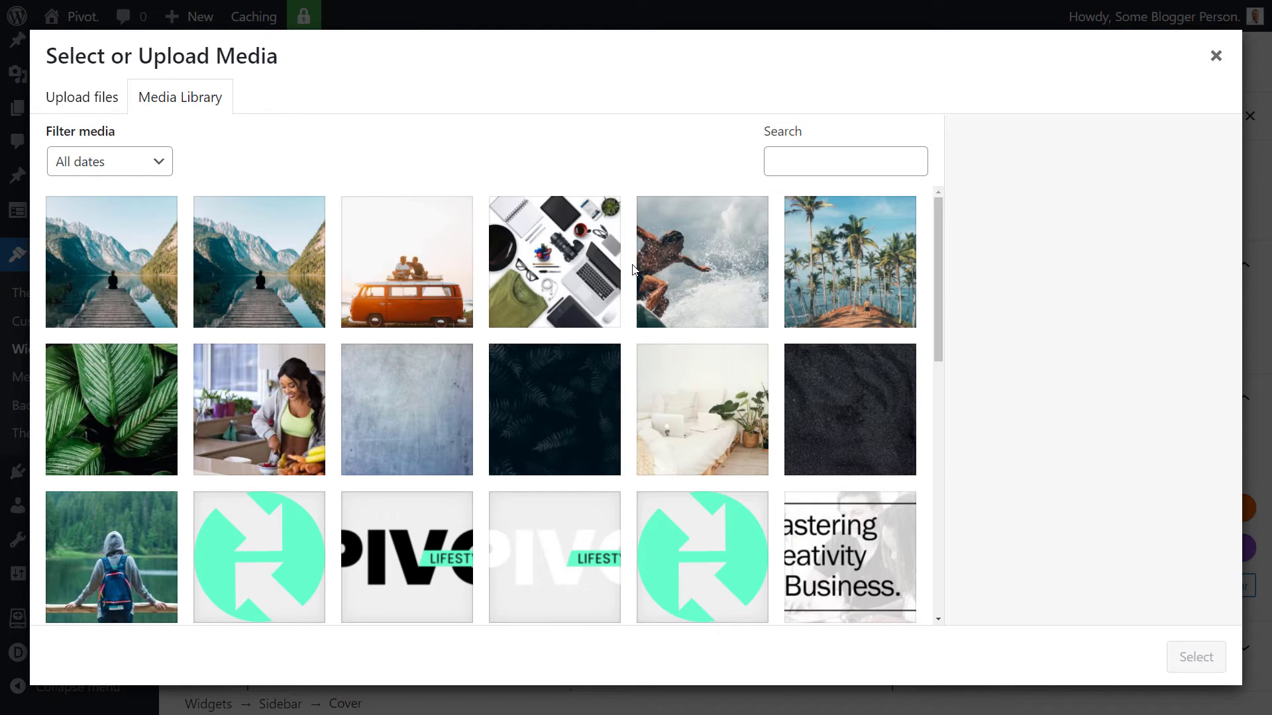
scroll(down, 3)
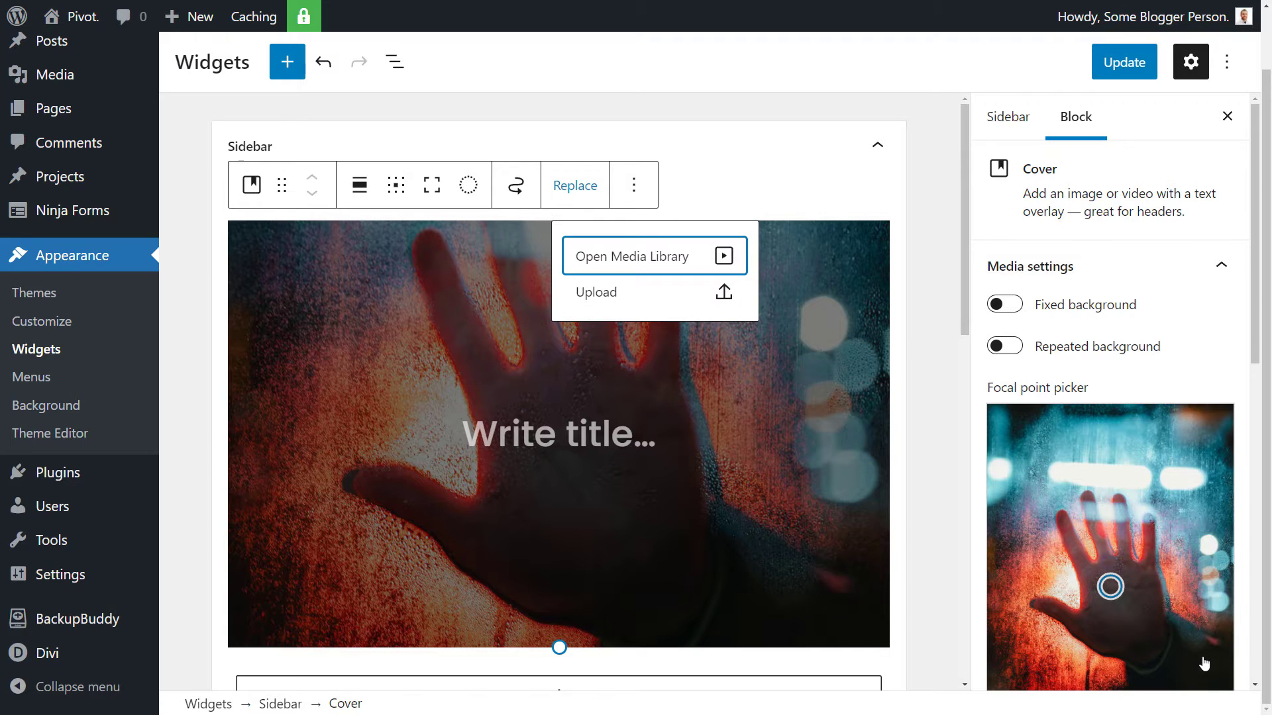
click(557, 434)
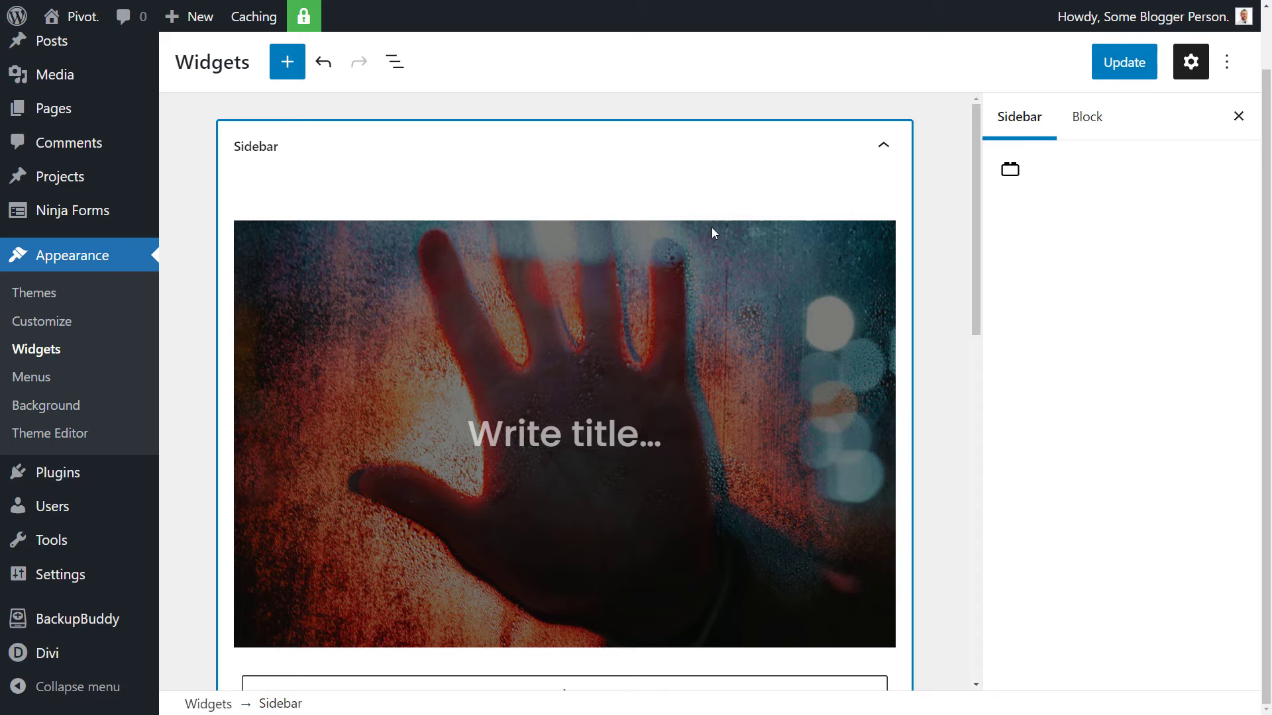
click(559, 434)
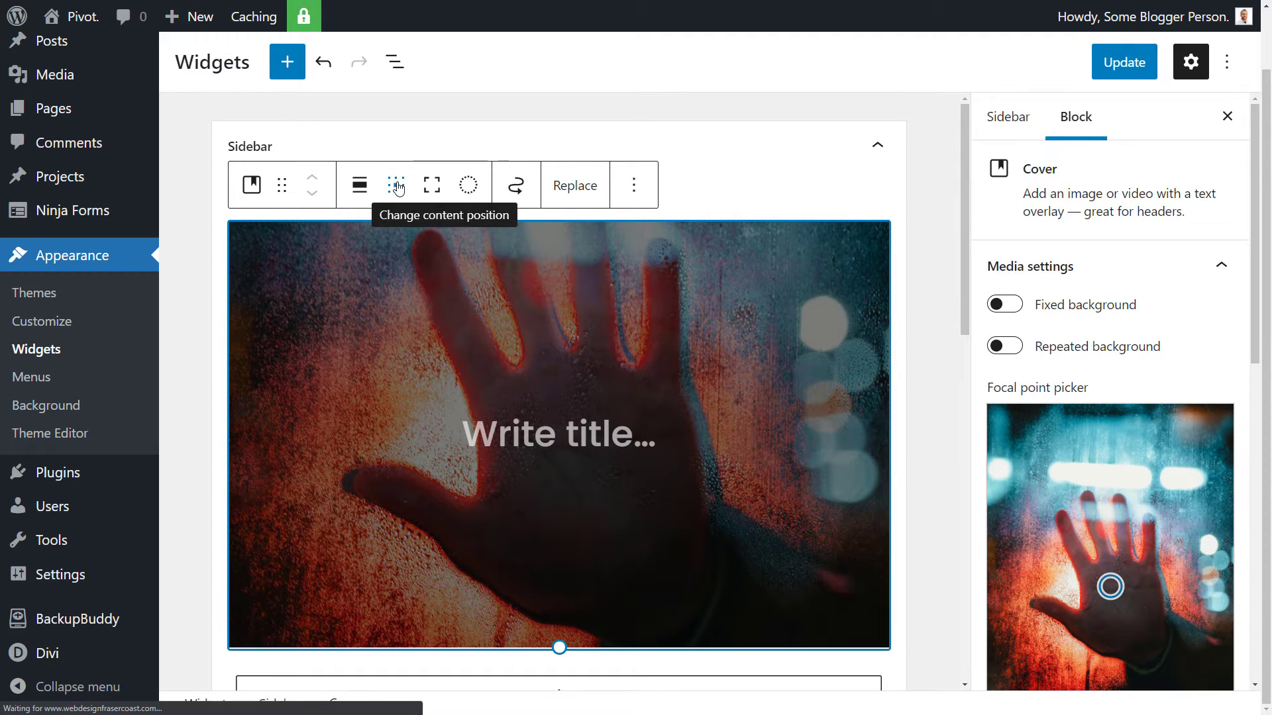
click(396, 185)
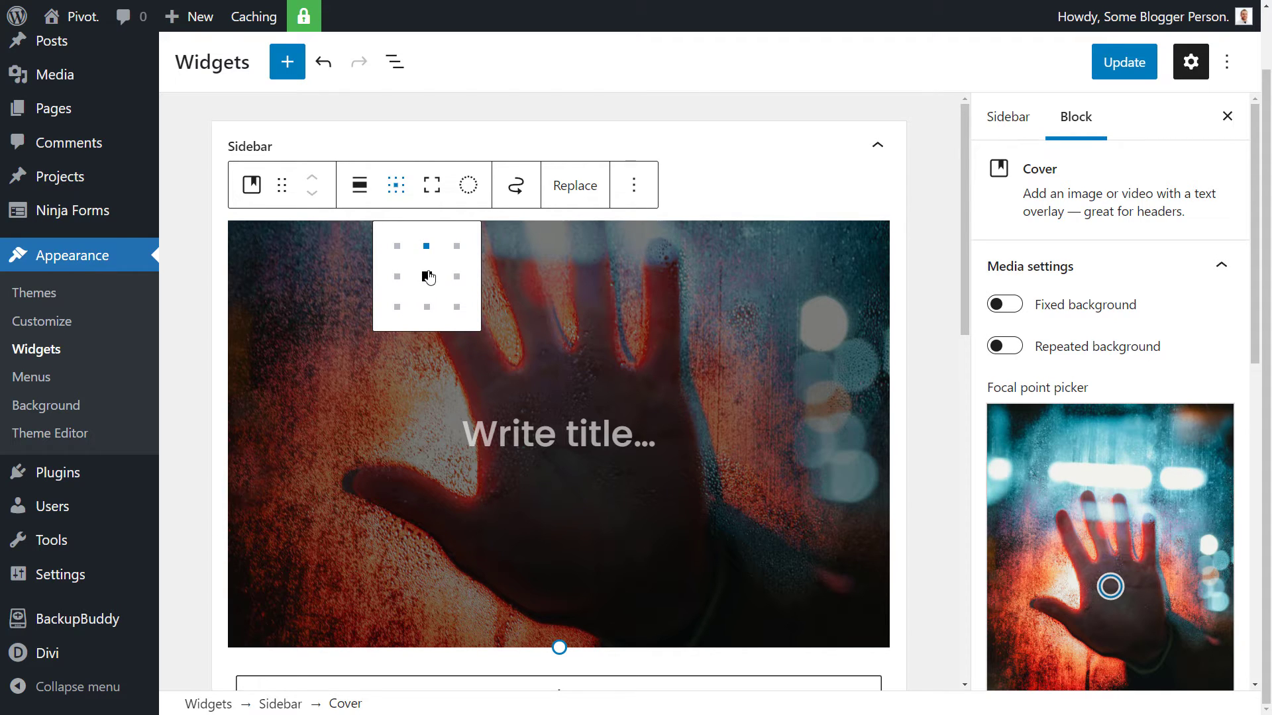
click(426, 246)
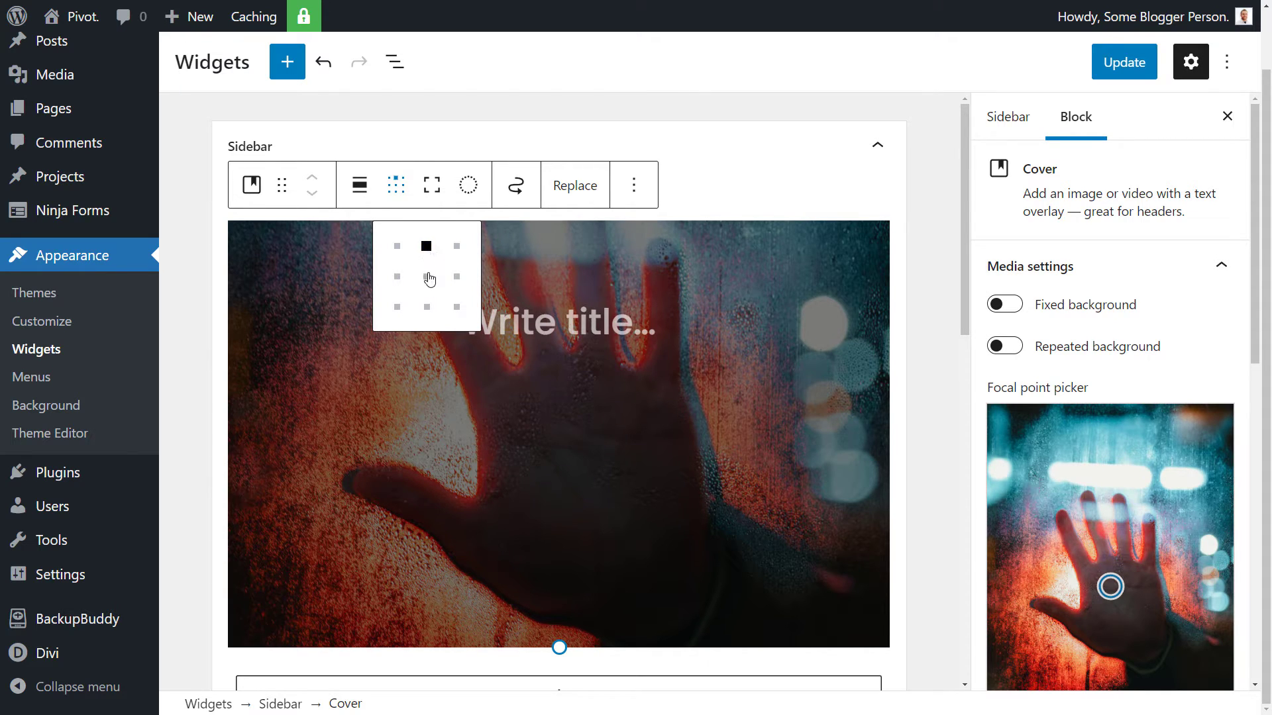
click(426, 276)
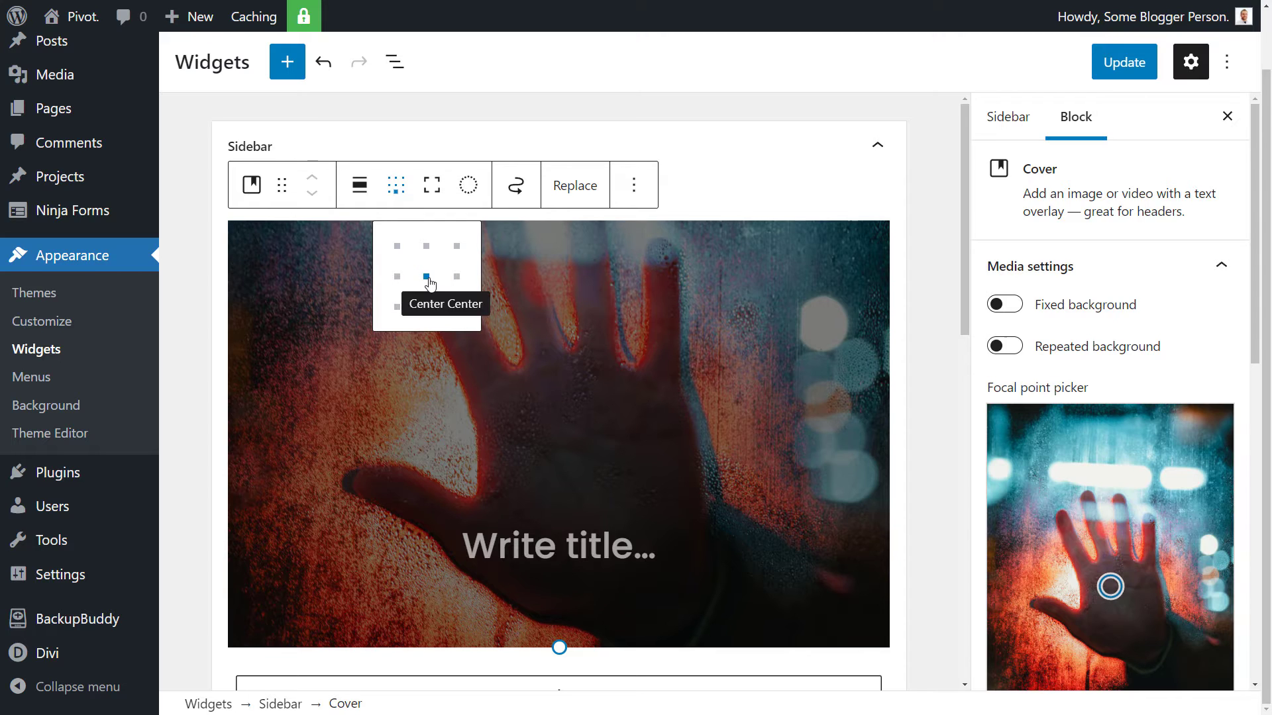
click(425, 277)
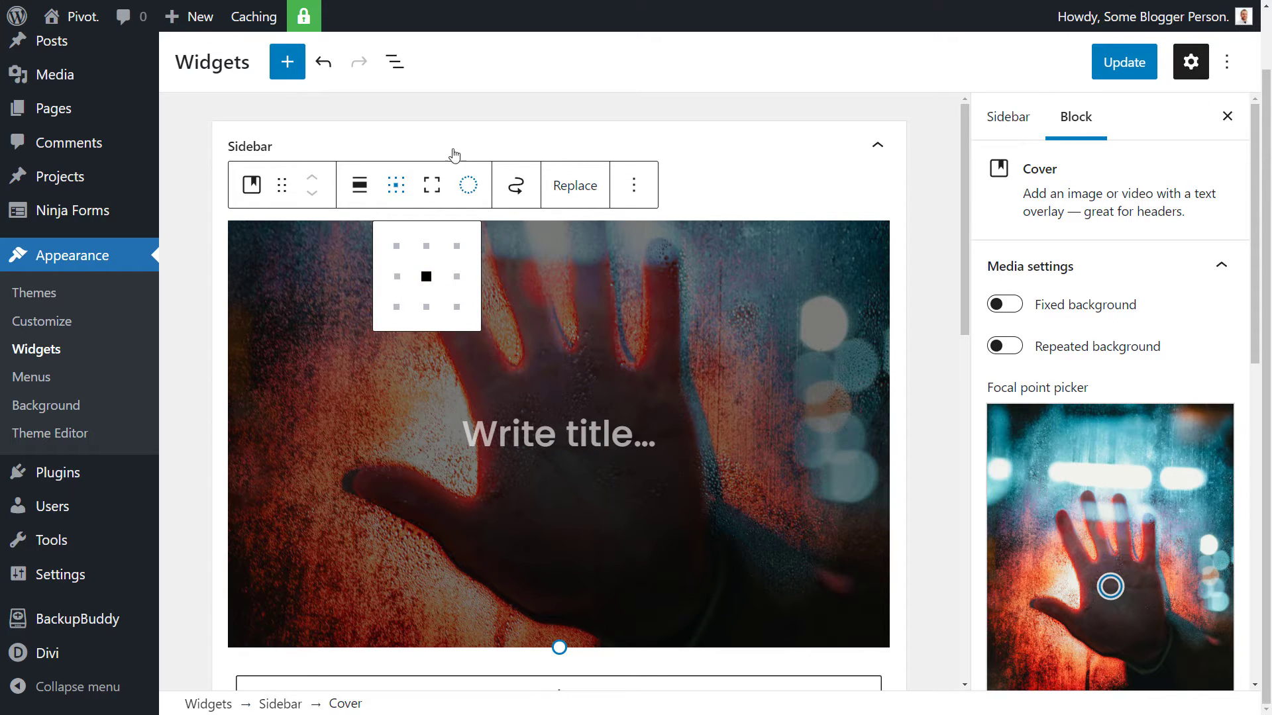
click(468, 186)
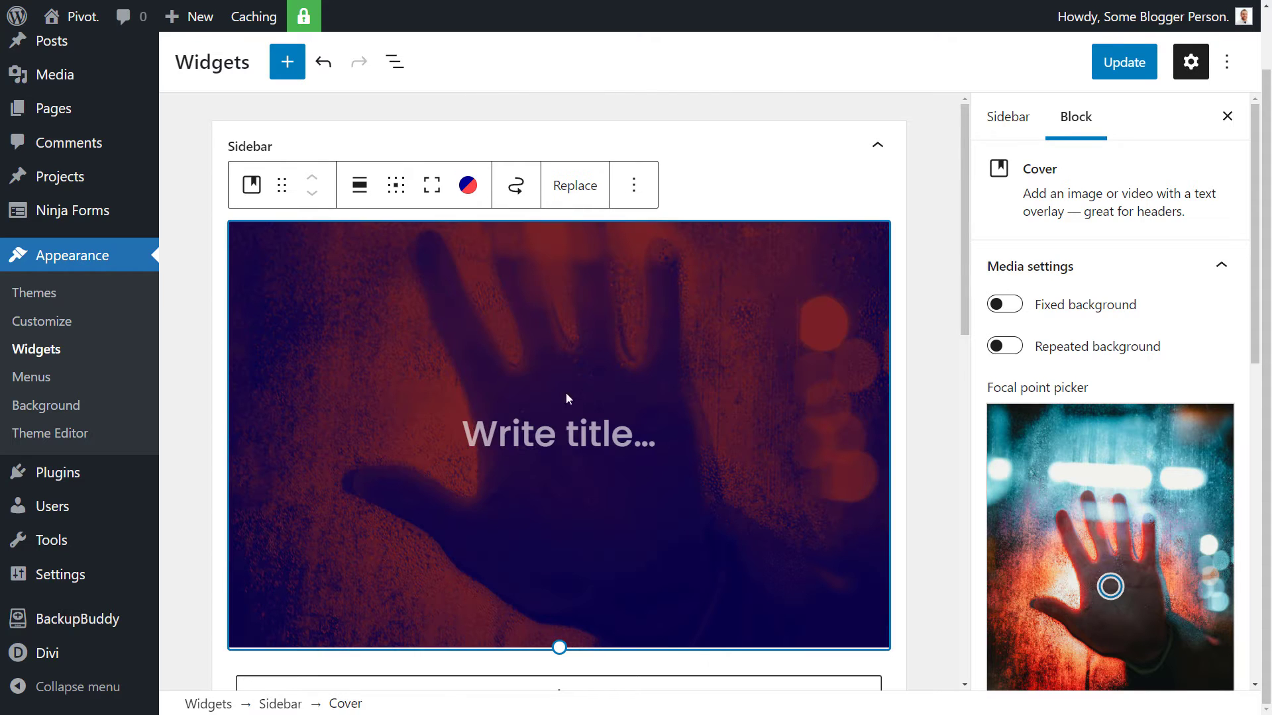
click(467, 185)
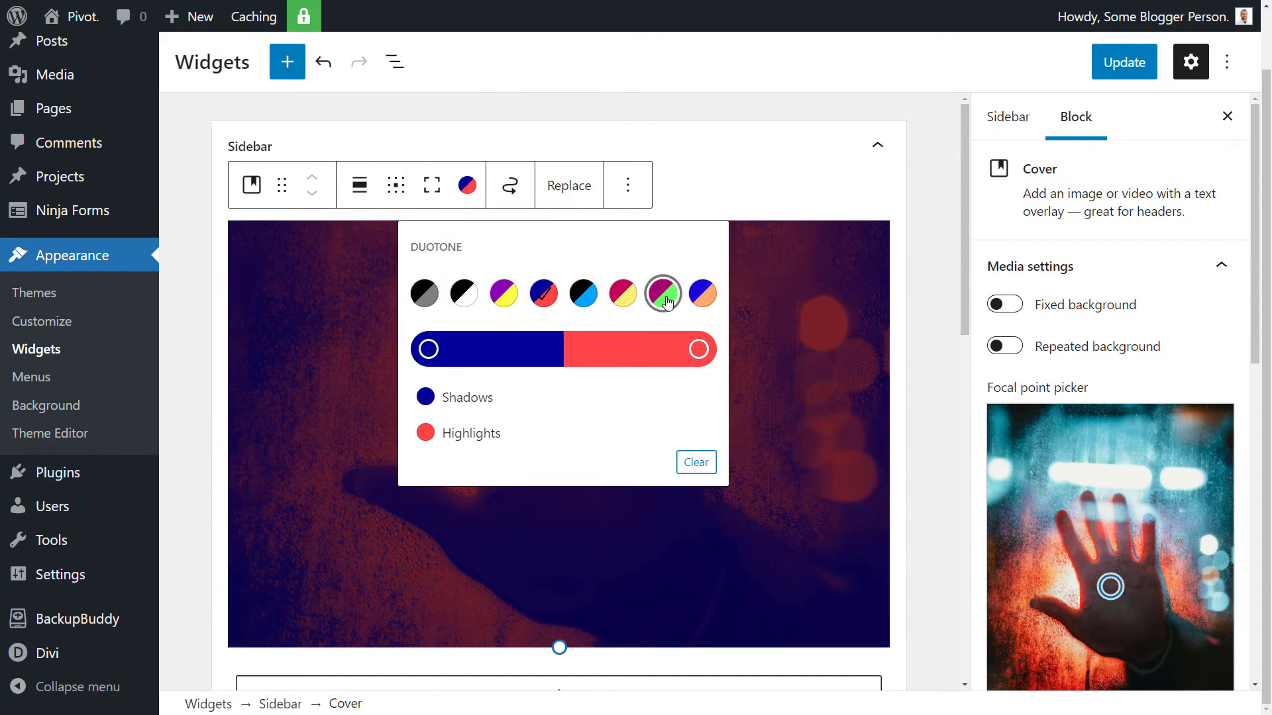
click(662, 293)
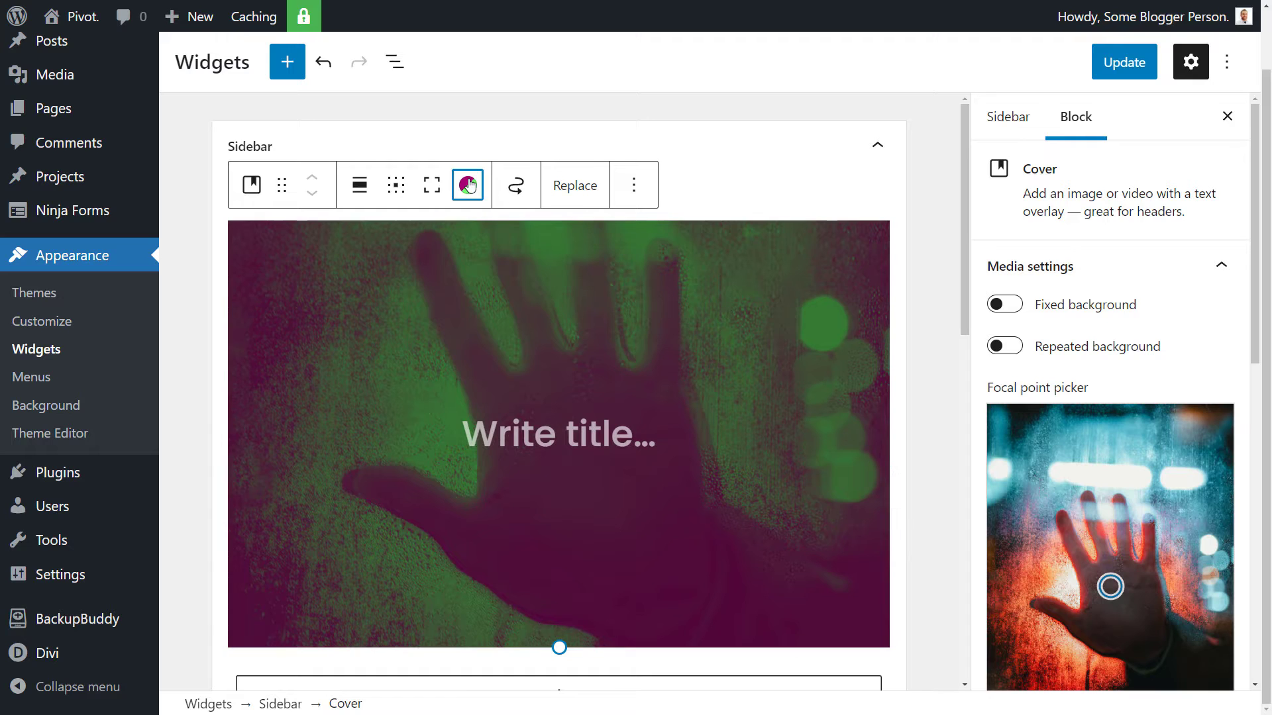
click(468, 185)
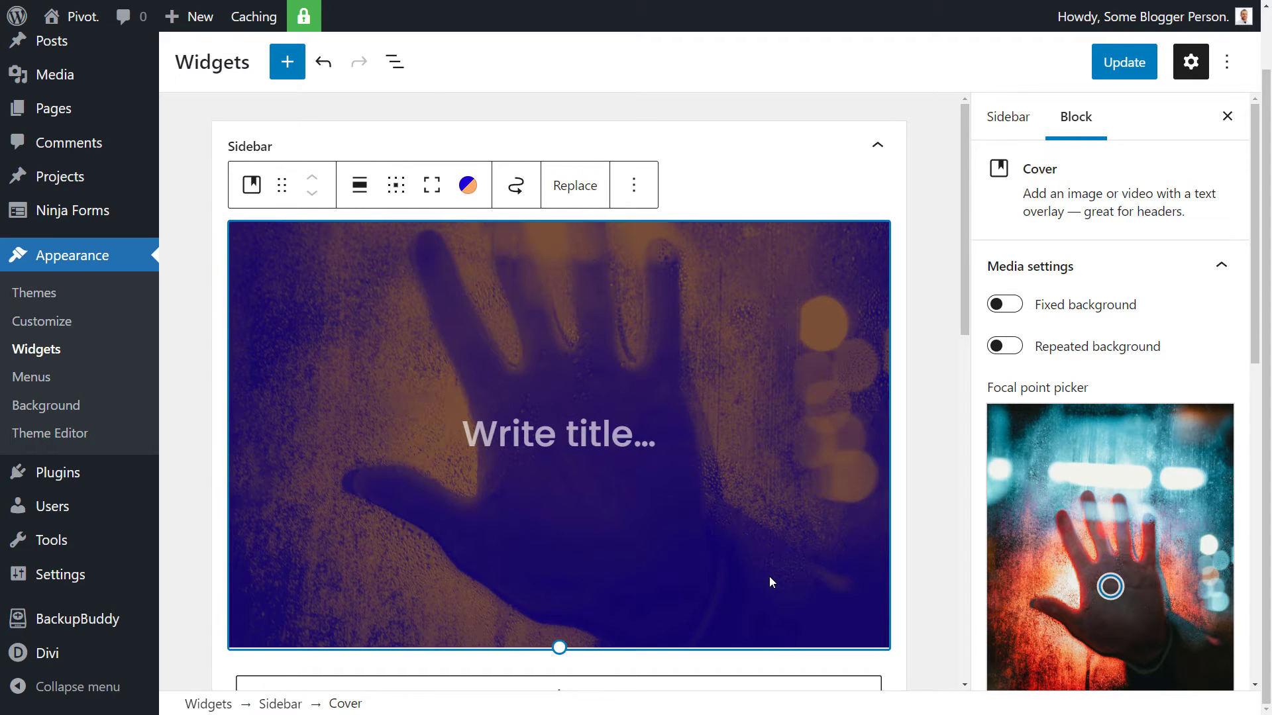
click(467, 184)
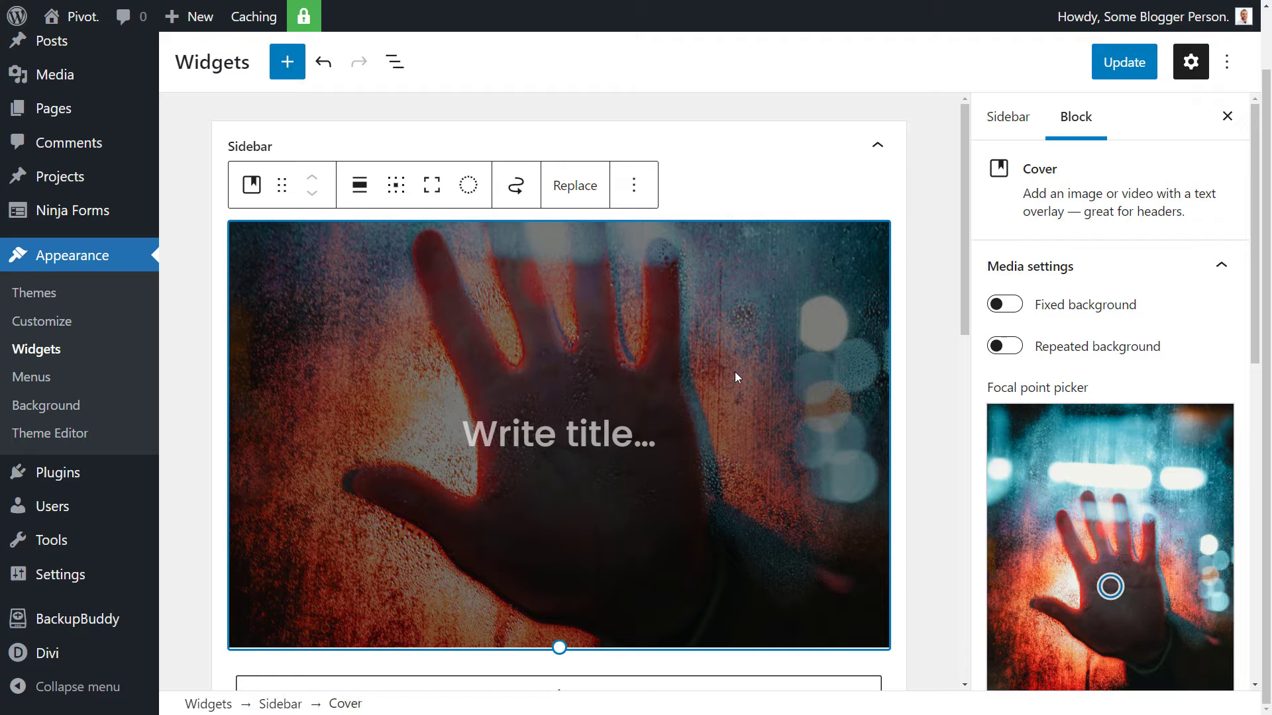
mouse_move(468, 184)
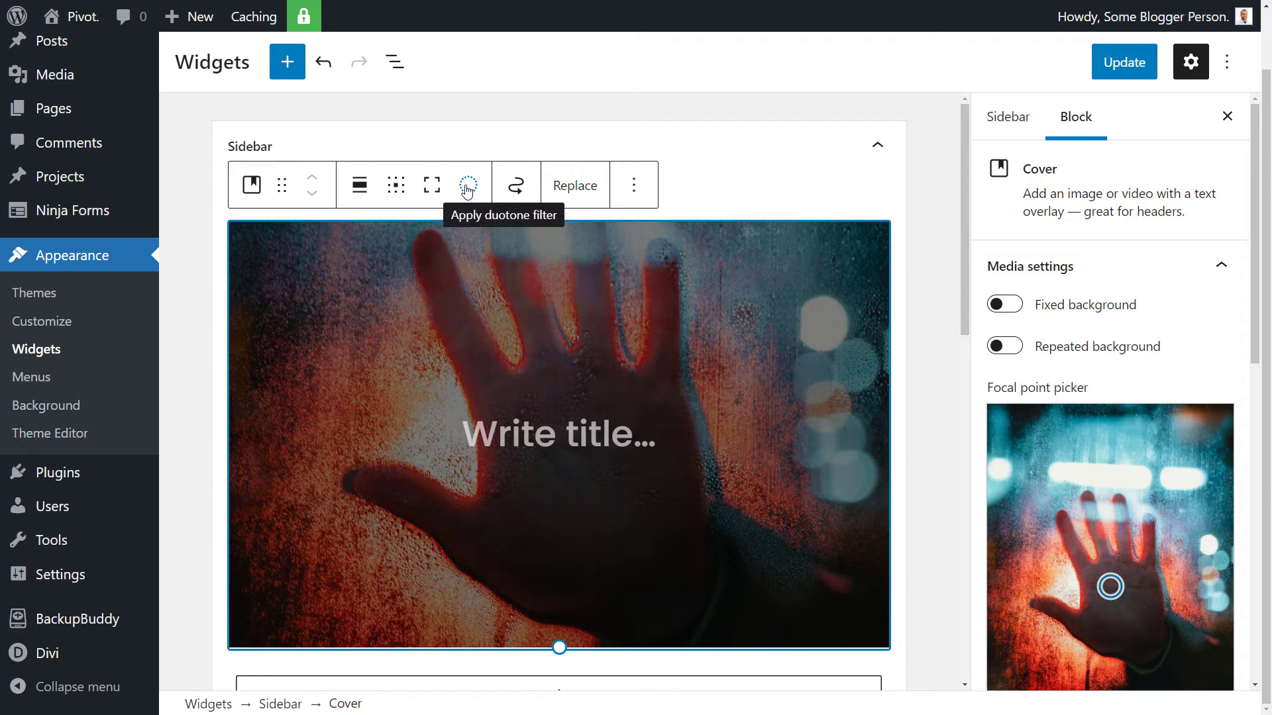
mouse_move(430, 184)
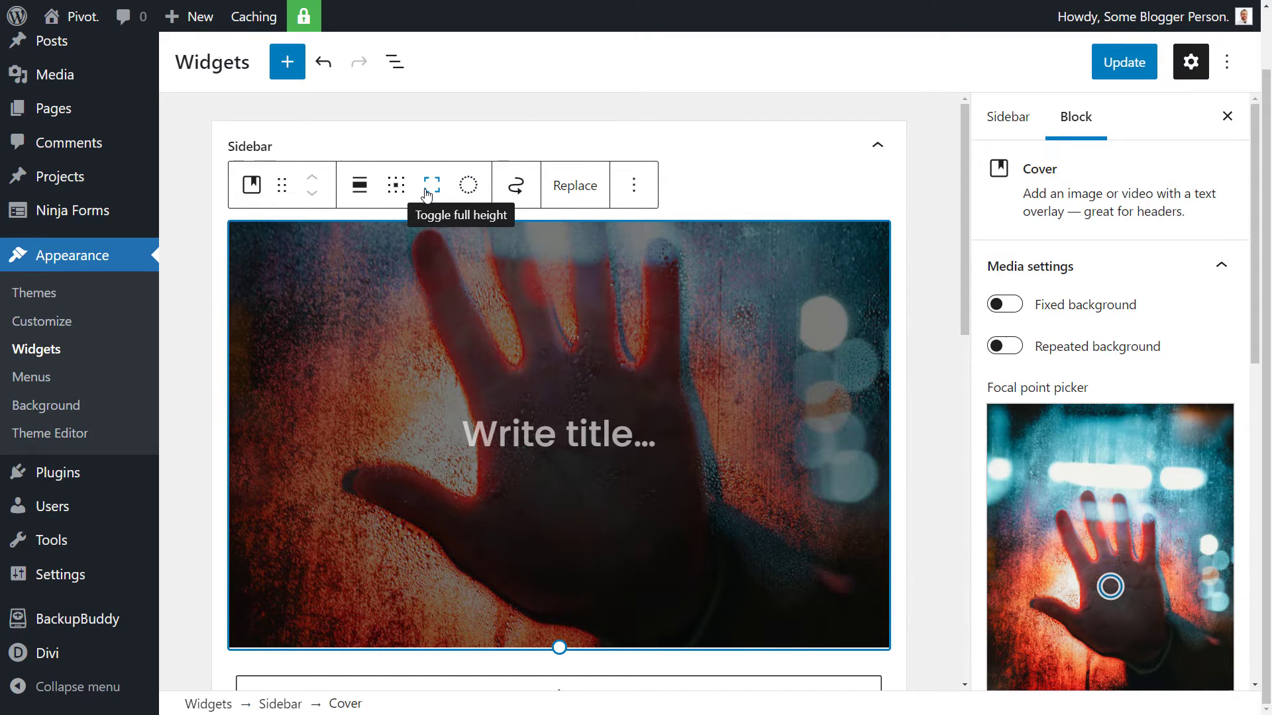
click(430, 184)
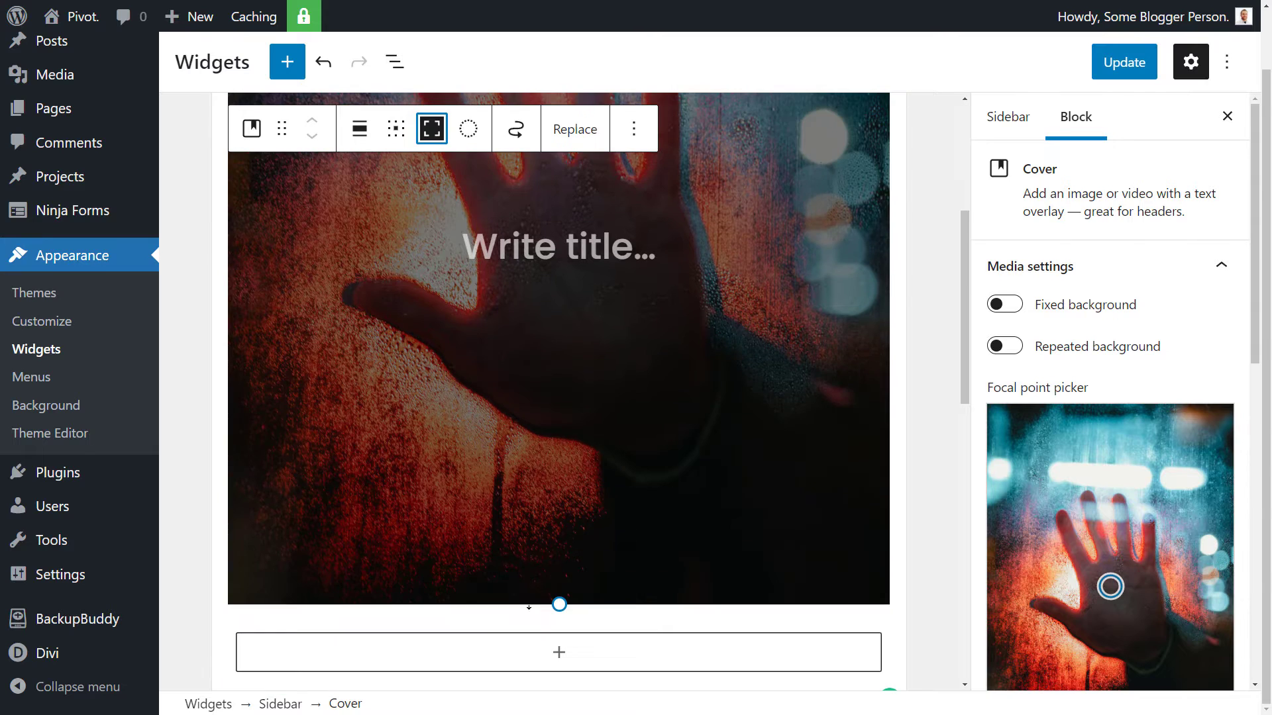
scroll(down, 3)
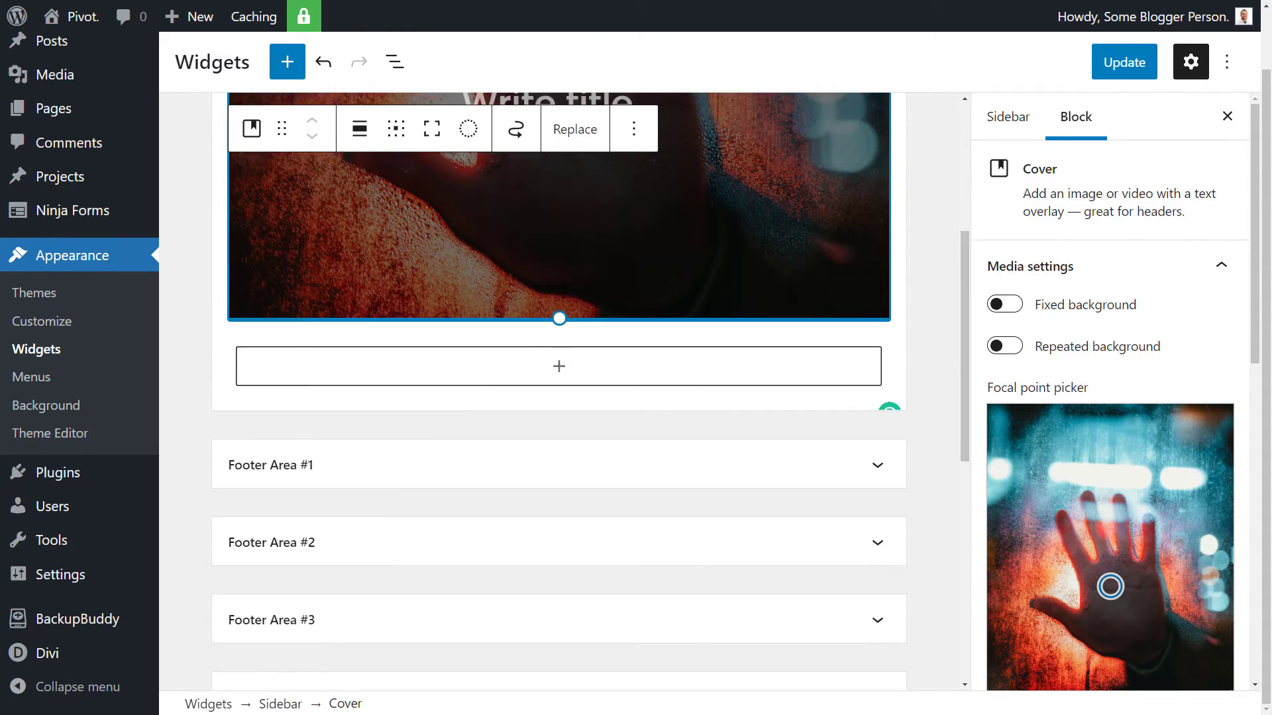
click(430, 128)
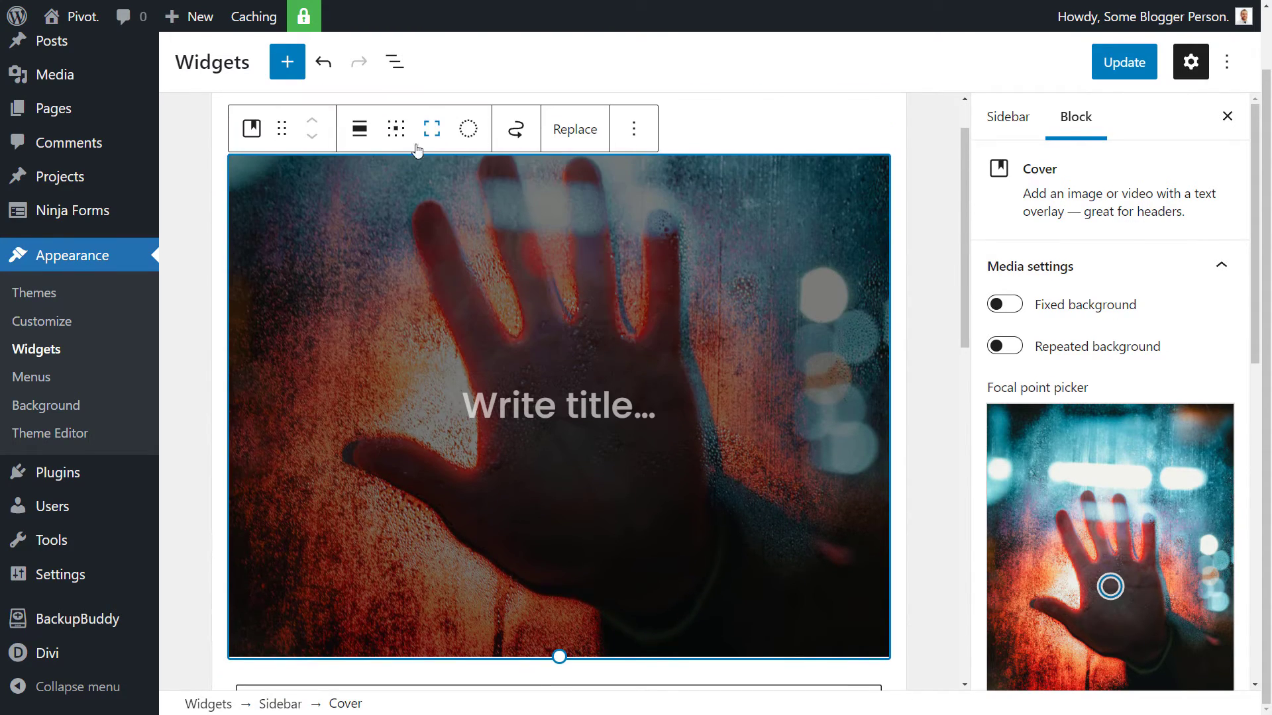
click(357, 128)
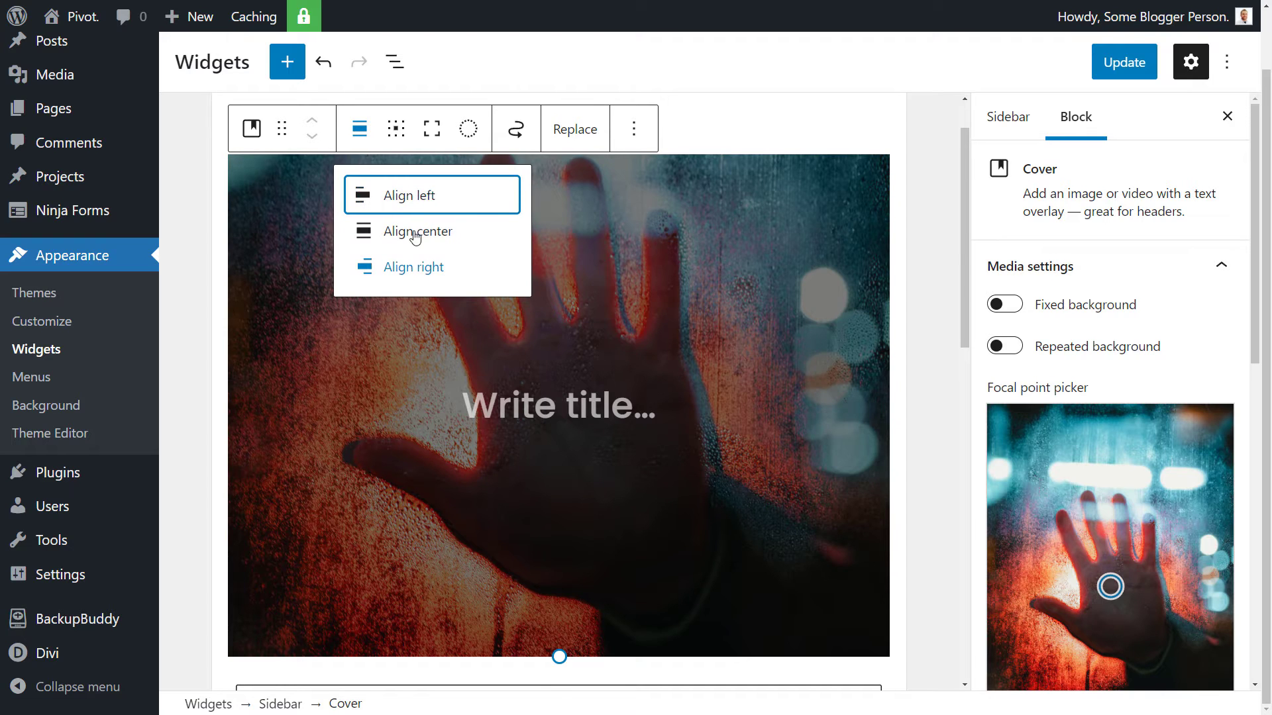
click(416, 231)
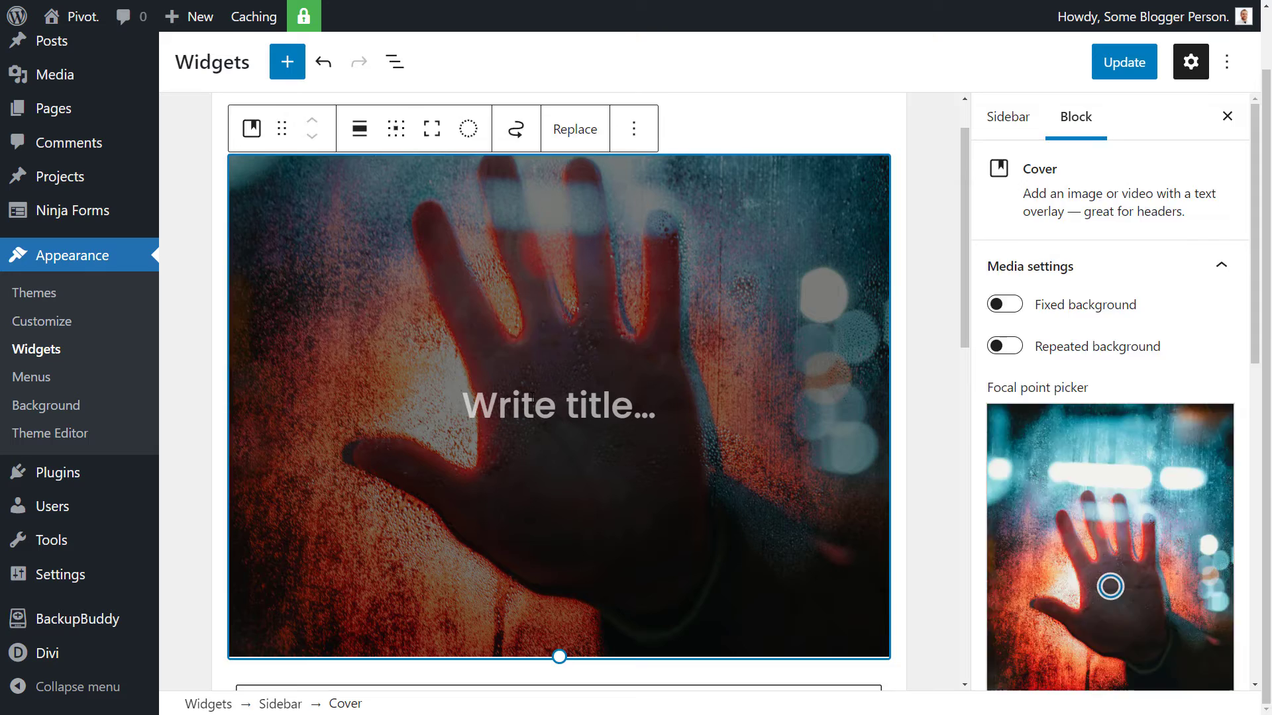
click(557, 405)
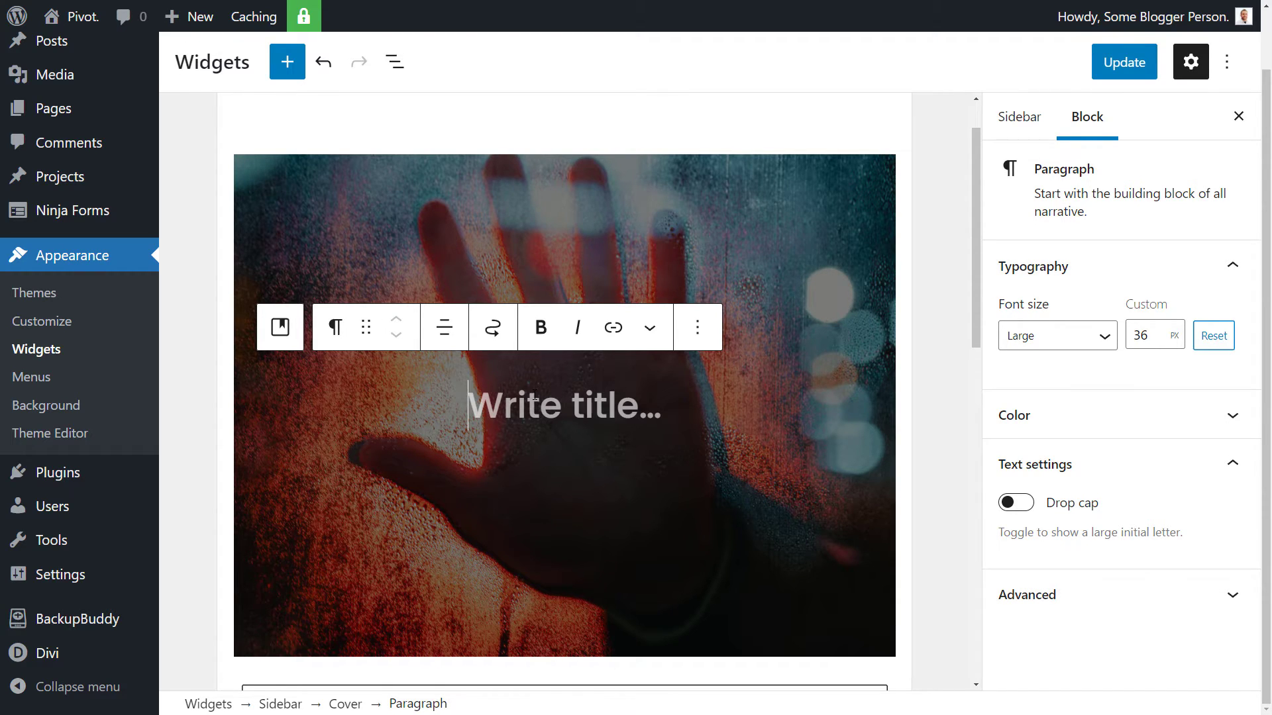
Step: Type 'Contact Us for More Info' then begin the heading text 'Ge' in the cover
text(Co)
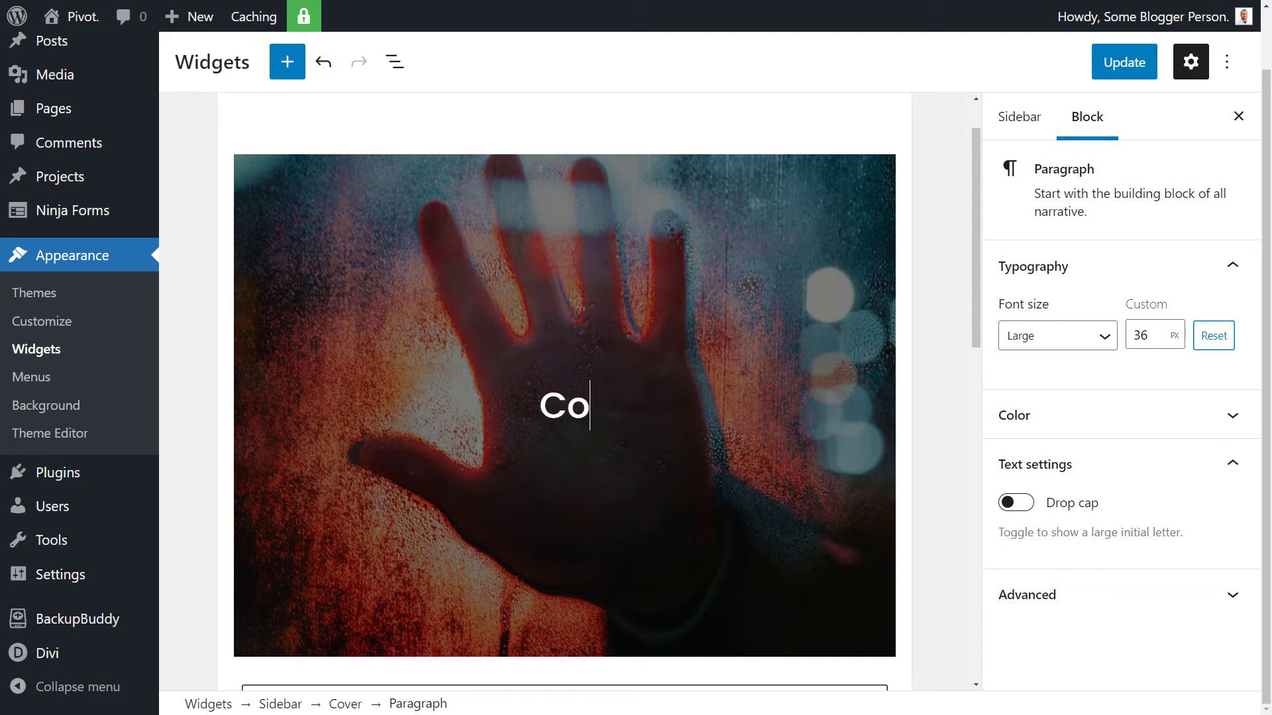
text(ntact Us for)
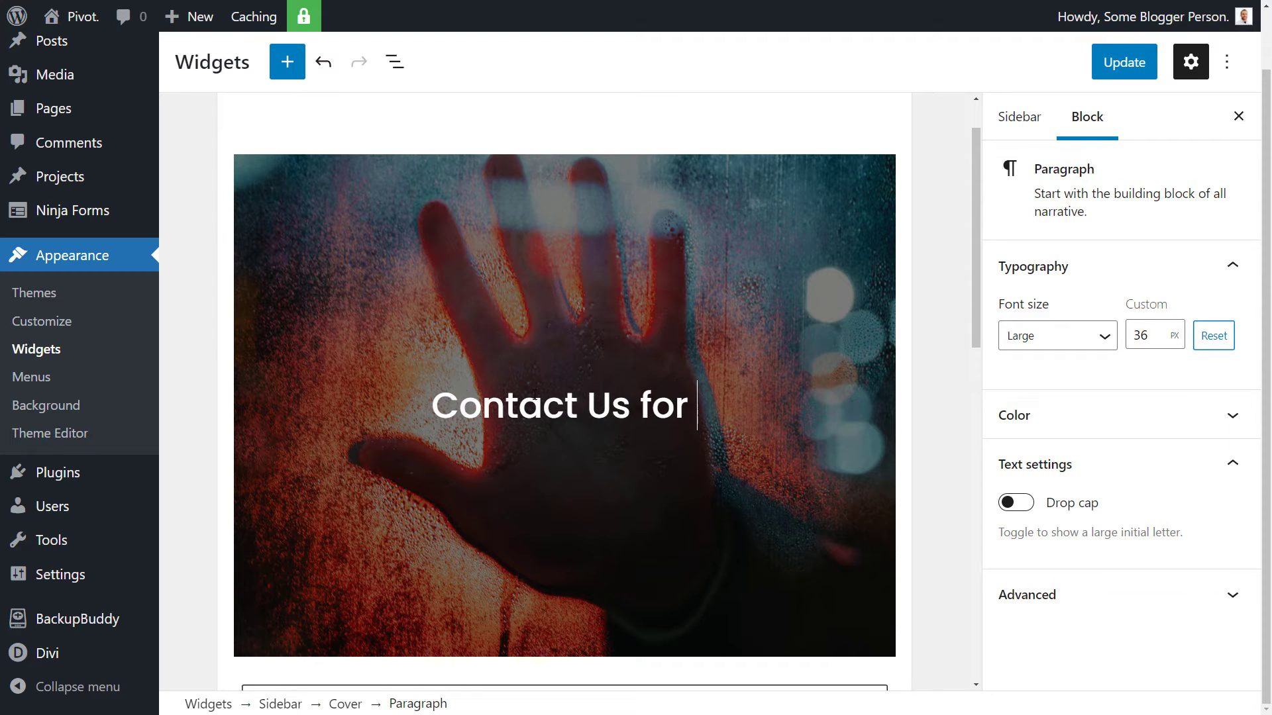
text(More Info)
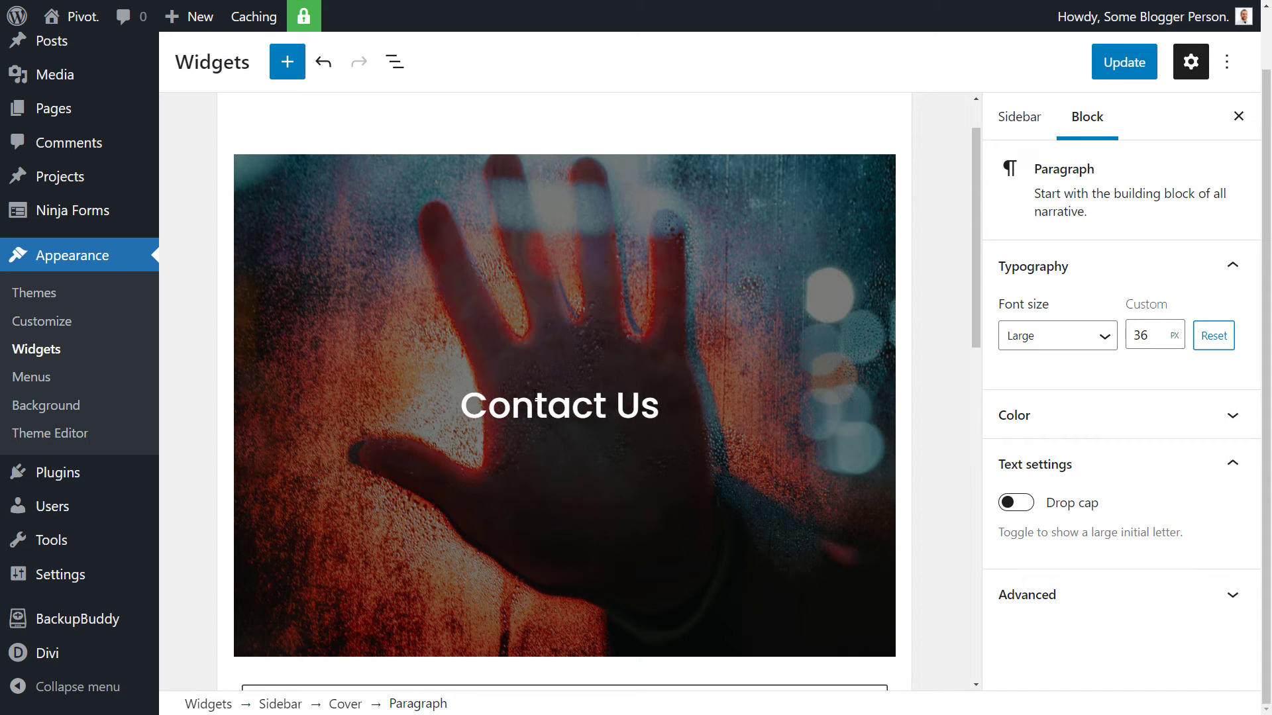
text(Get Started Today)
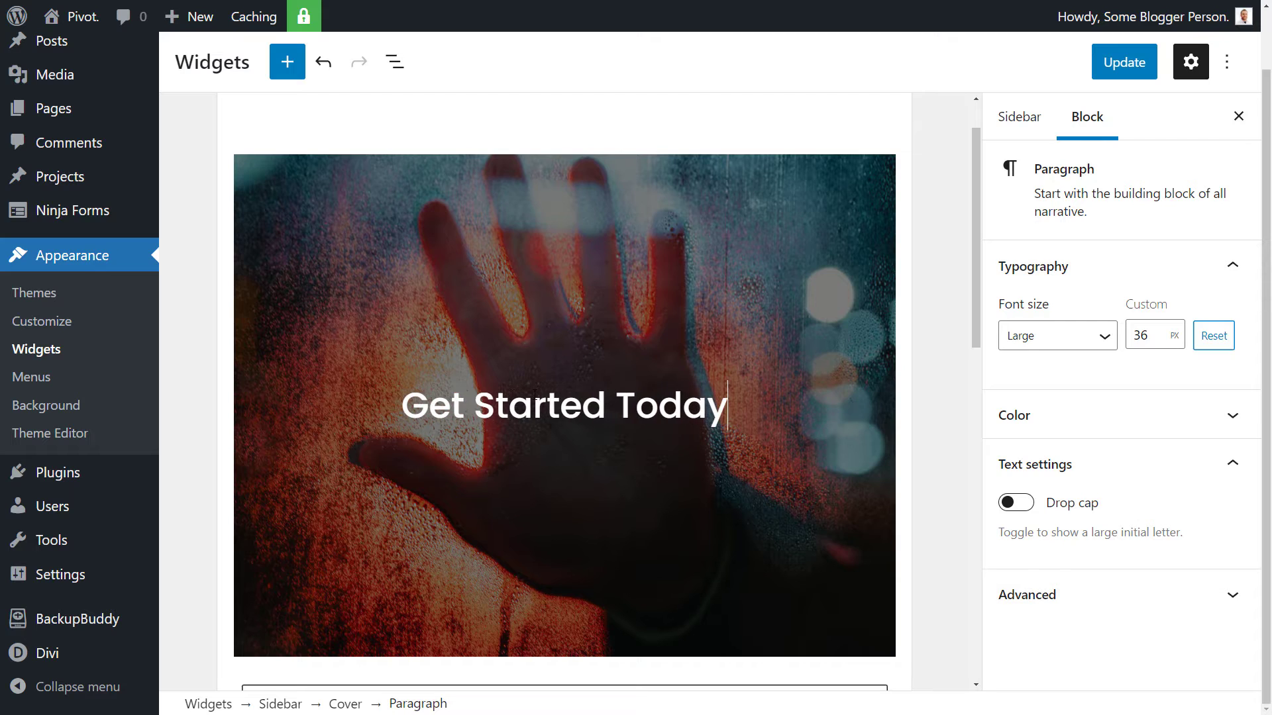
click(1212, 335)
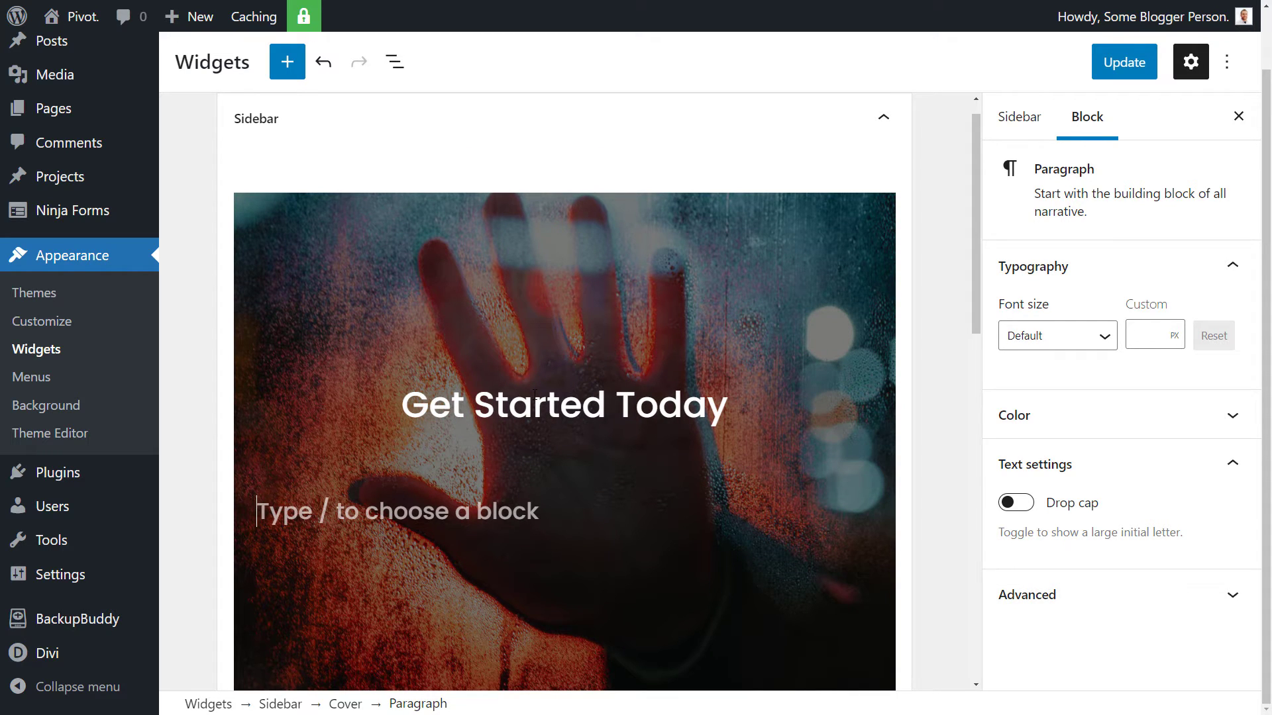
Step: Type the tagline 'Contact us today and we will sign you up to get started!' below the heading
text(COntact us)
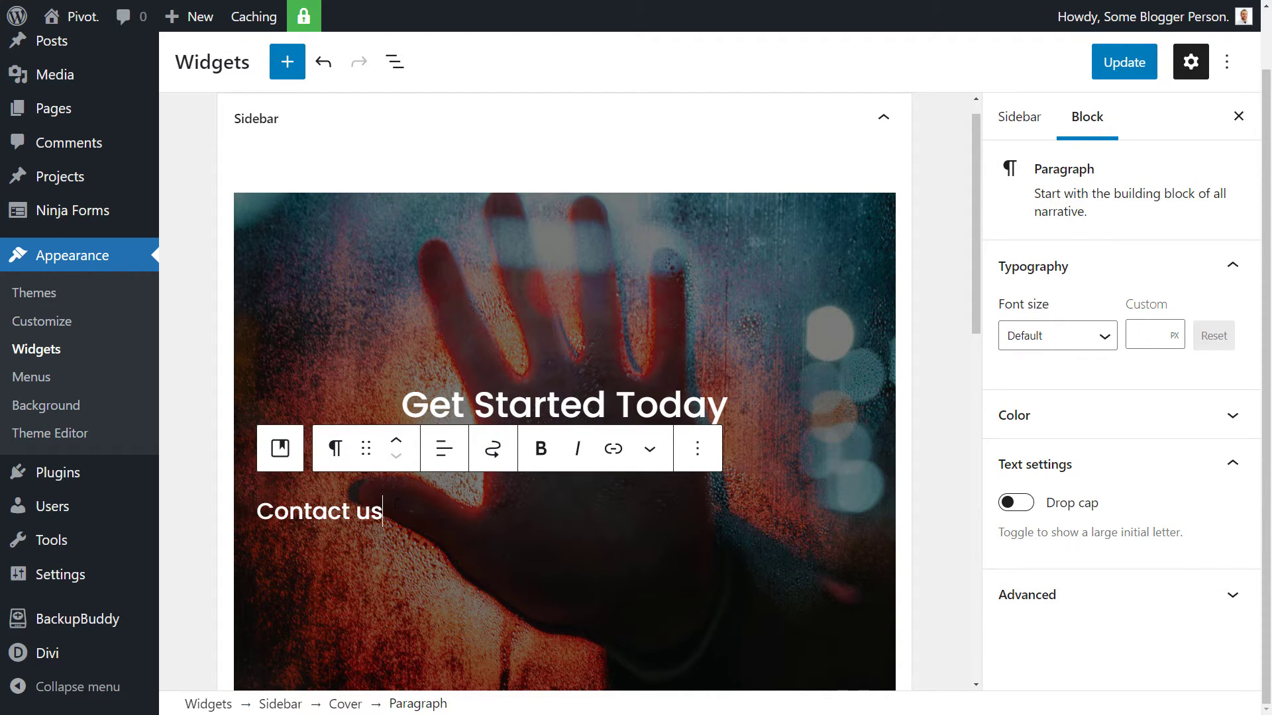
text(today and w)
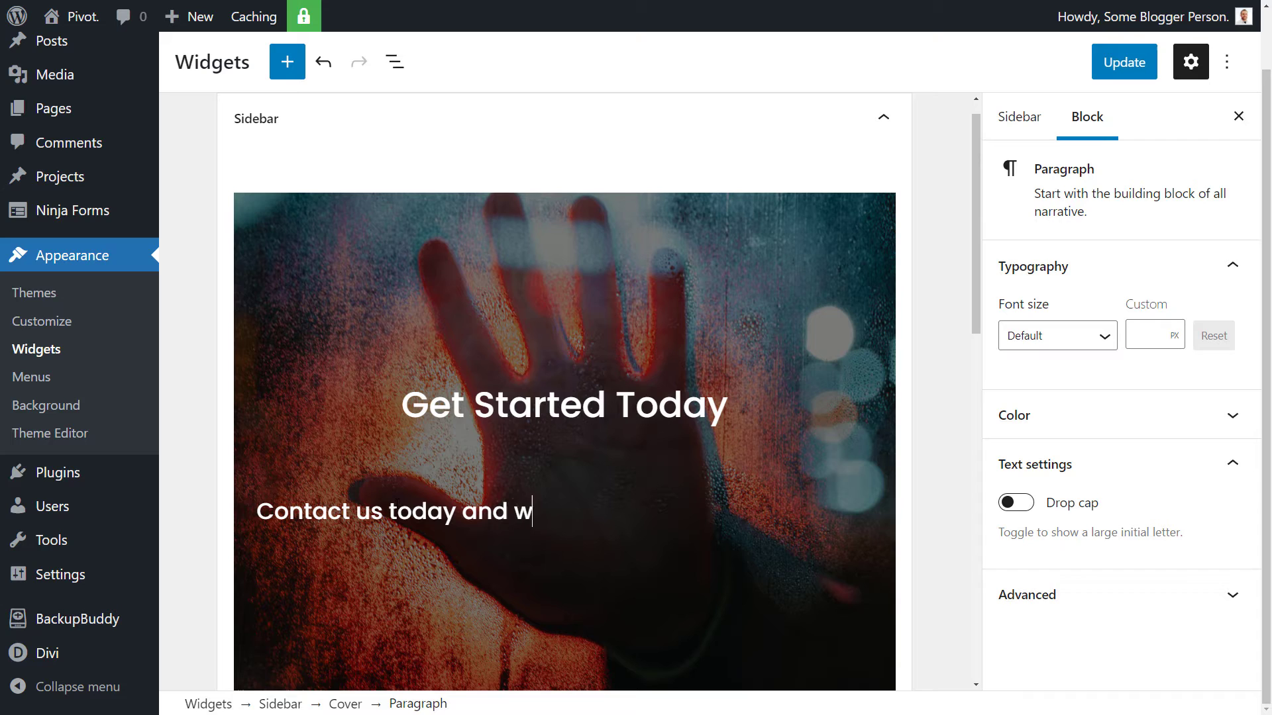
text(e will sign you up)
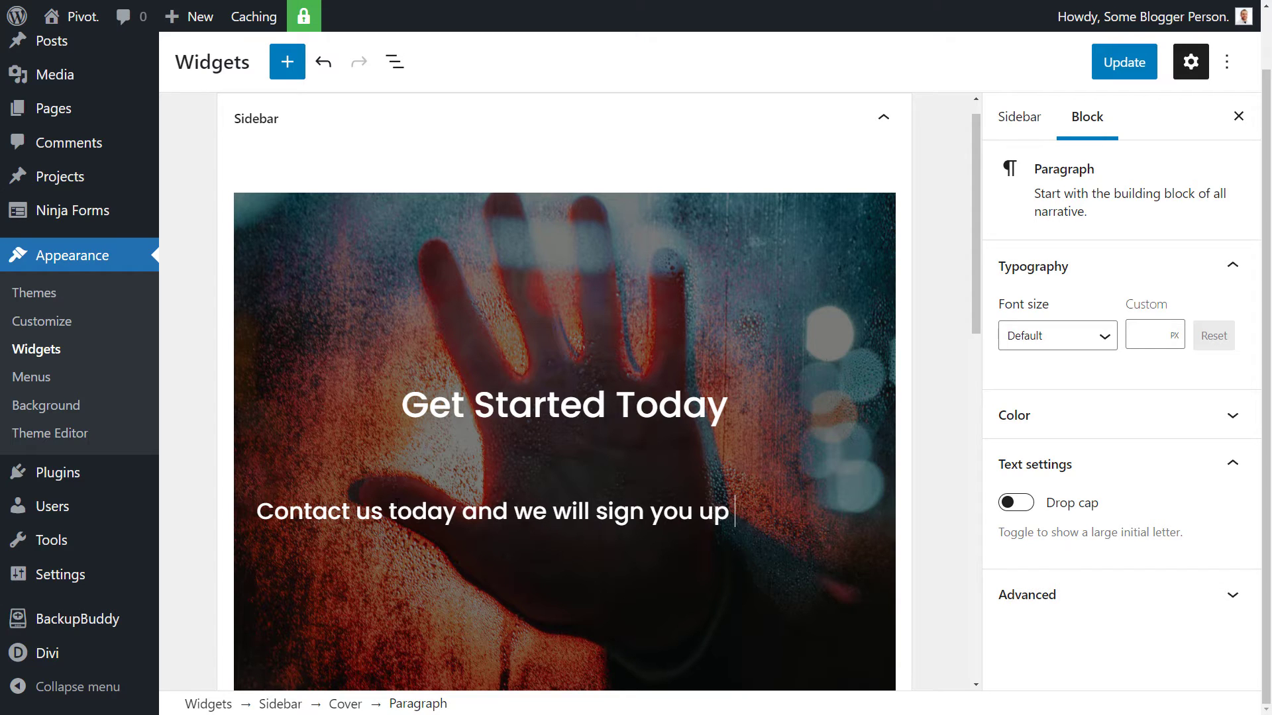
text(to get start)
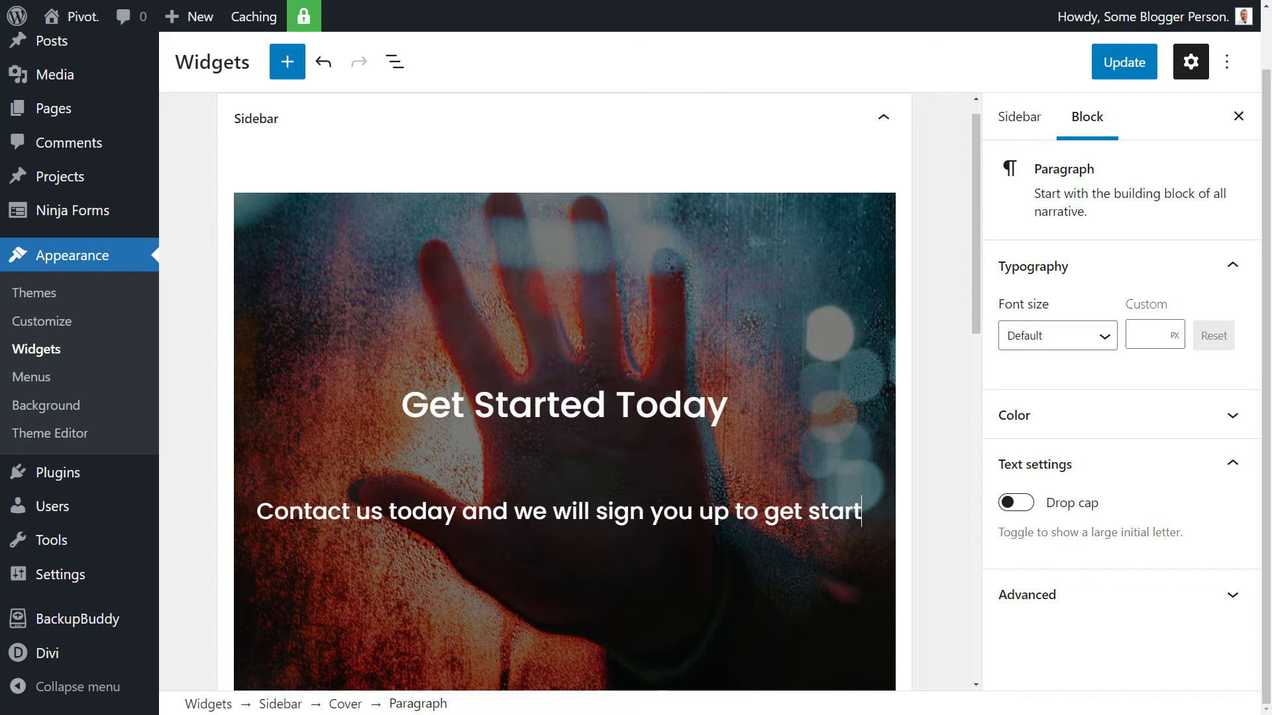
text(ed!)
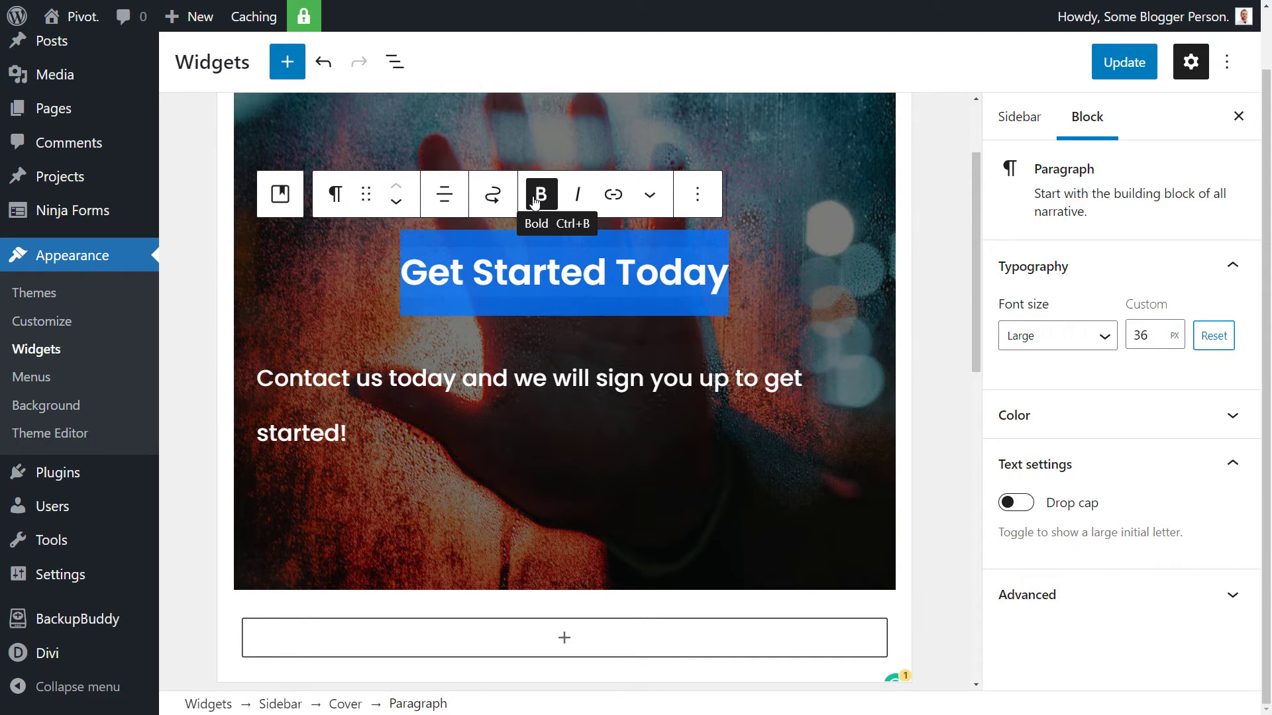
Step: Make the tagline italic and set its font size to Small (15px)
click(532, 405)
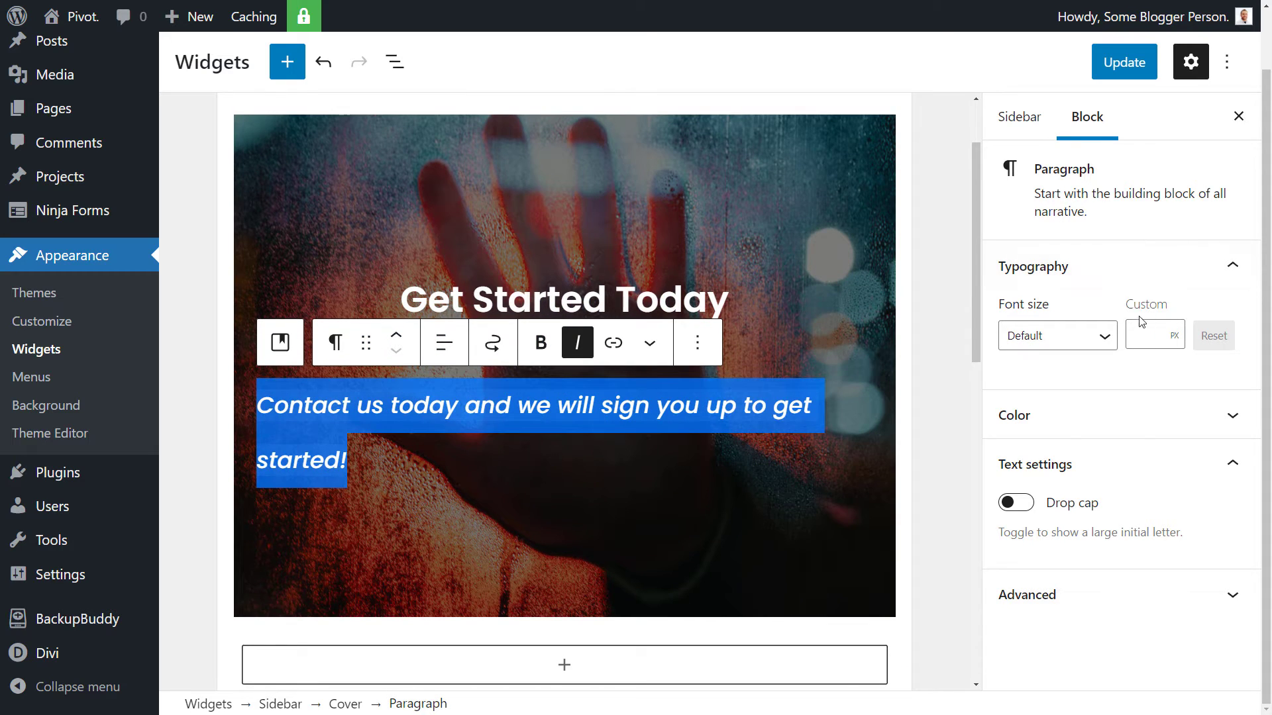
click(1012, 415)
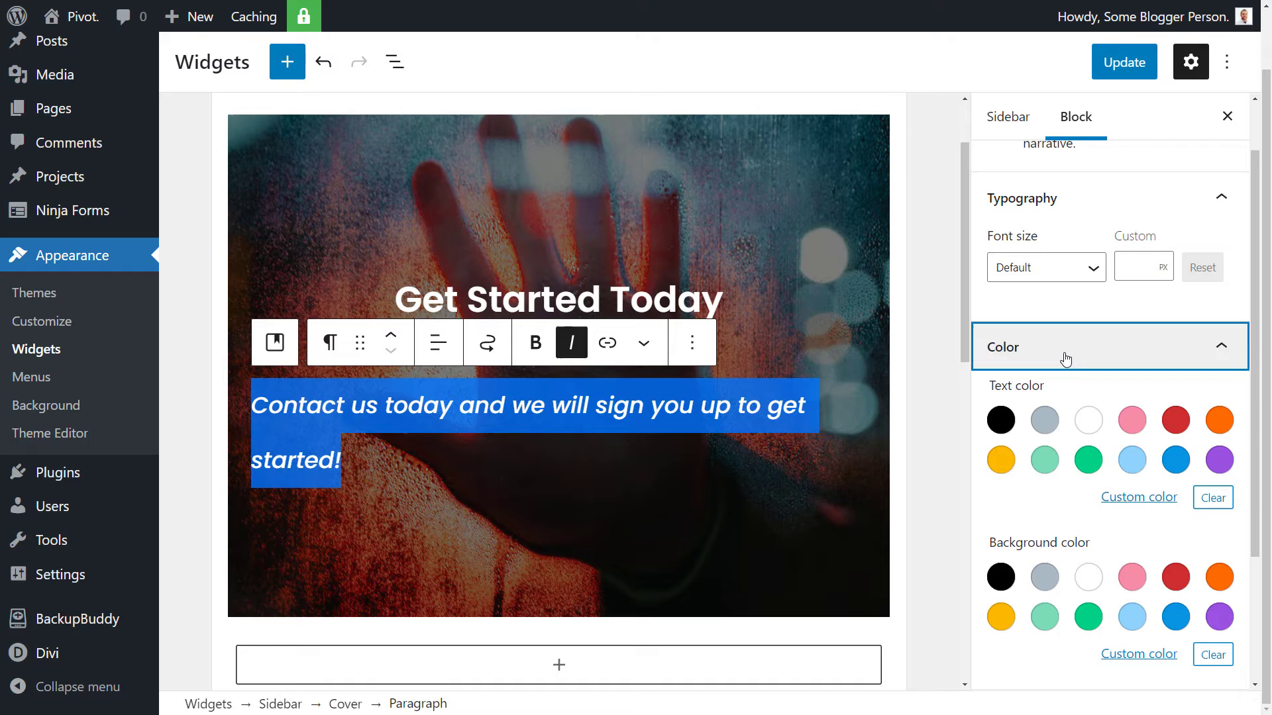
click(1120, 346)
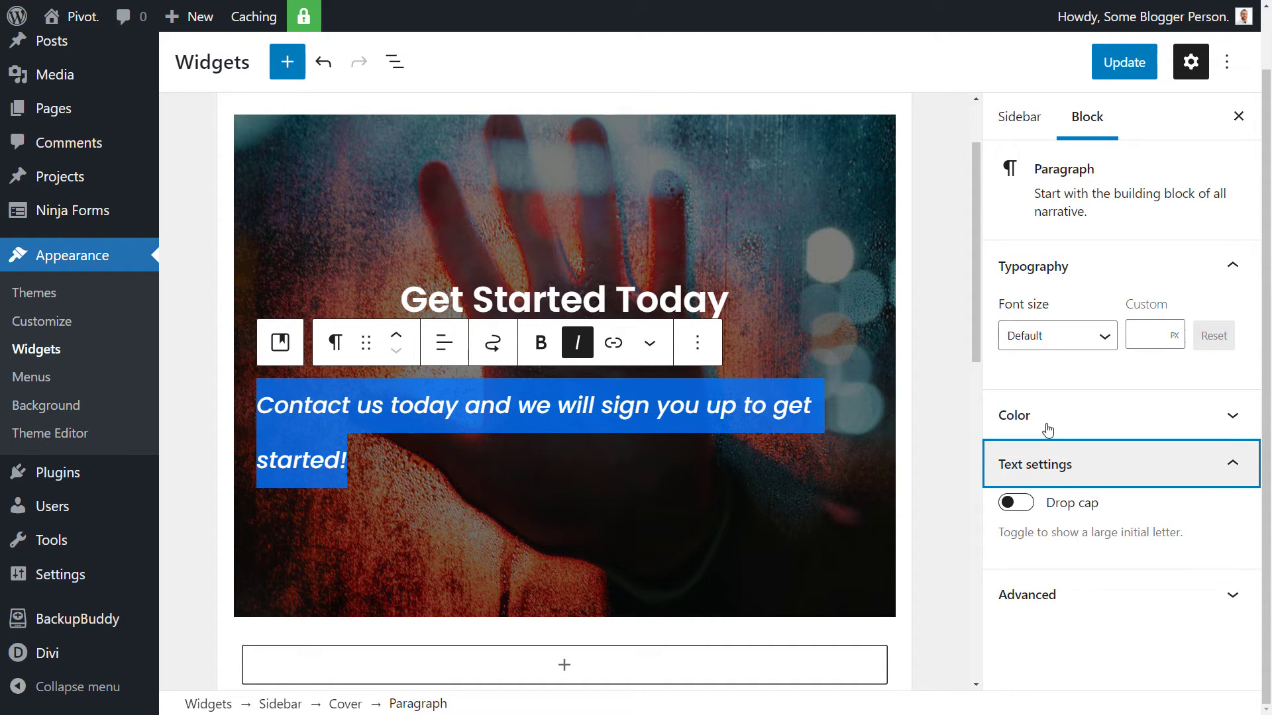
click(1057, 335)
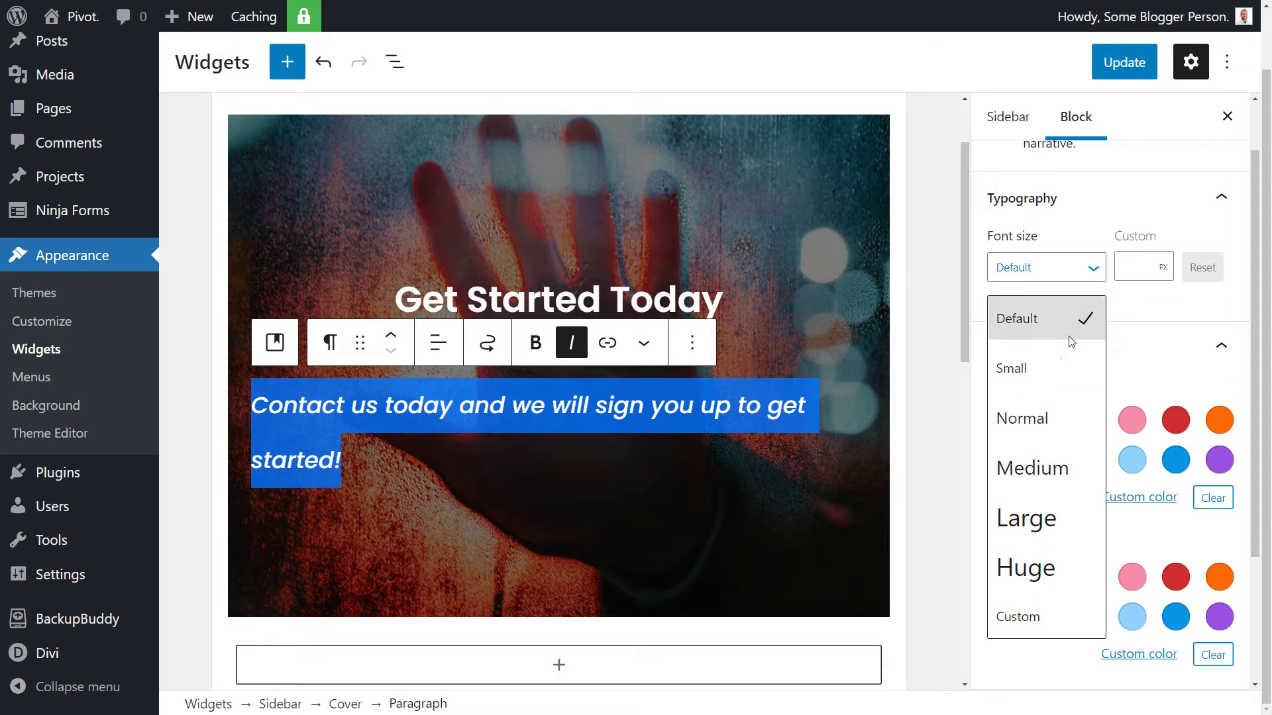
mouse_move(1047, 367)
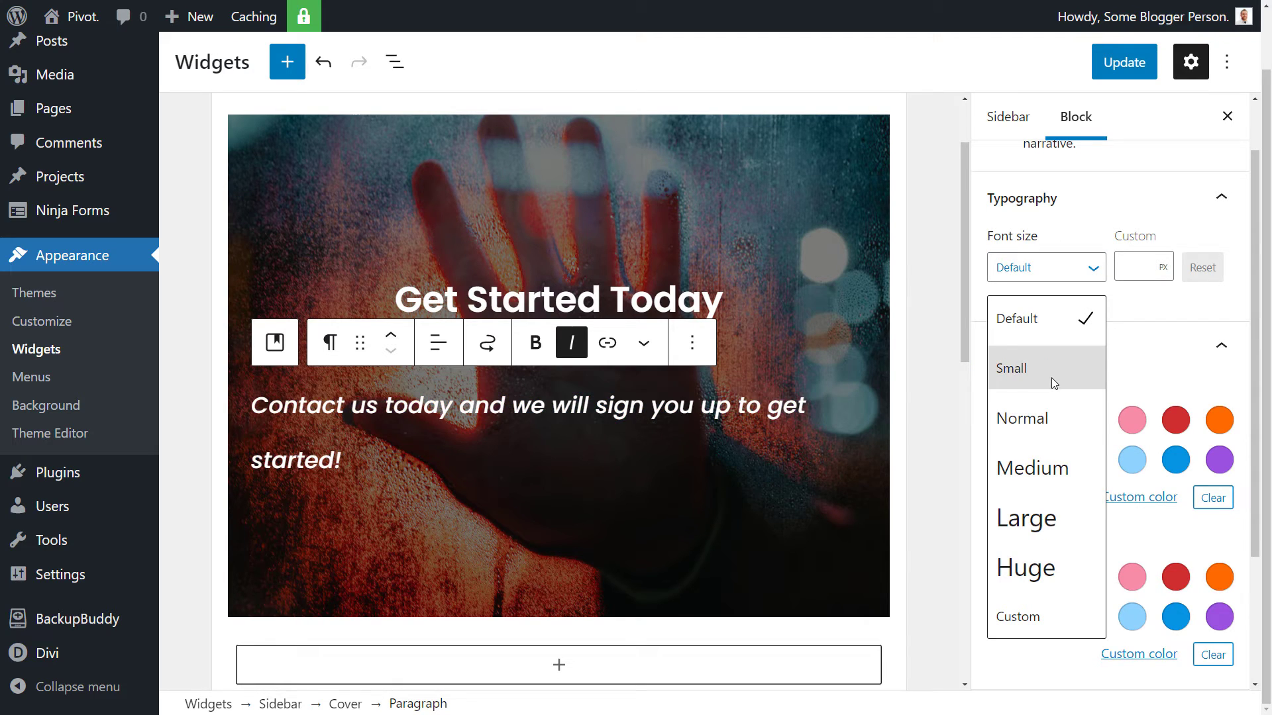
click(1011, 368)
text(15)
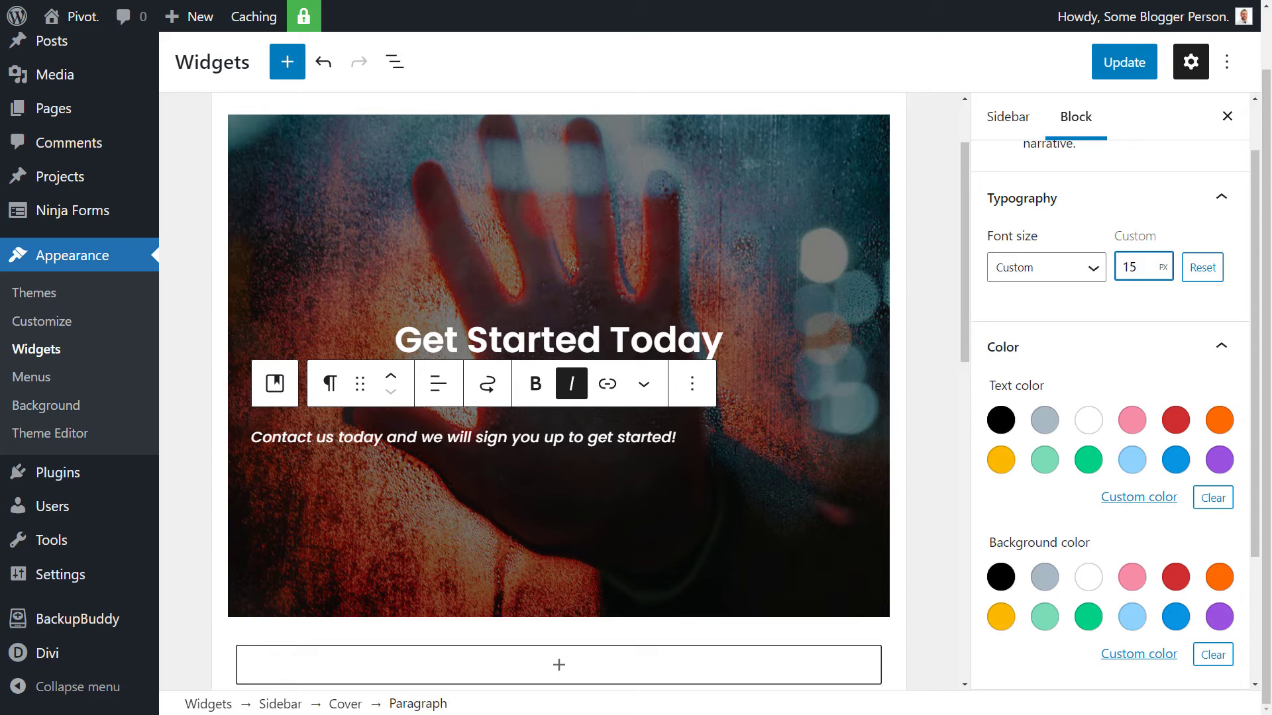
Step: Centre the tagline text under the heading
click(571, 383)
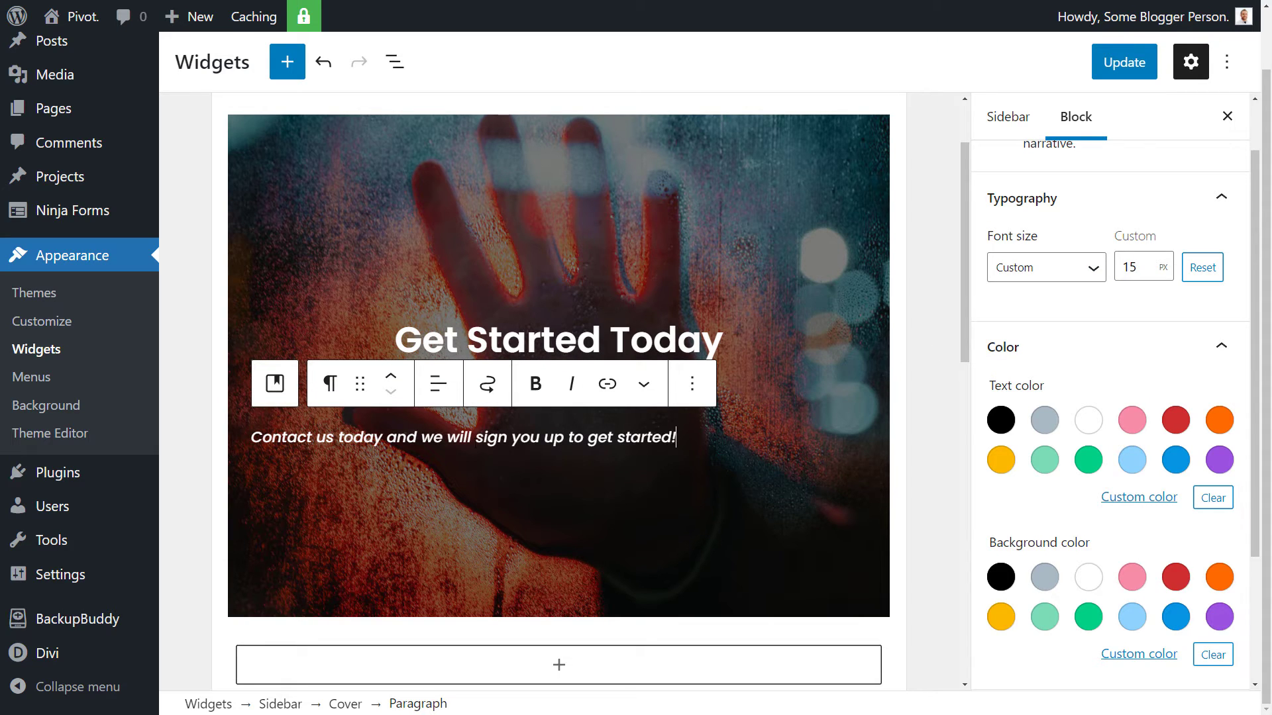
click(437, 383)
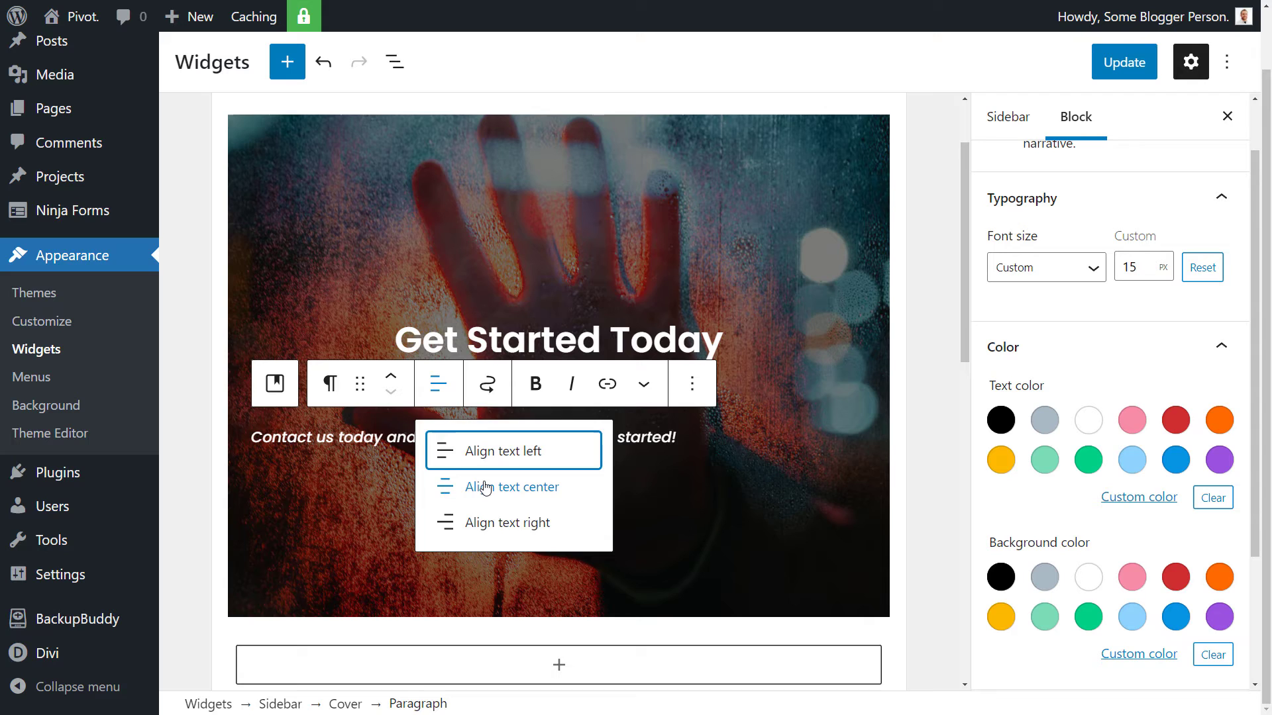
click(508, 486)
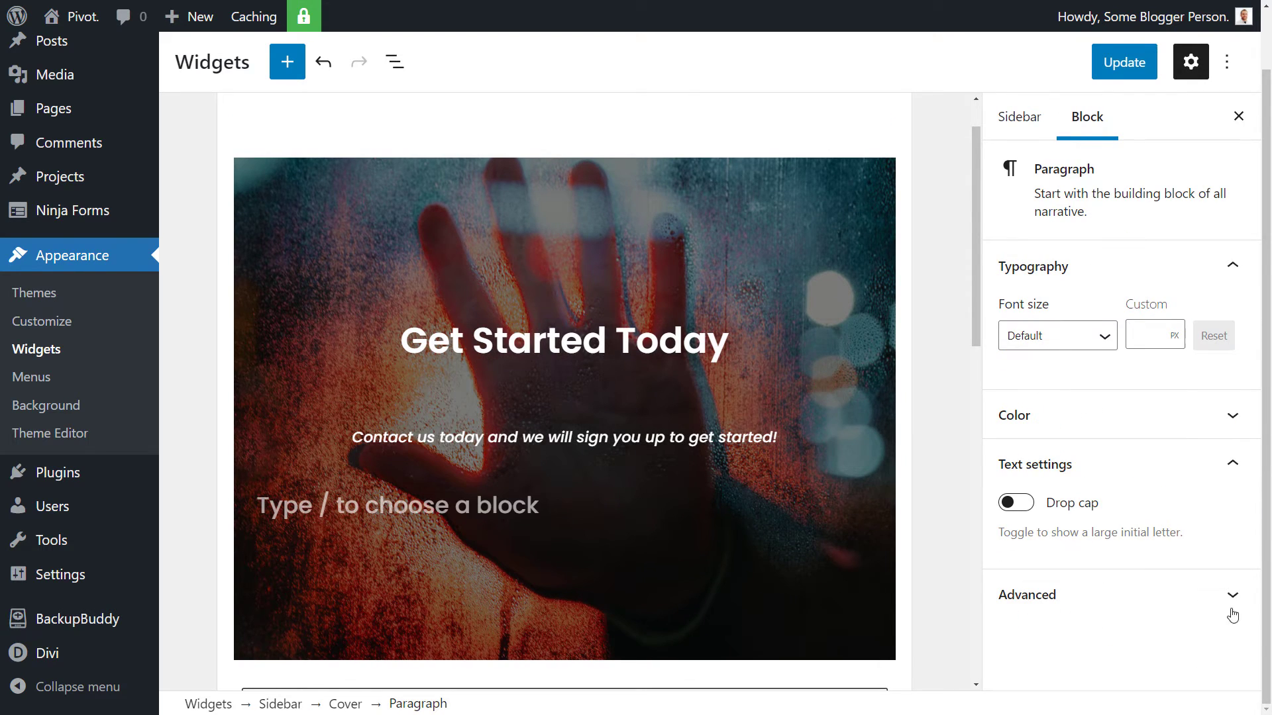
mouse_move(688, 593)
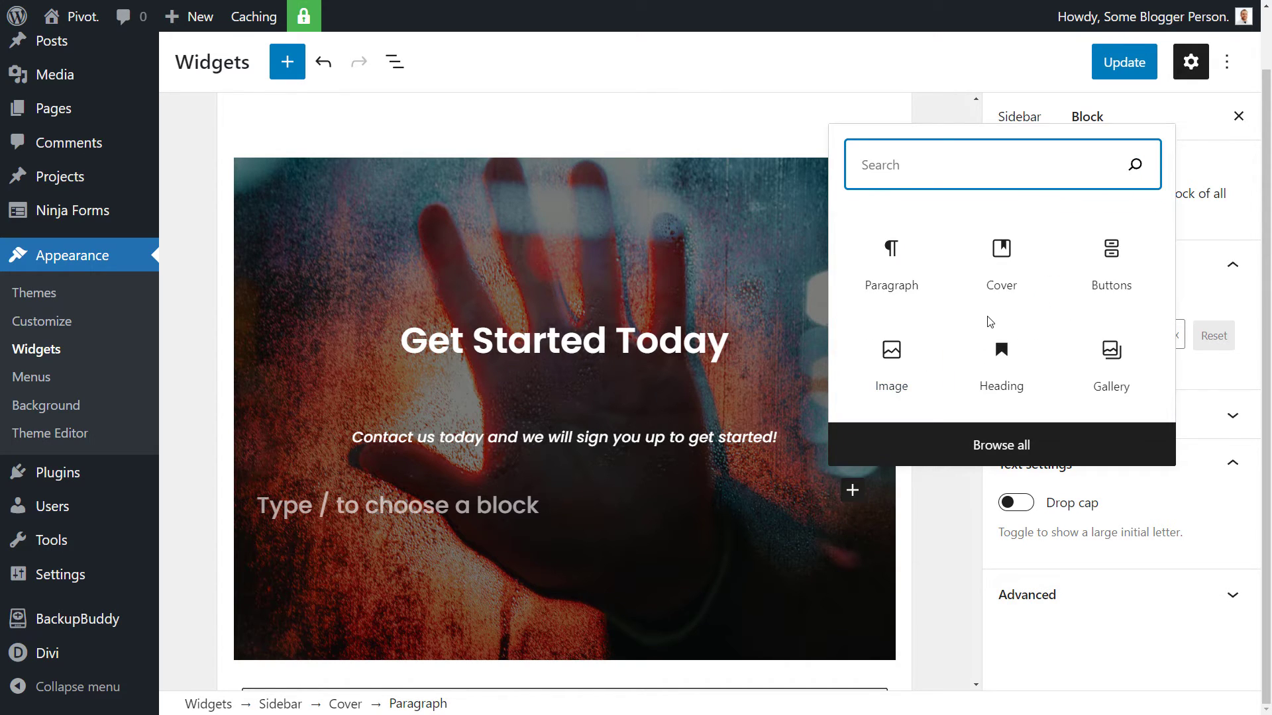
Step: Insert a Buttons block below the tagline and label the button 'Contact Us'
text(button)
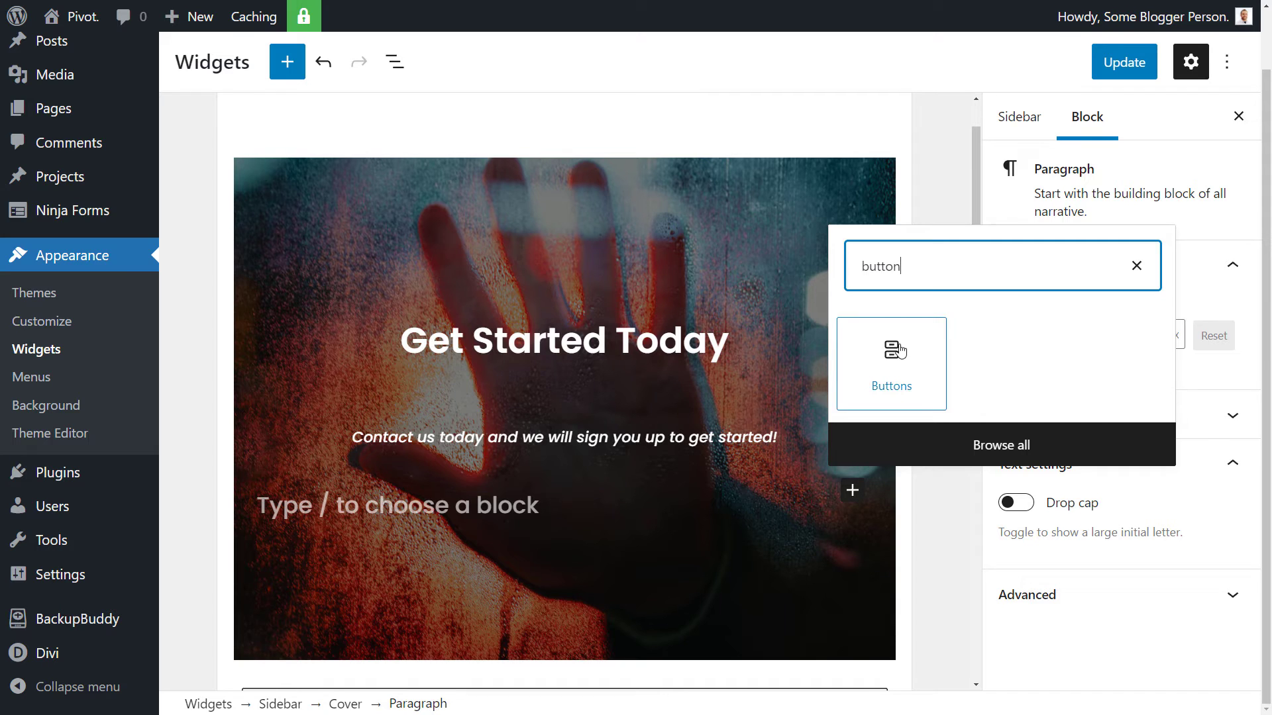
click(890, 363)
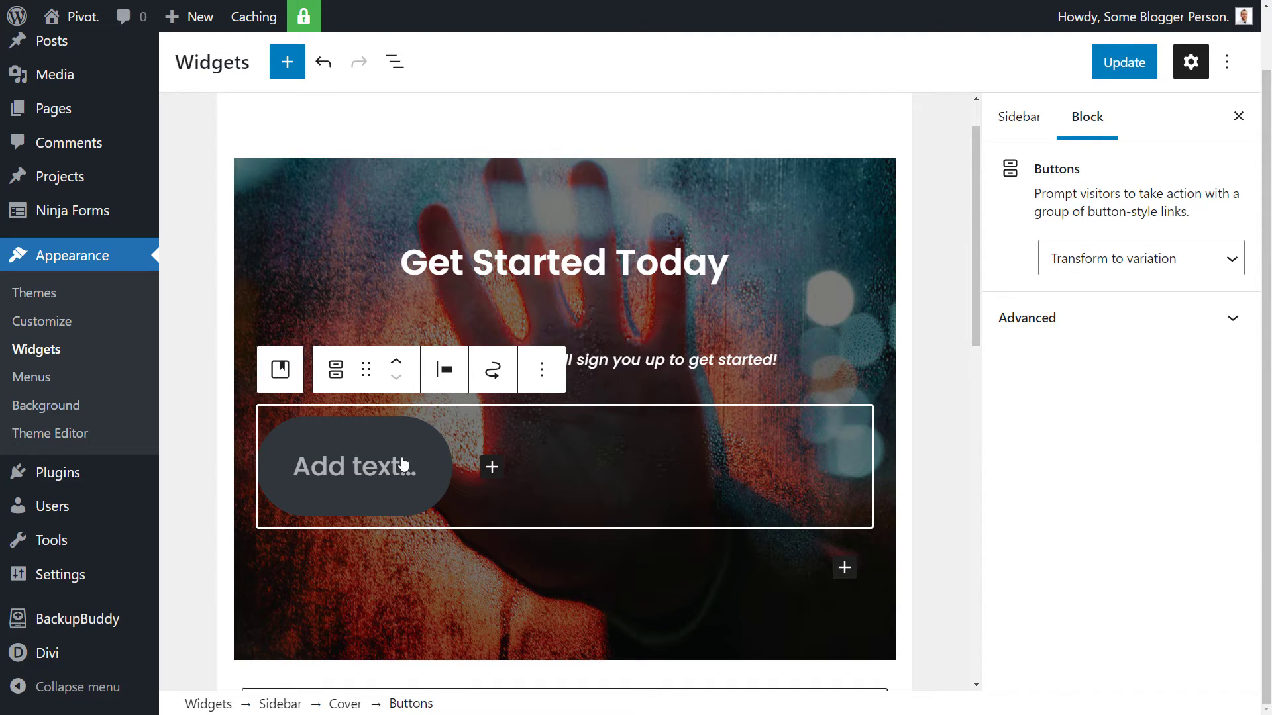
click(355, 466)
text(Contact)
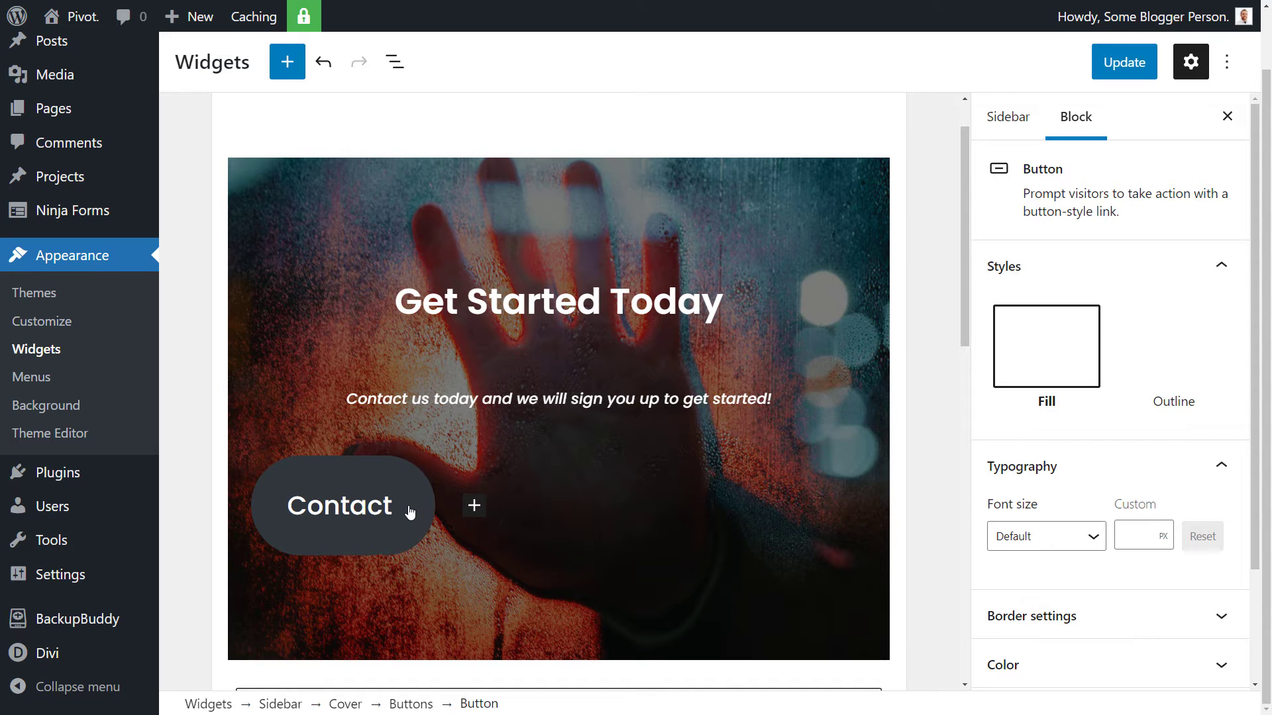
text(Us)
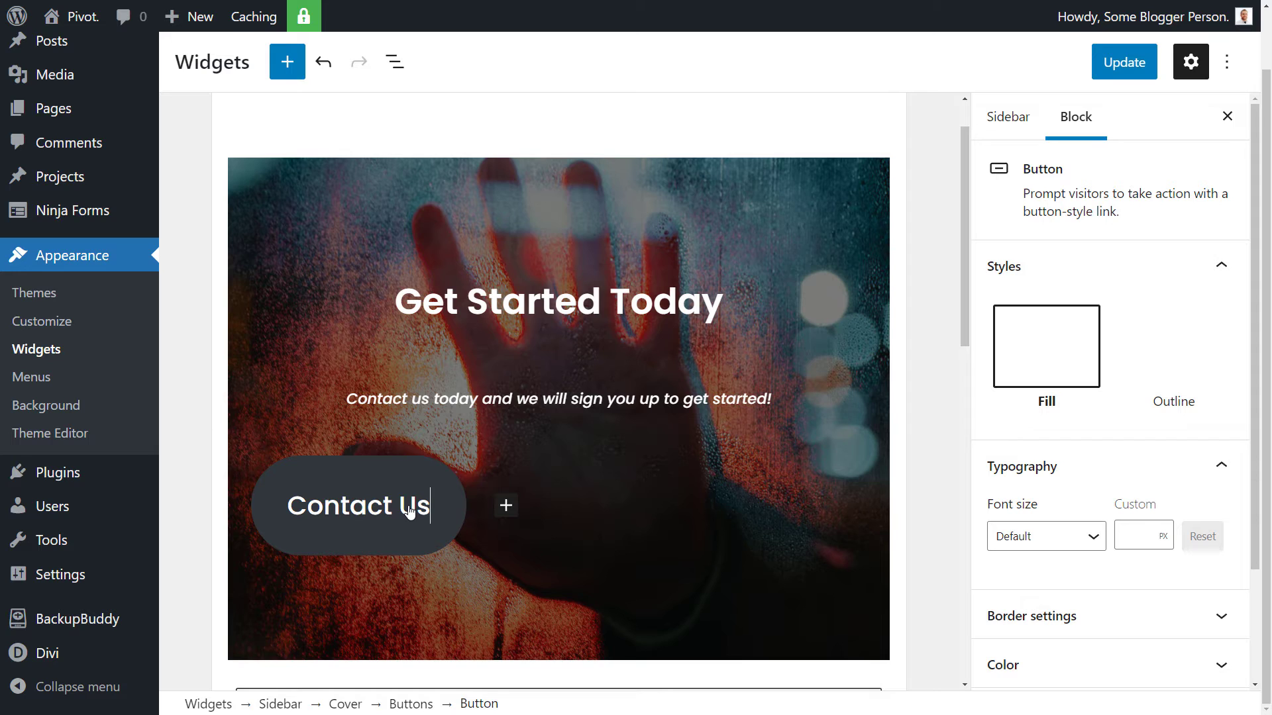
click(357, 504)
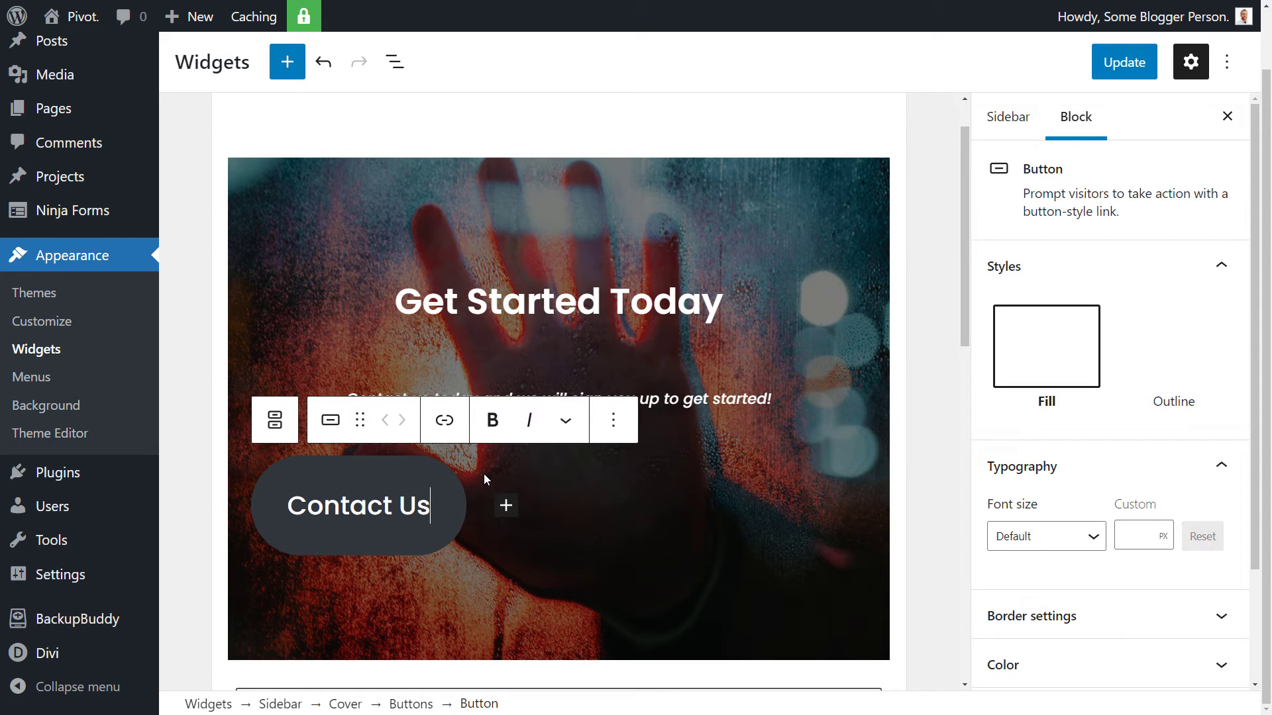
mouse_move(444, 420)
text(co)
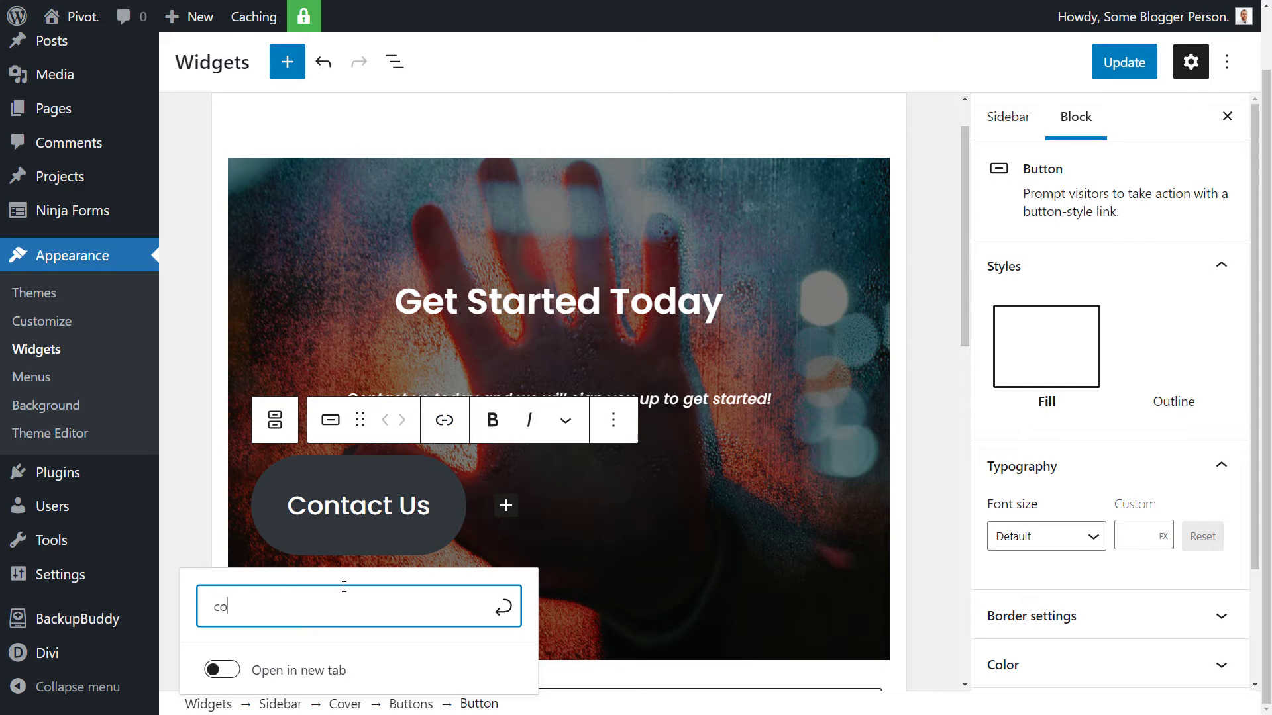
Step: Link the button to the site's contact page URL and set it to open in a new tab
text(ntact/)
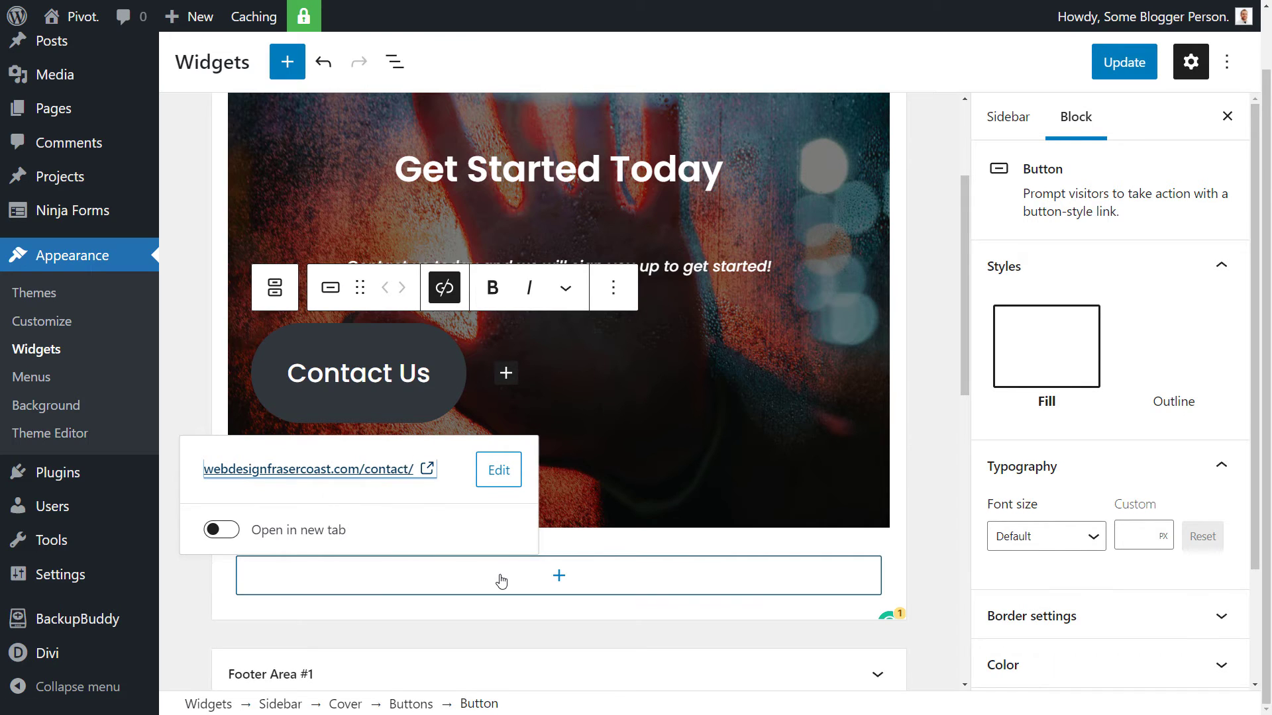
click(222, 529)
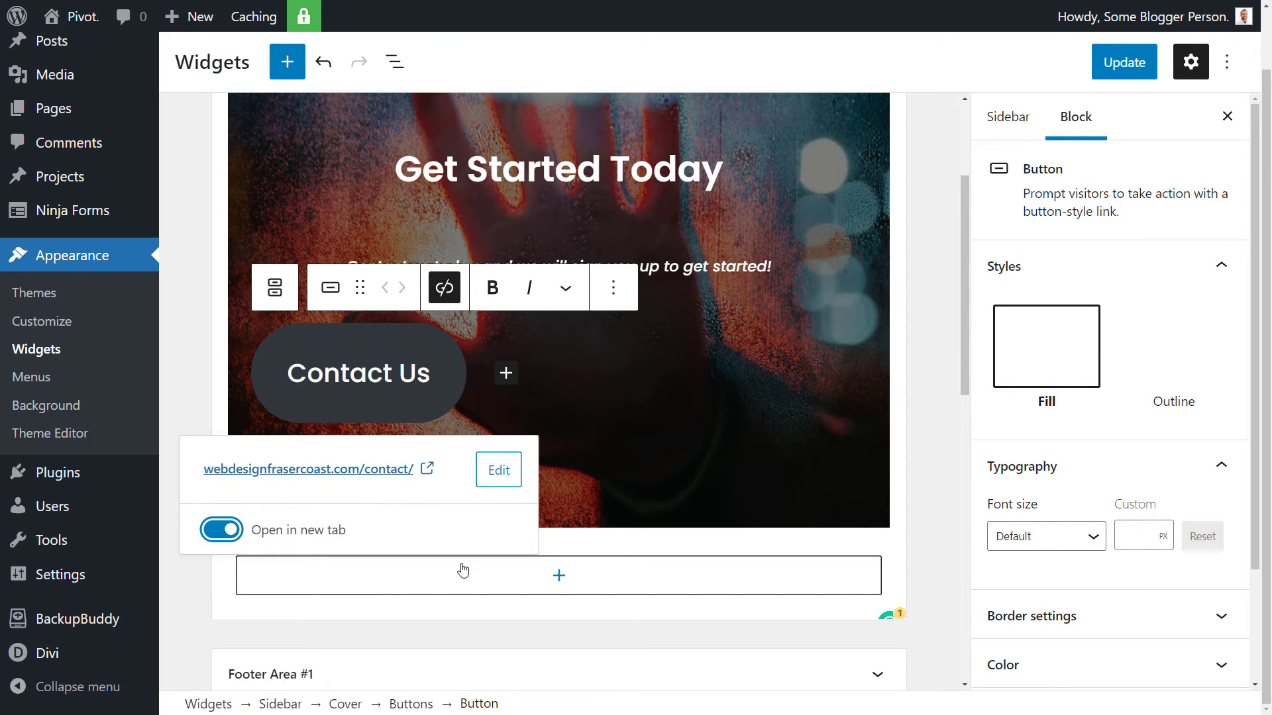
mouse_move(699, 553)
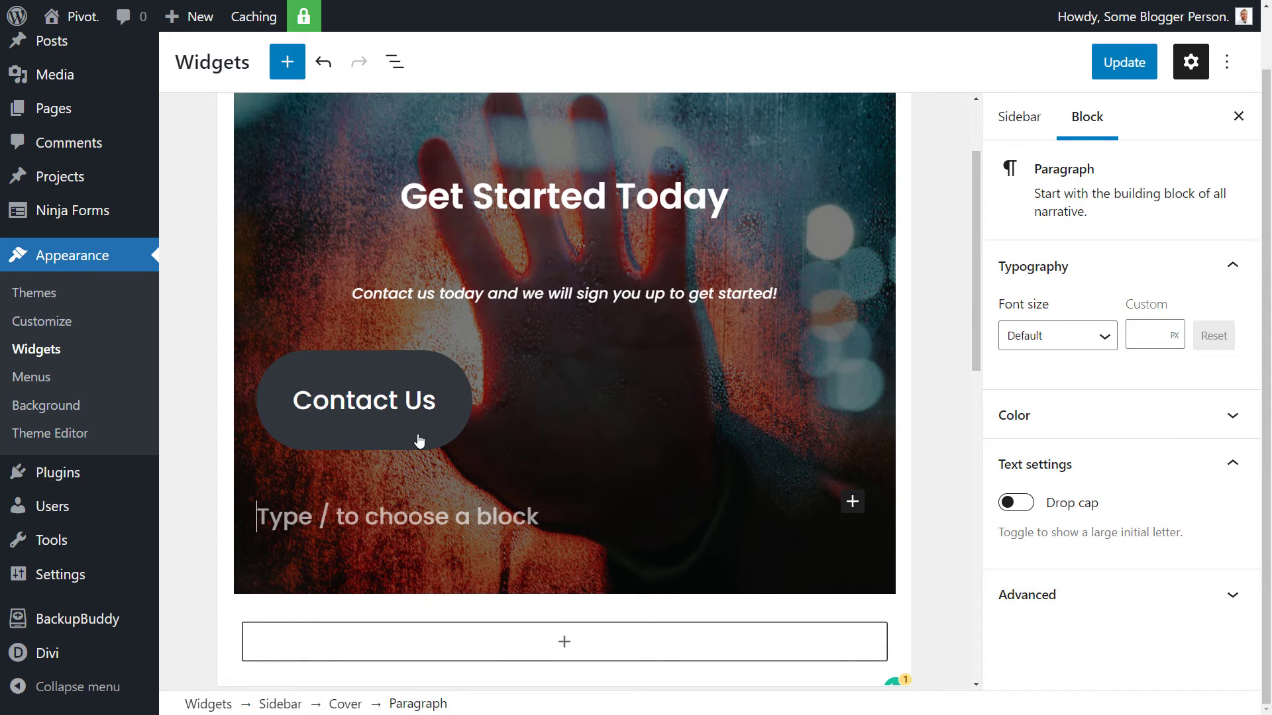
mouse_move(473, 348)
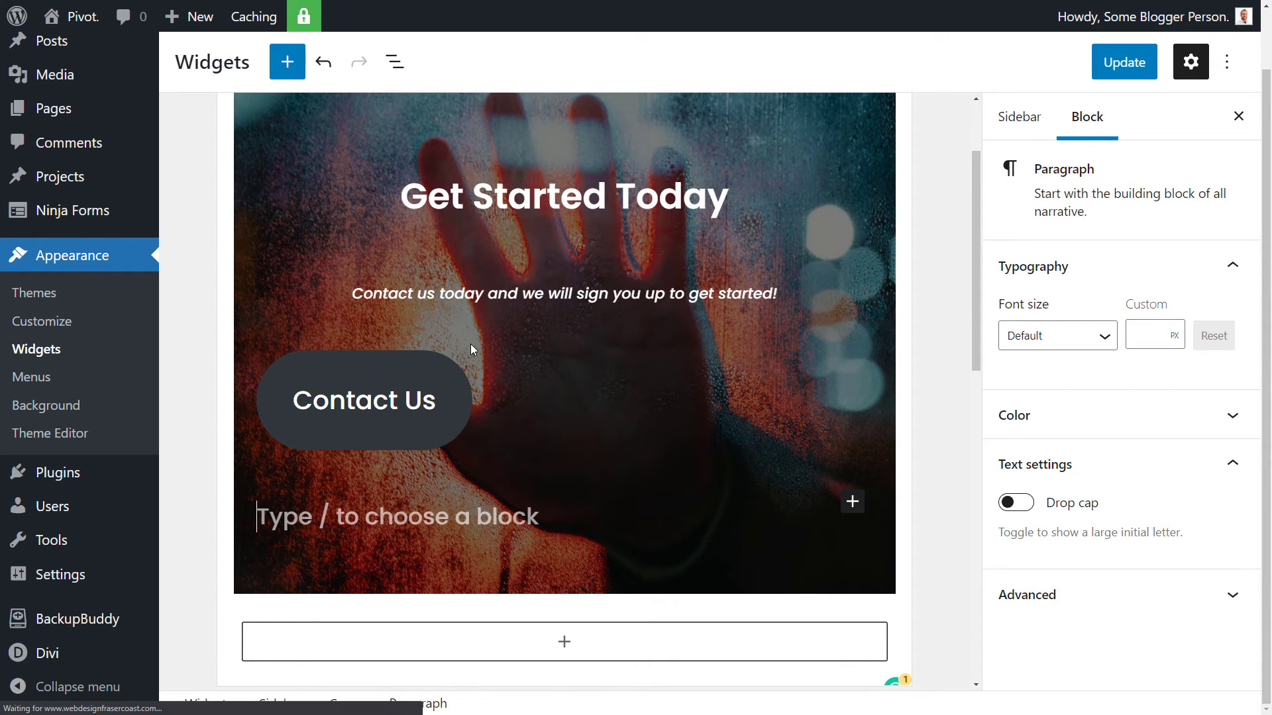
Step: Justify the Buttons group to centre the Contact Us button in the cover
click(363, 400)
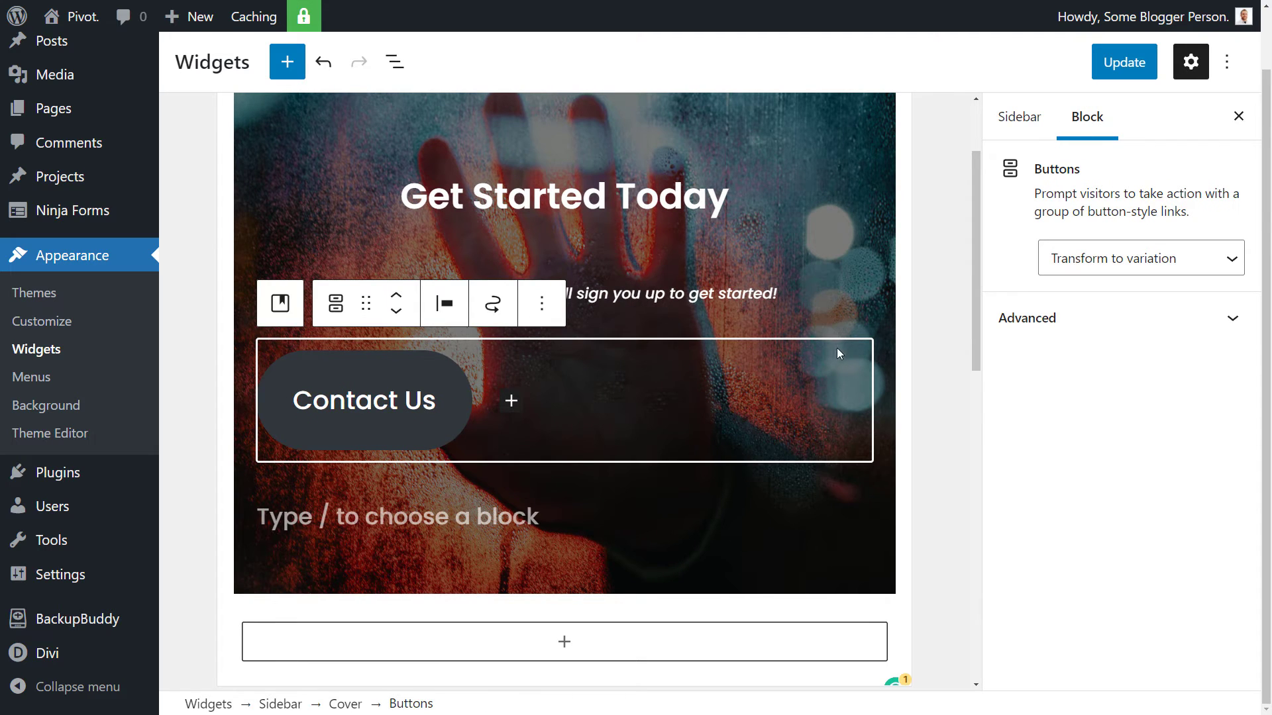
mouse_move(816, 450)
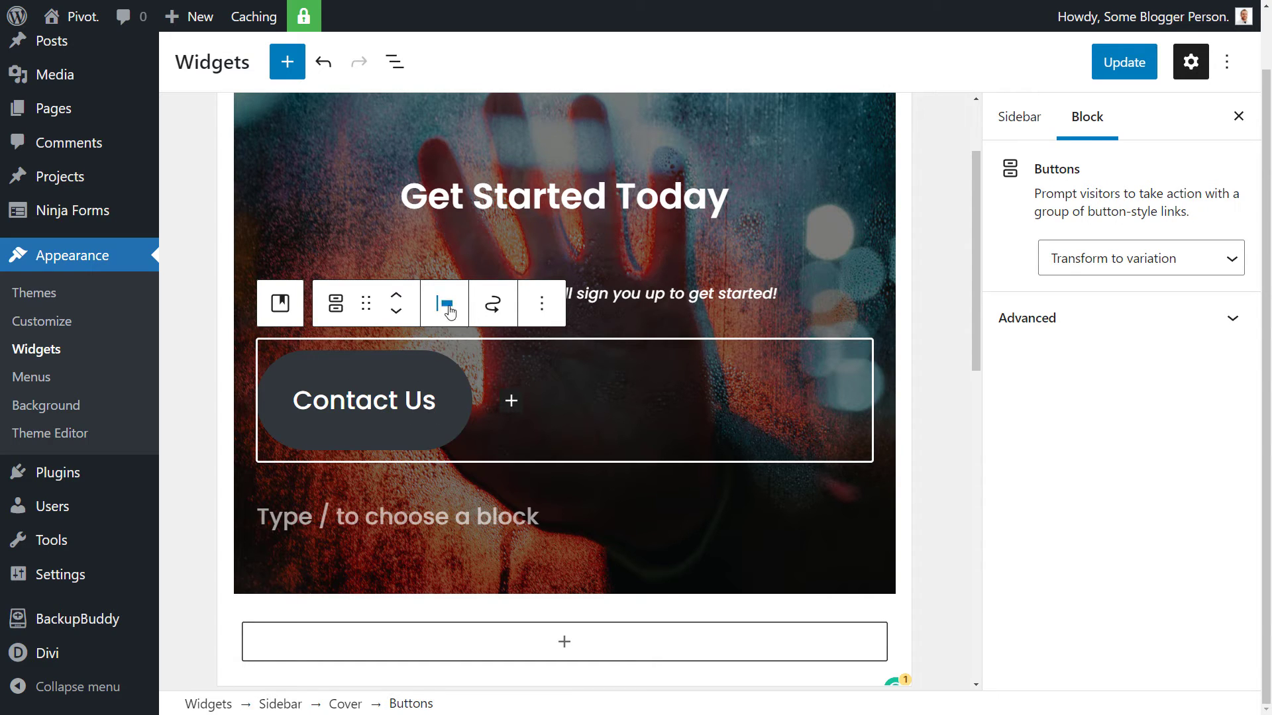
click(444, 303)
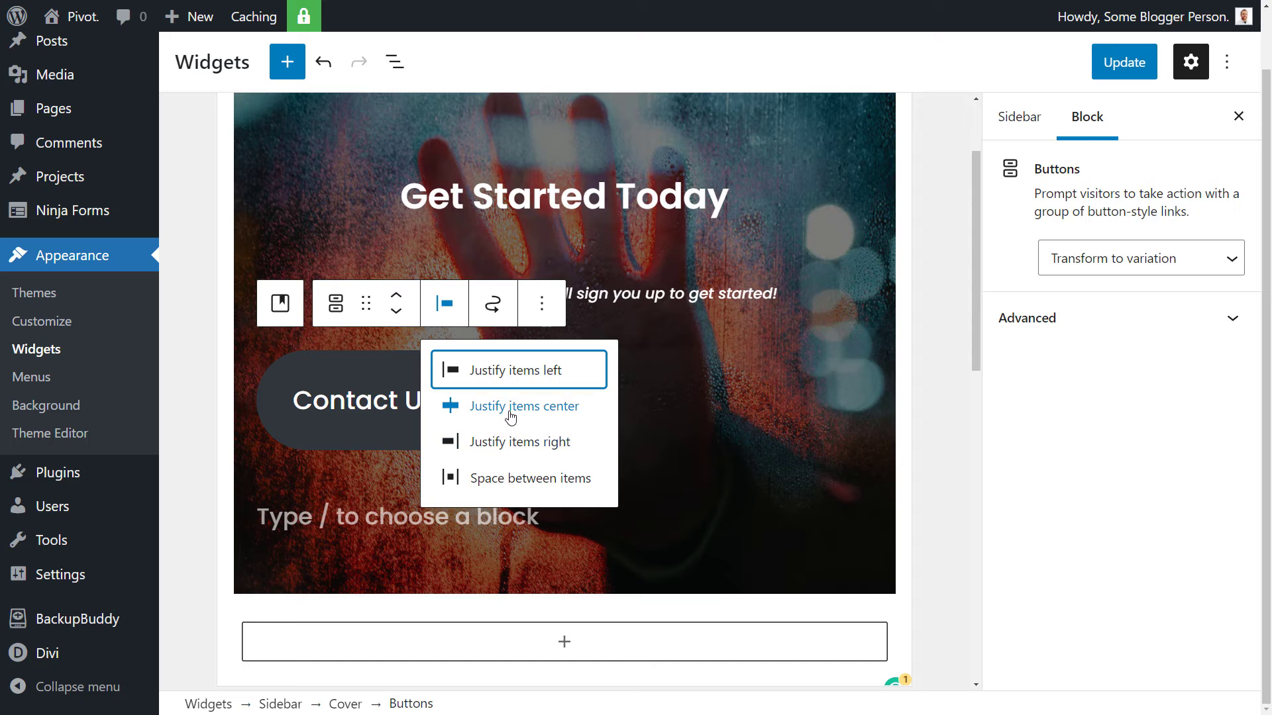
click(526, 405)
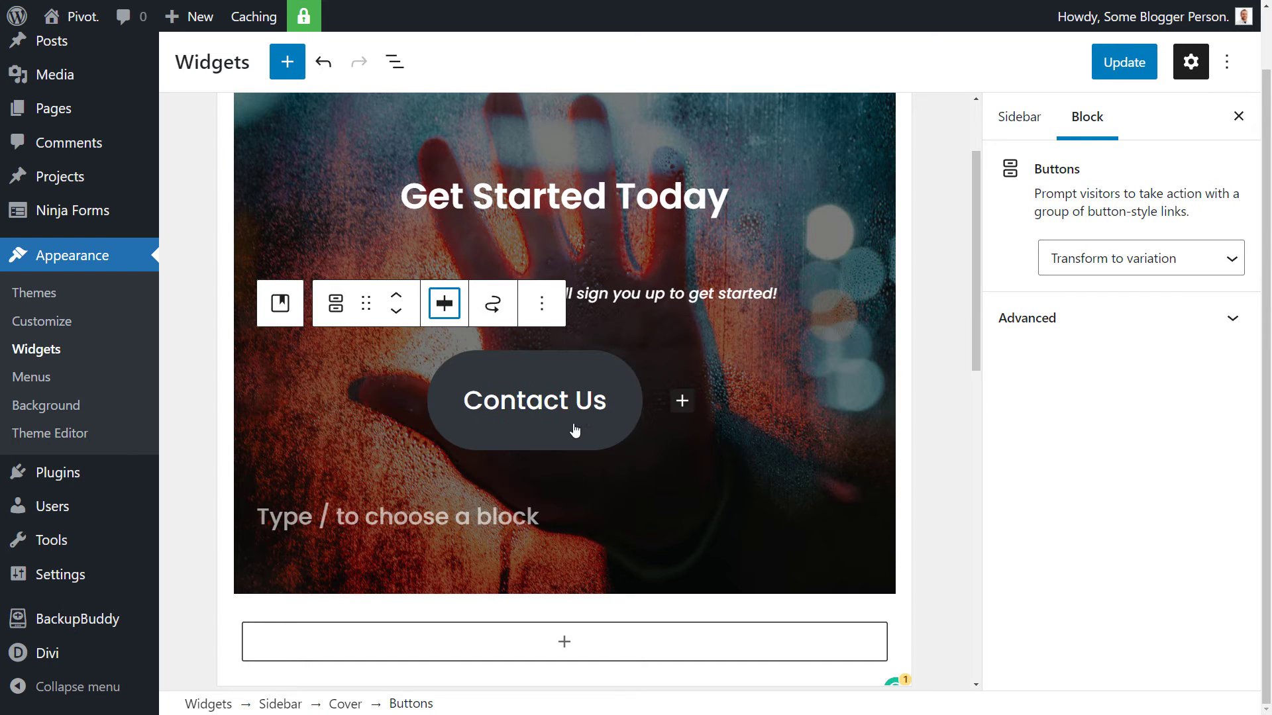
click(444, 304)
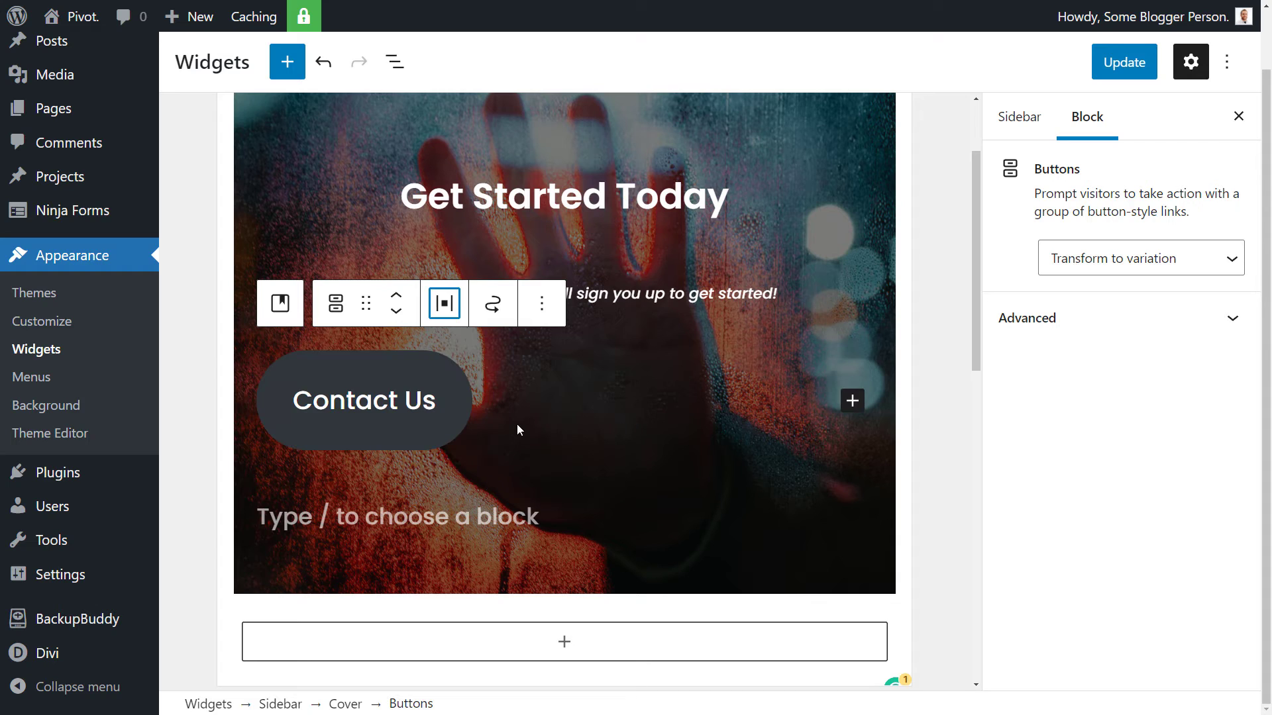
click(444, 303)
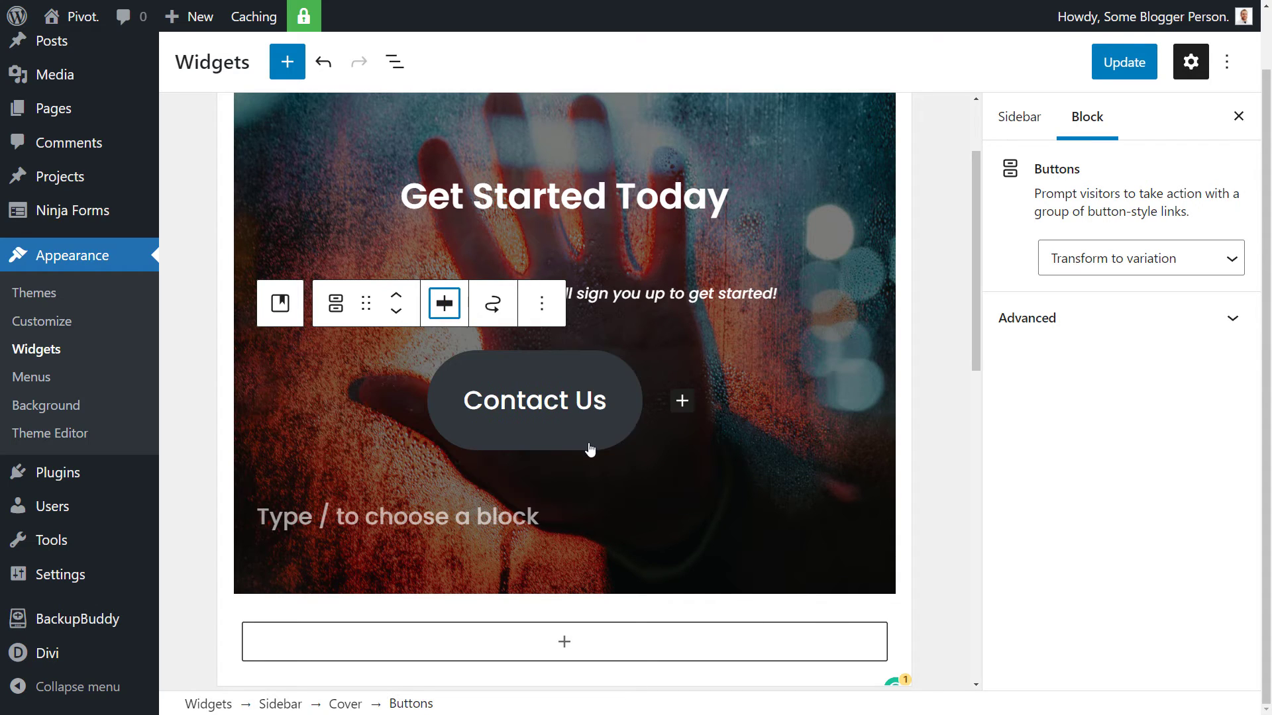
mouse_move(666, 400)
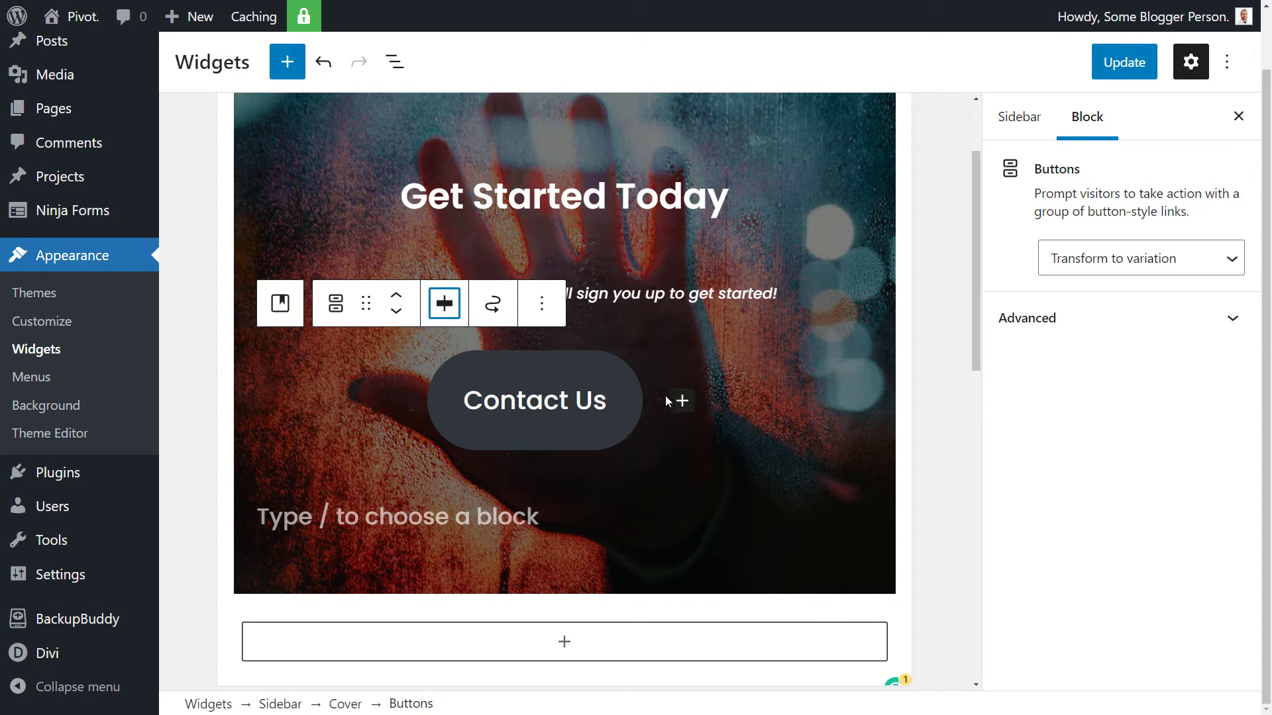
mouse_move(681, 400)
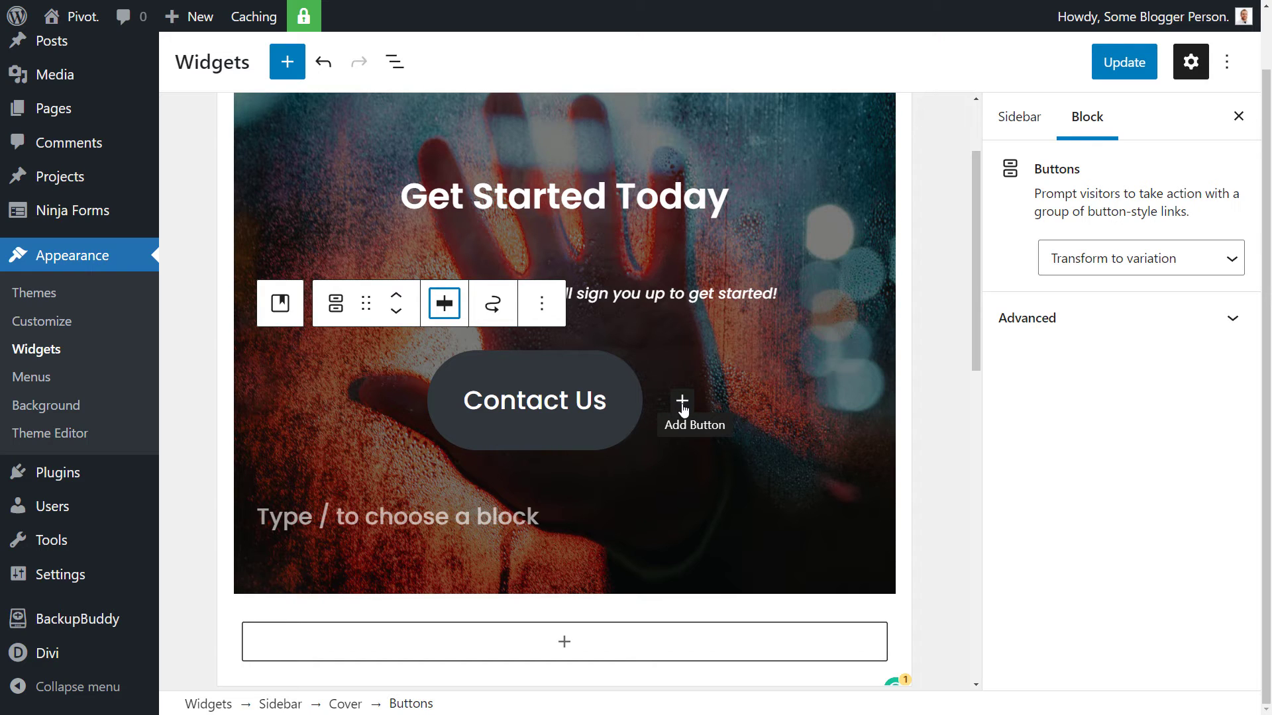
mouse_move(611, 428)
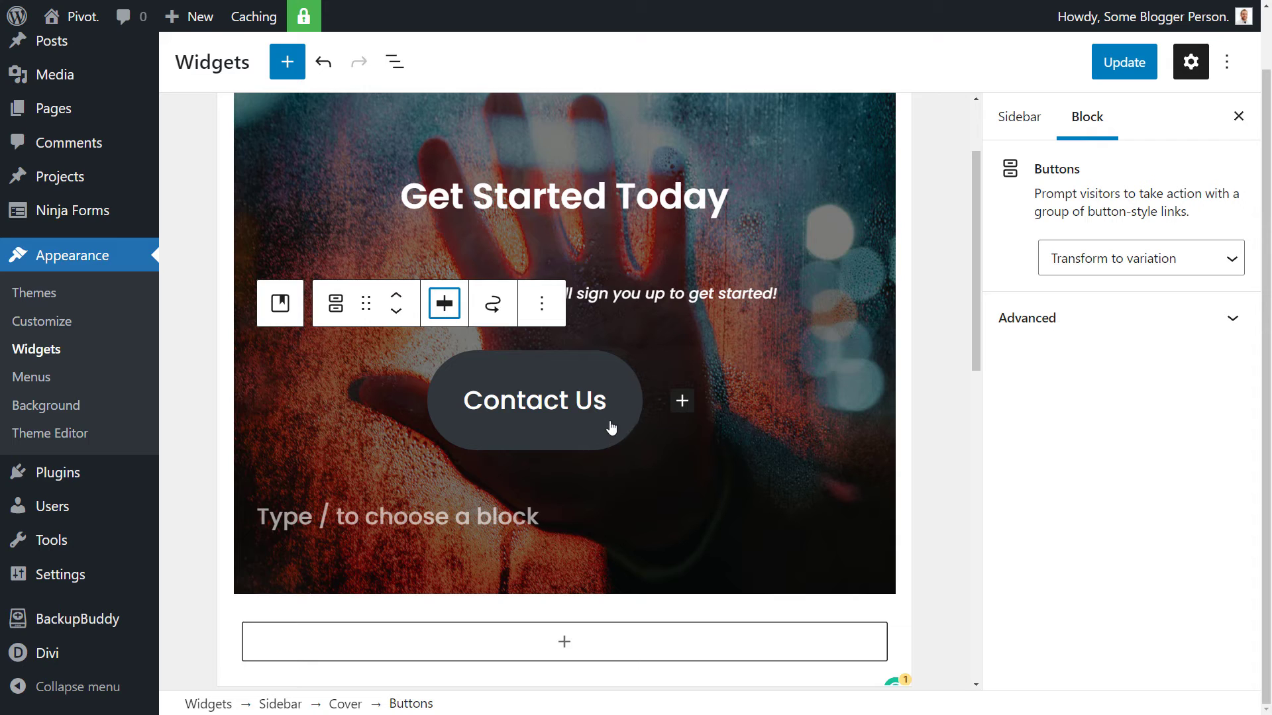
Step: Switch the Contact Us button to the Outline style and expand its border radius settings for a 21px radius
click(533, 400)
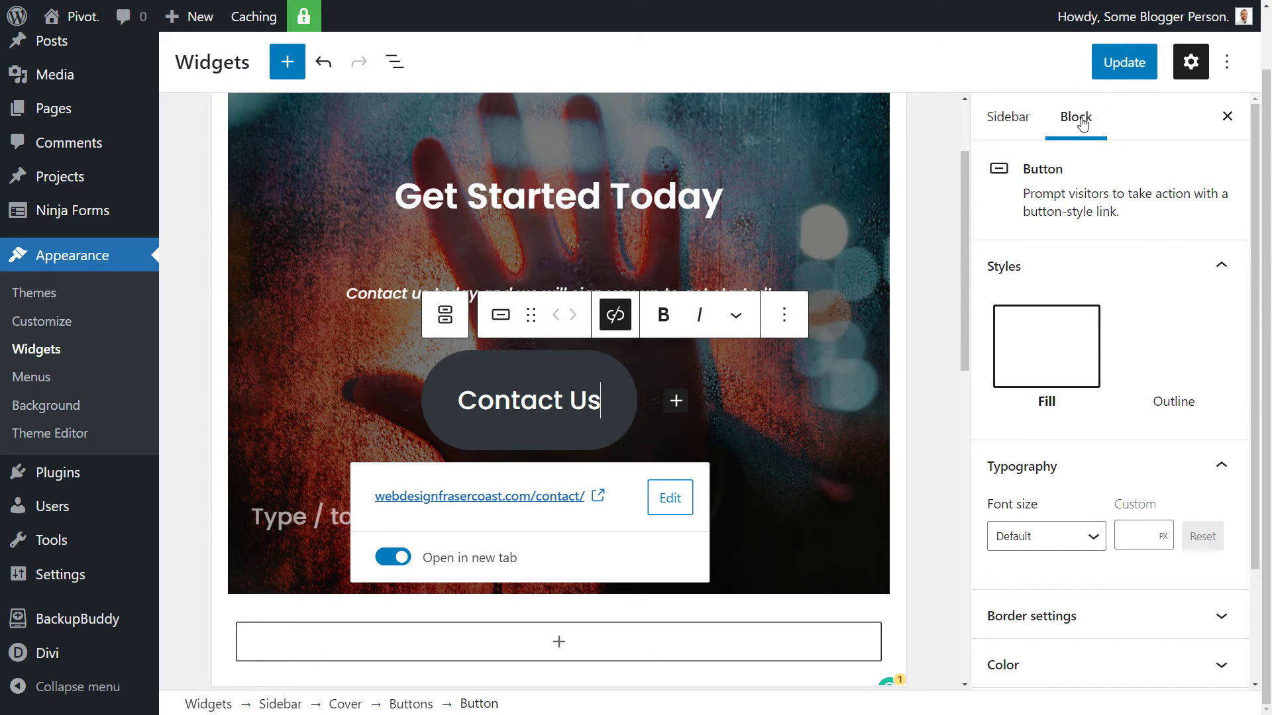
click(1189, 62)
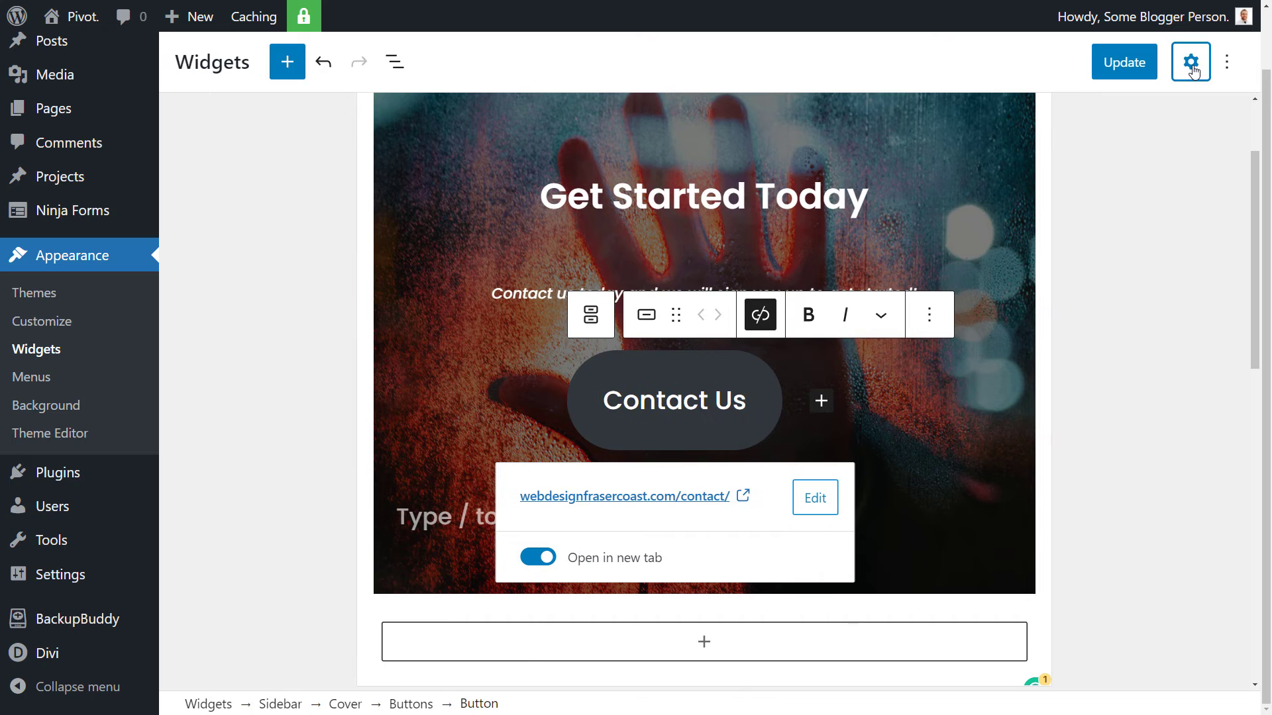
click(1189, 62)
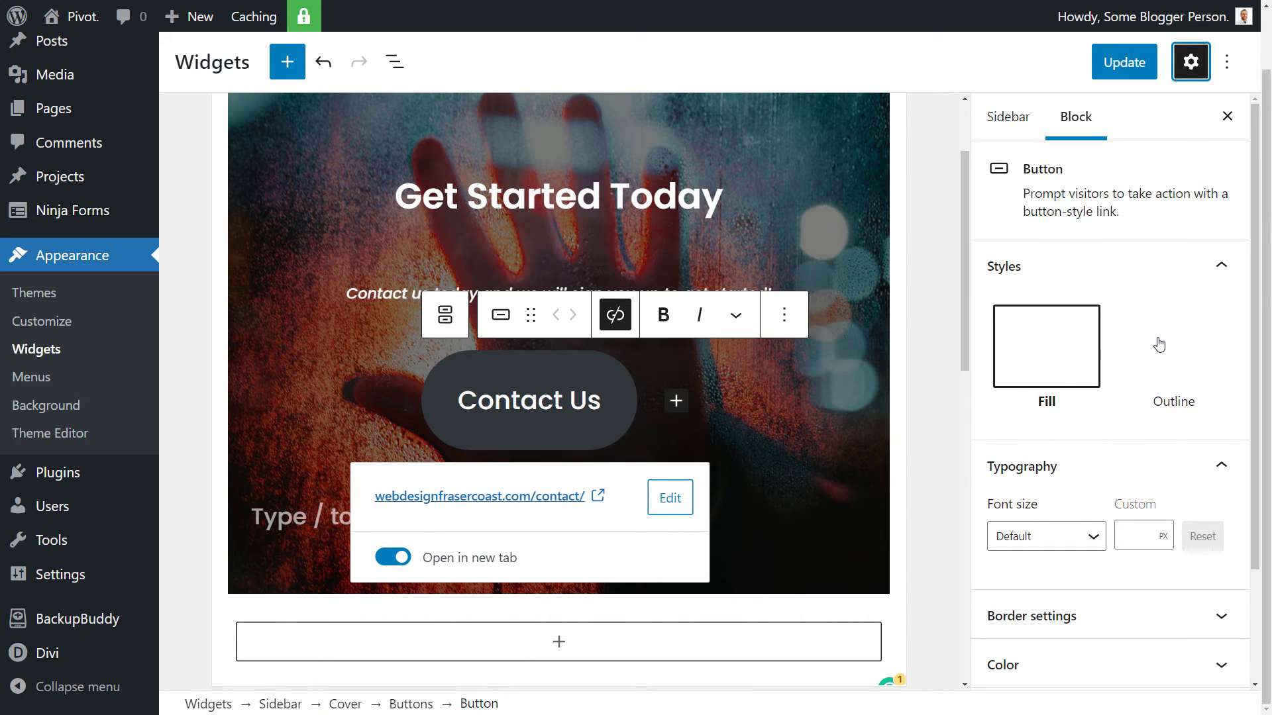
click(1173, 345)
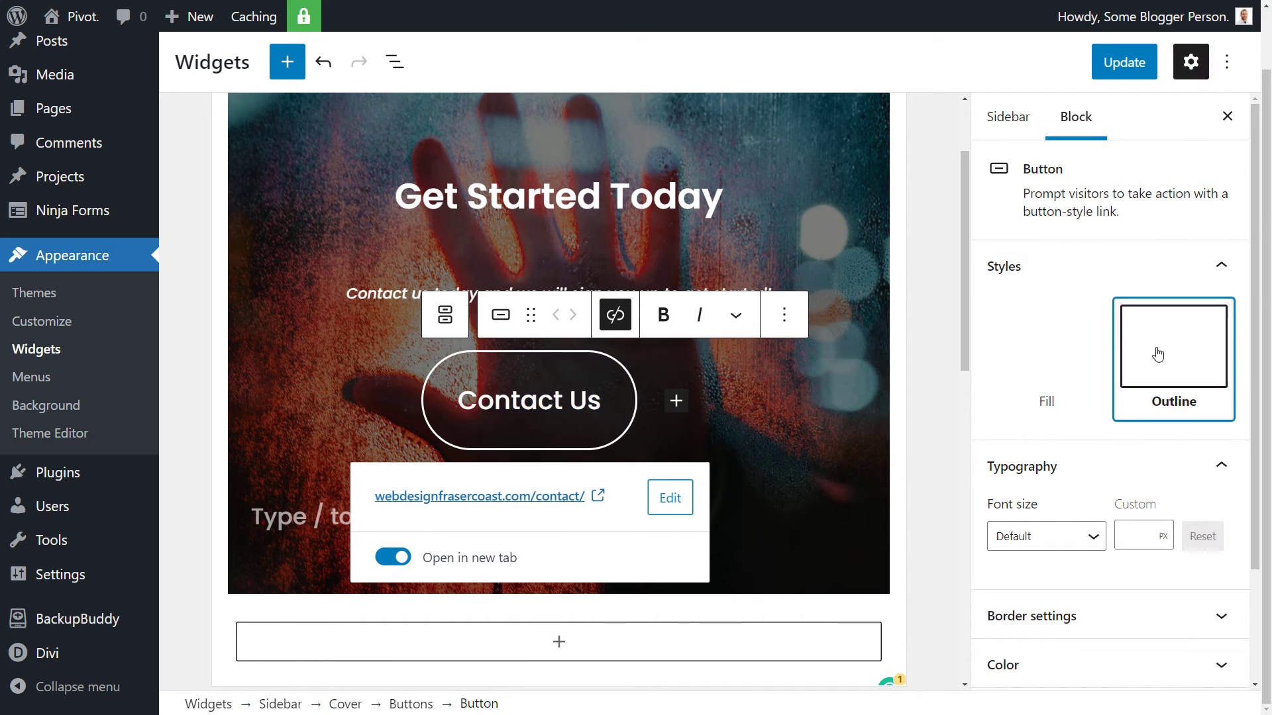
mouse_move(581, 424)
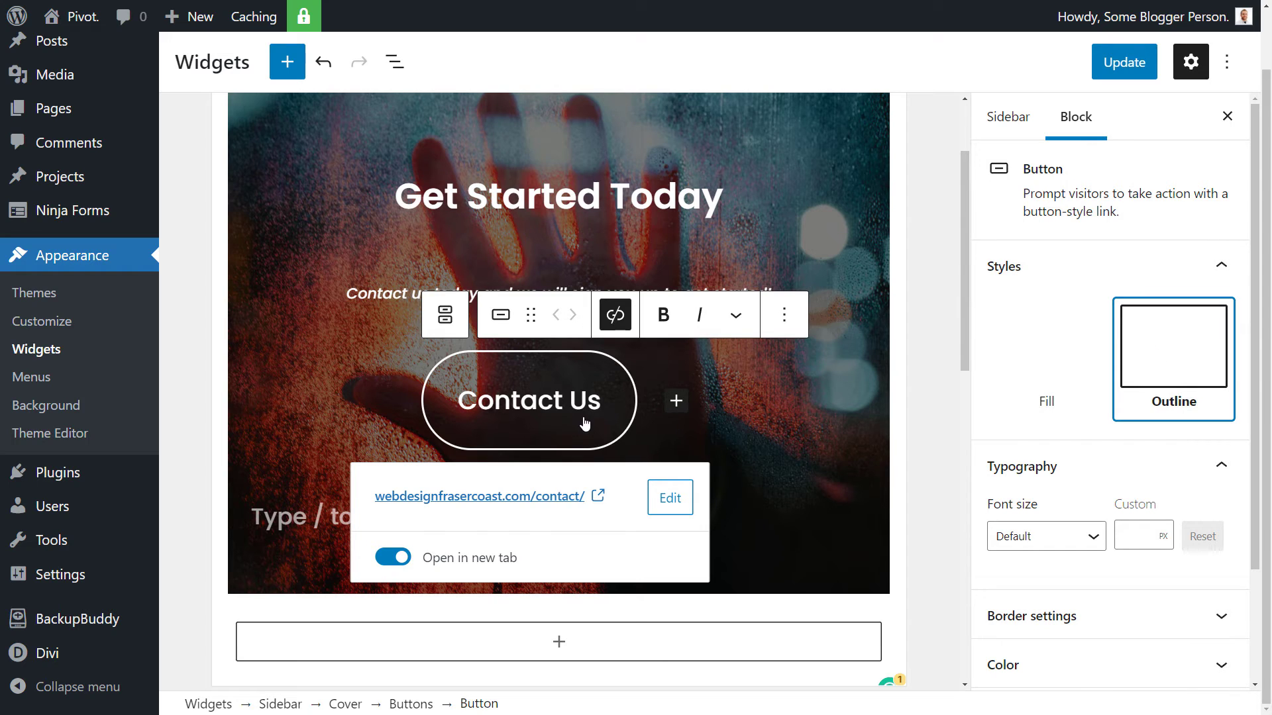
mouse_move(633, 406)
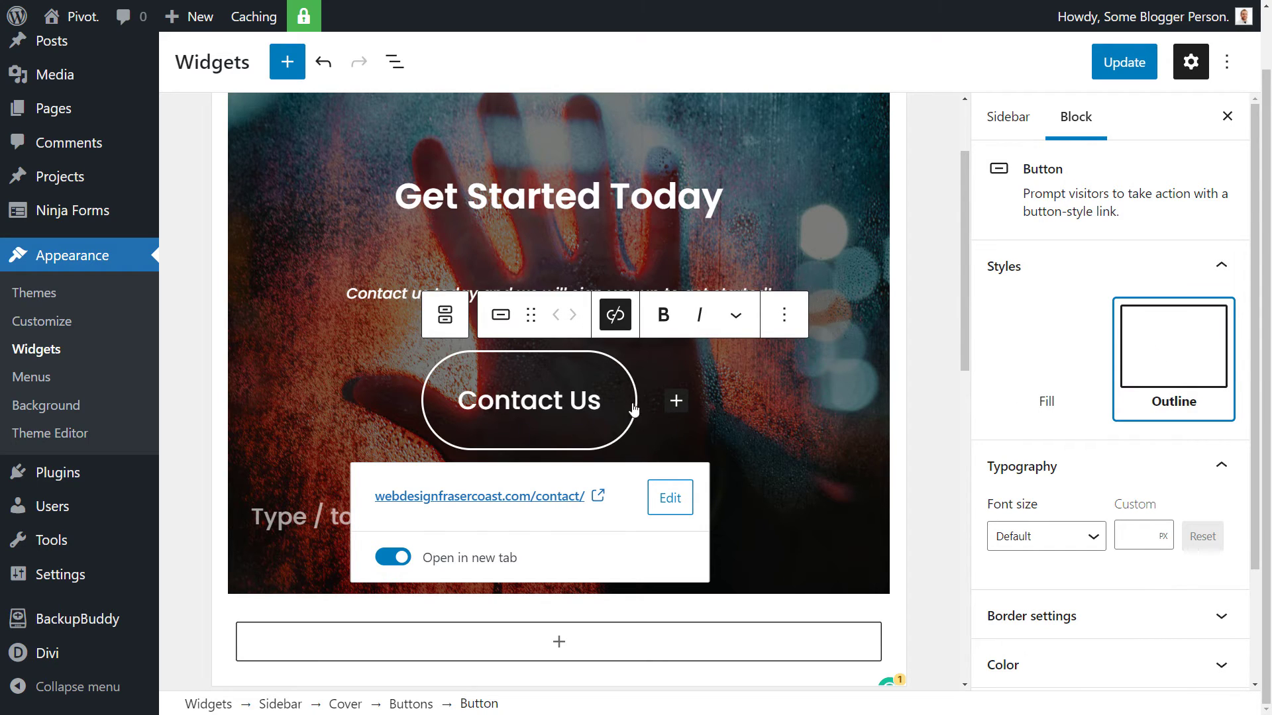
scroll(down, 3)
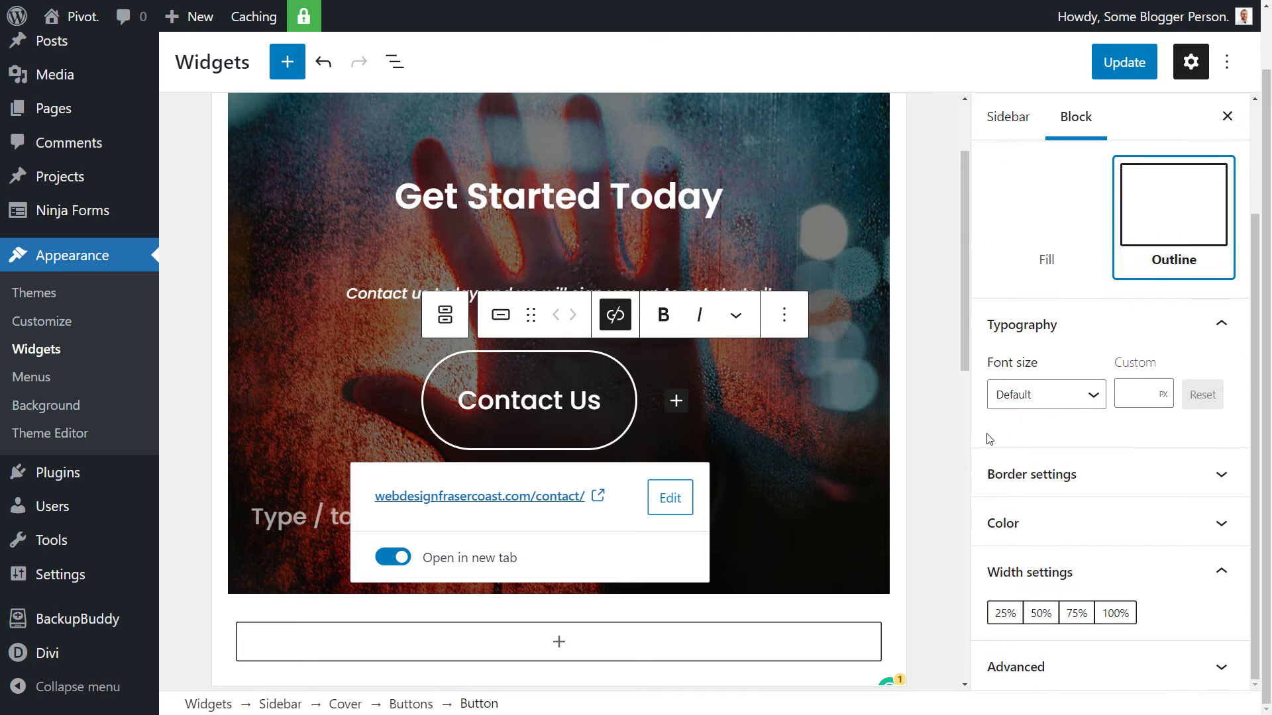
click(1031, 475)
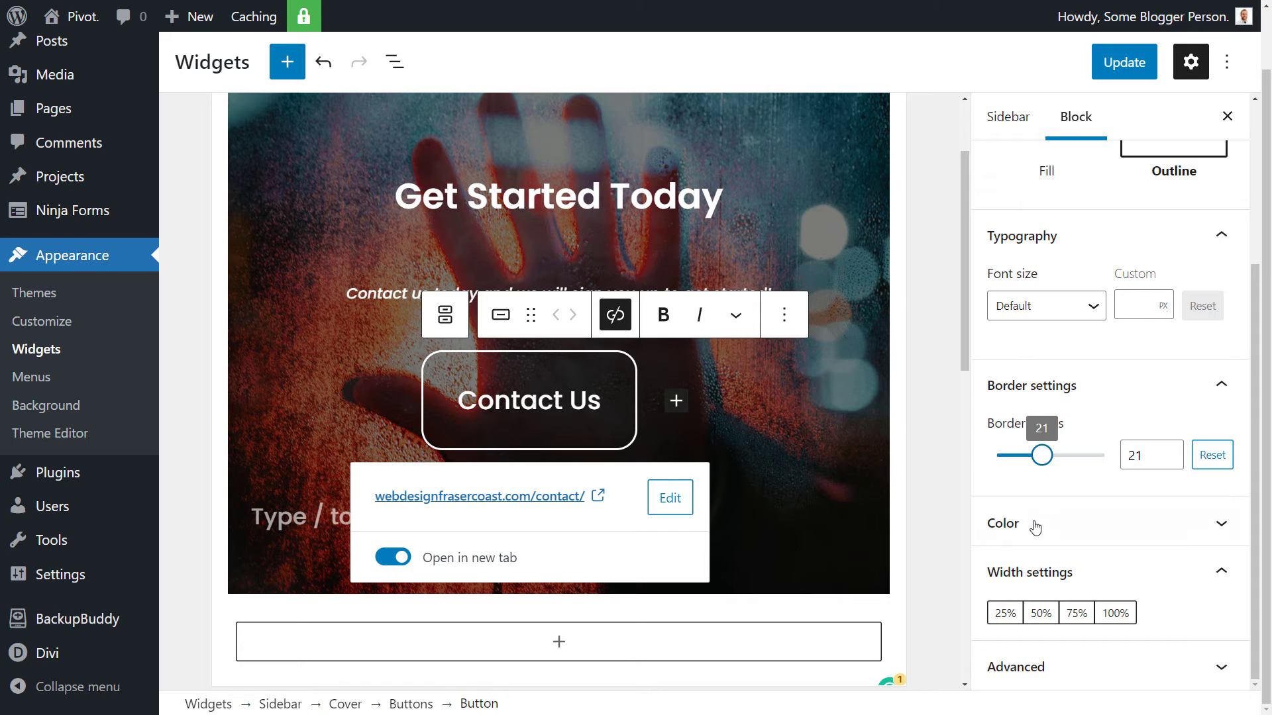
Step: Colour the Contact Us button green, briefly trying a light-to-dark green gradient background
click(1001, 523)
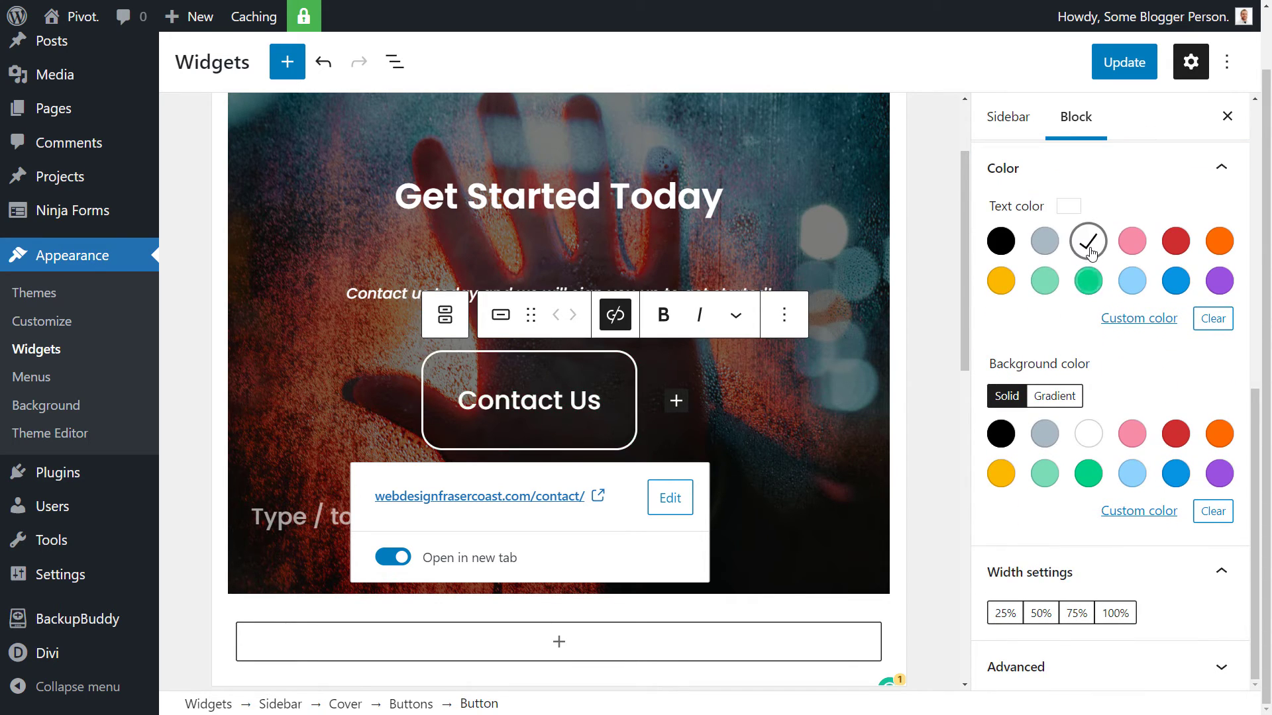
click(1088, 475)
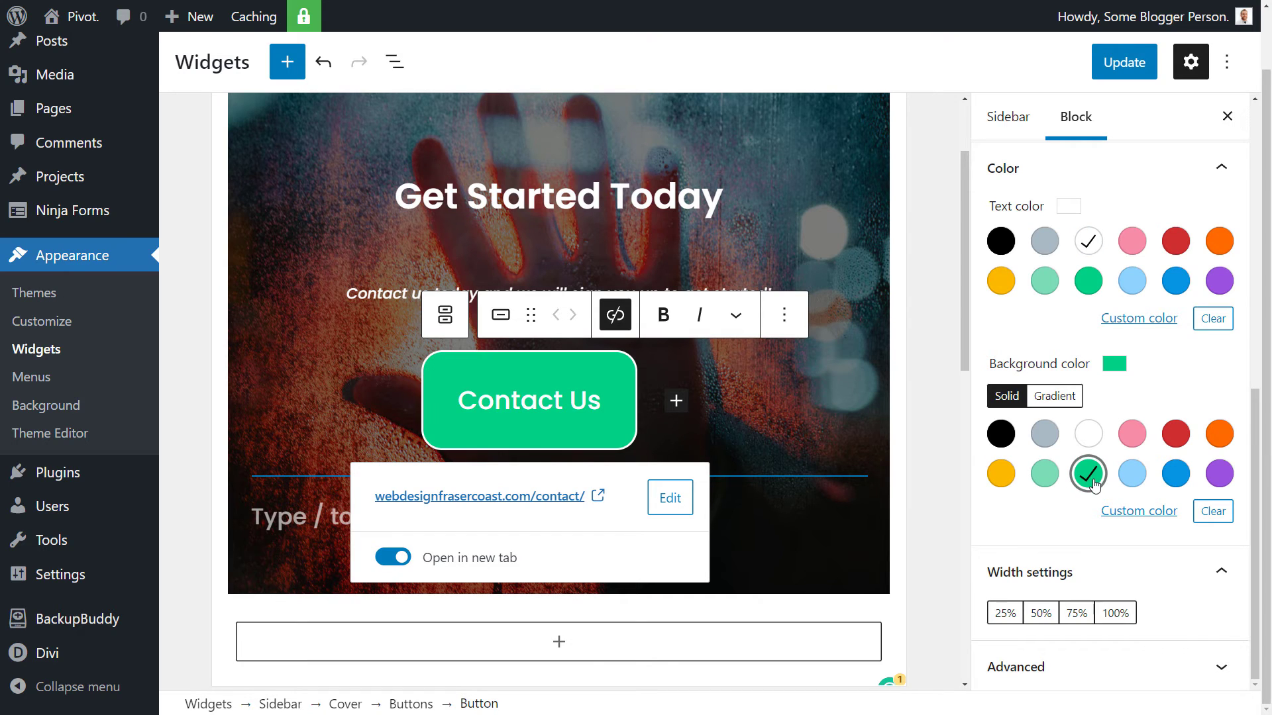
click(1054, 397)
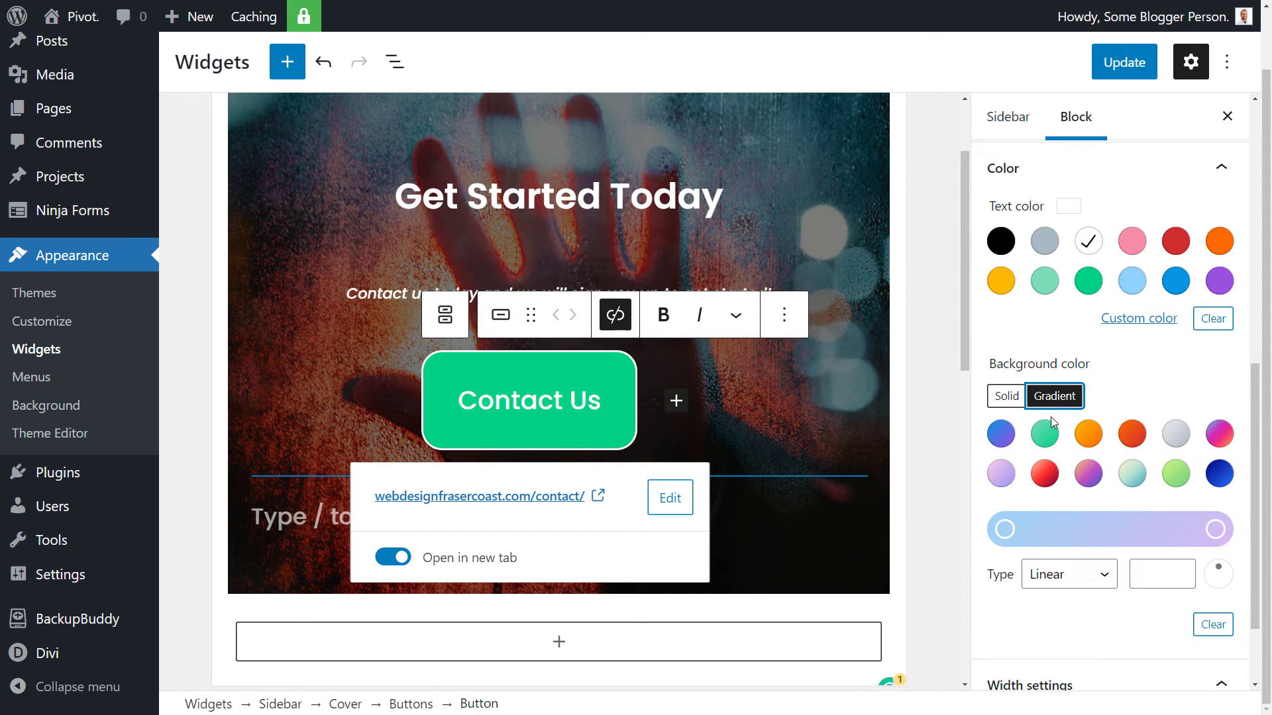
click(1175, 474)
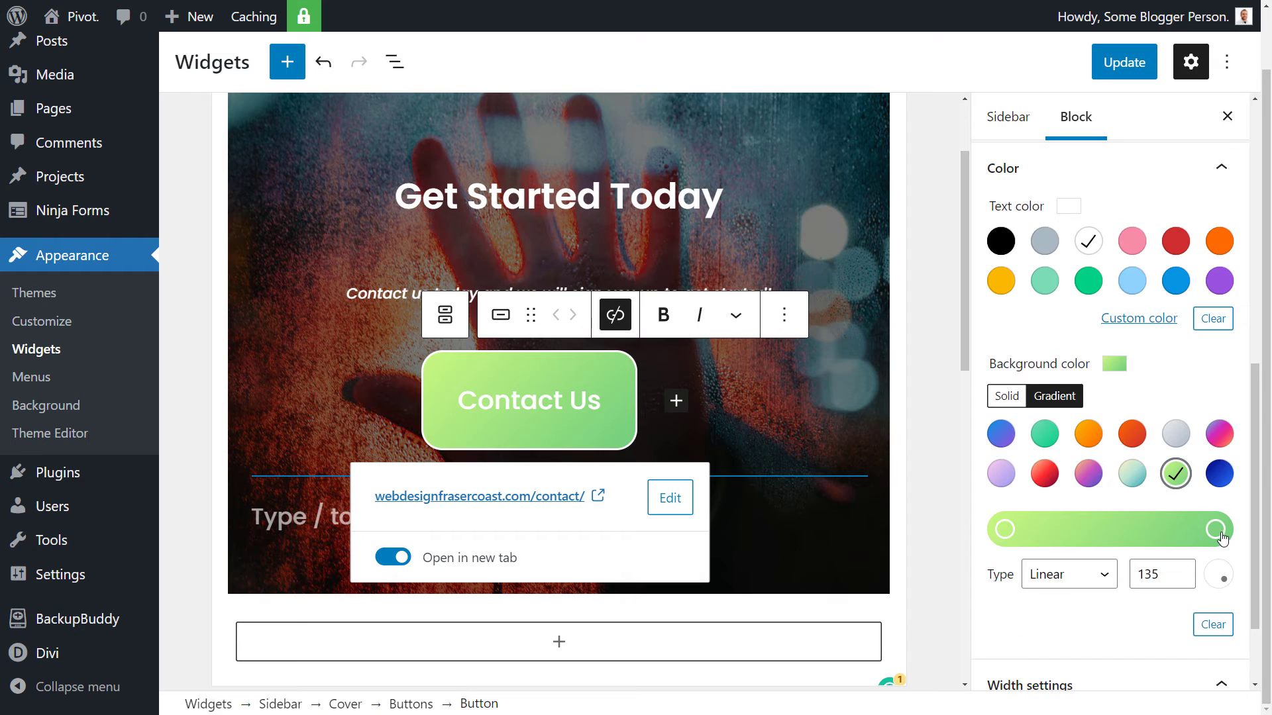
click(1215, 529)
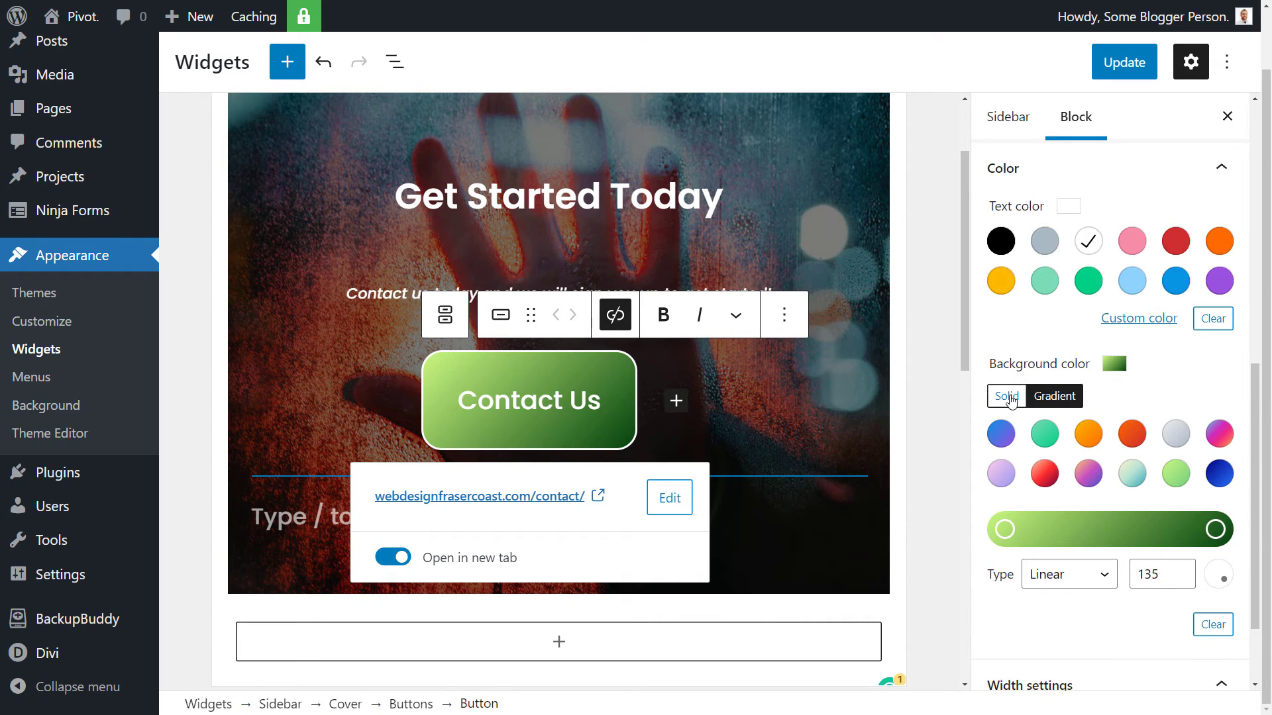
Step: Settle on a solid green background with black button text
click(1005, 396)
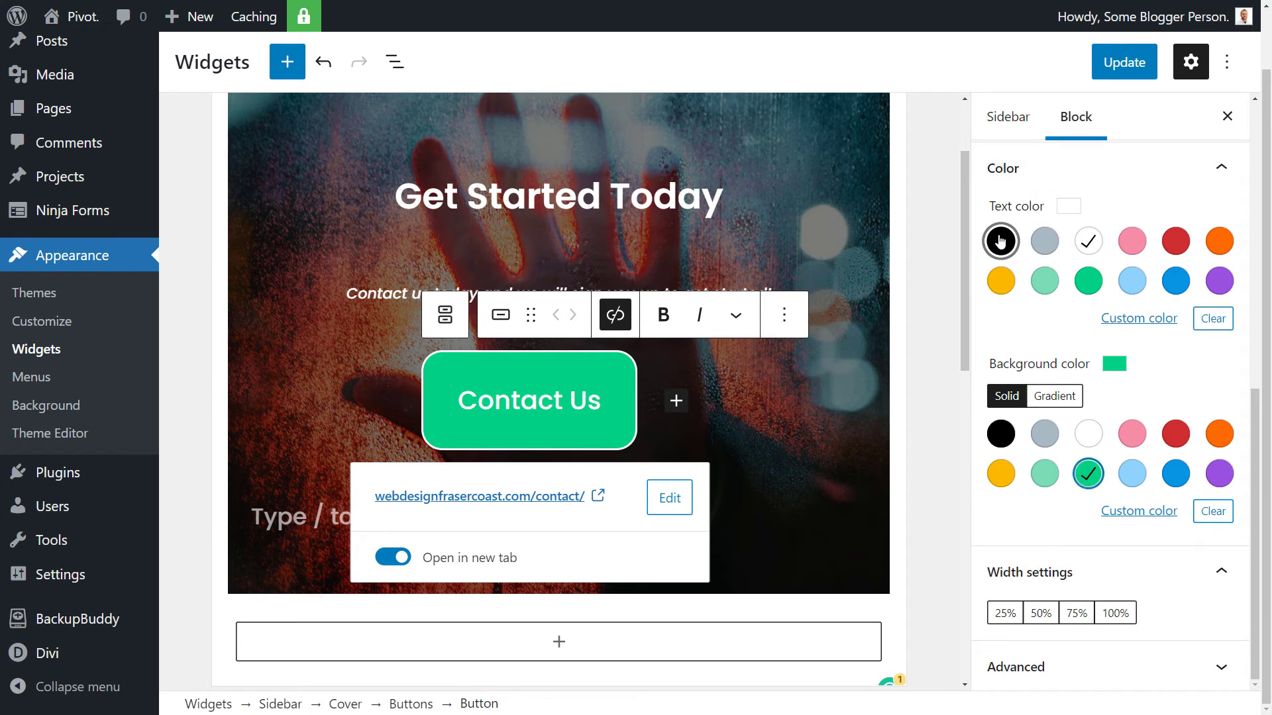
click(1000, 241)
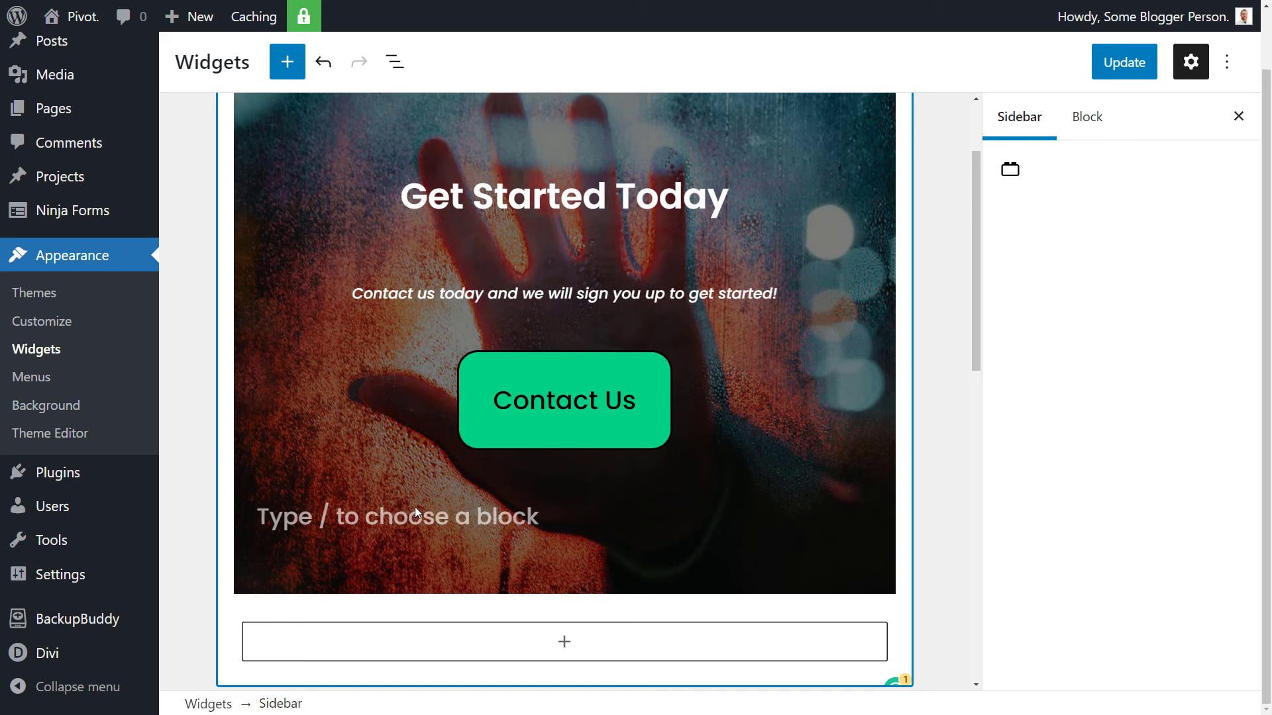
click(1123, 62)
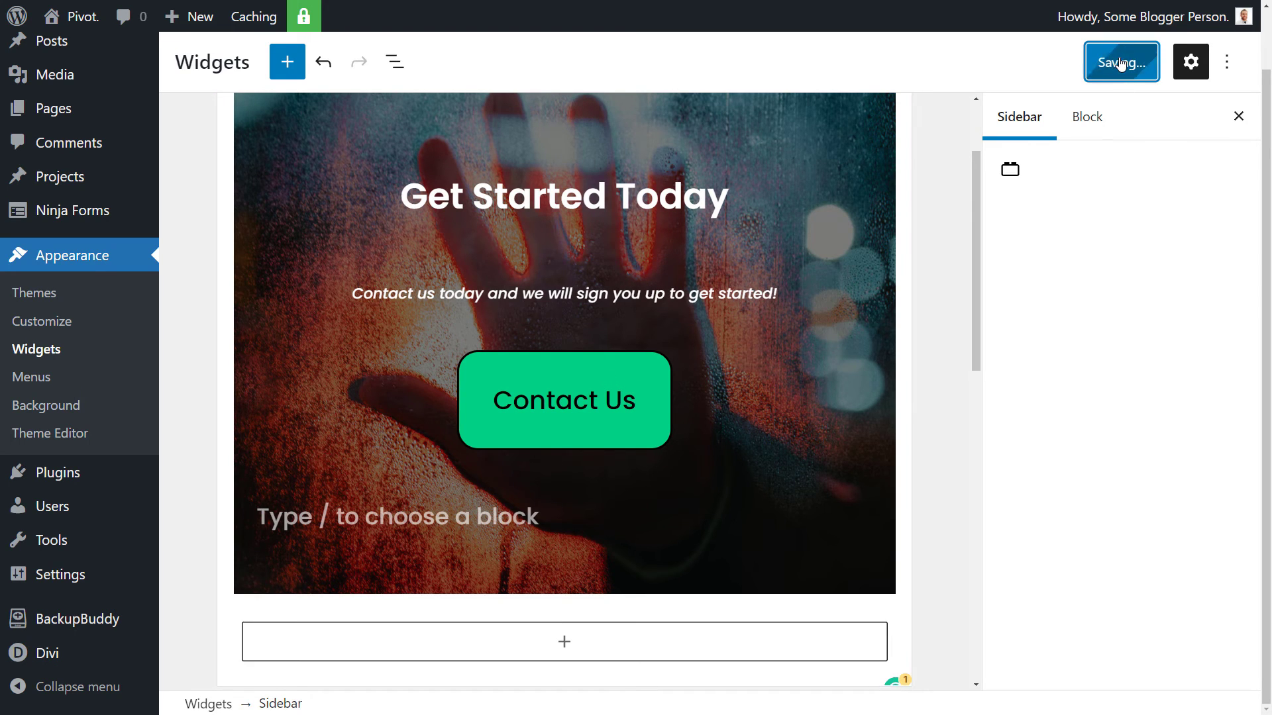
mouse_move(963, 327)
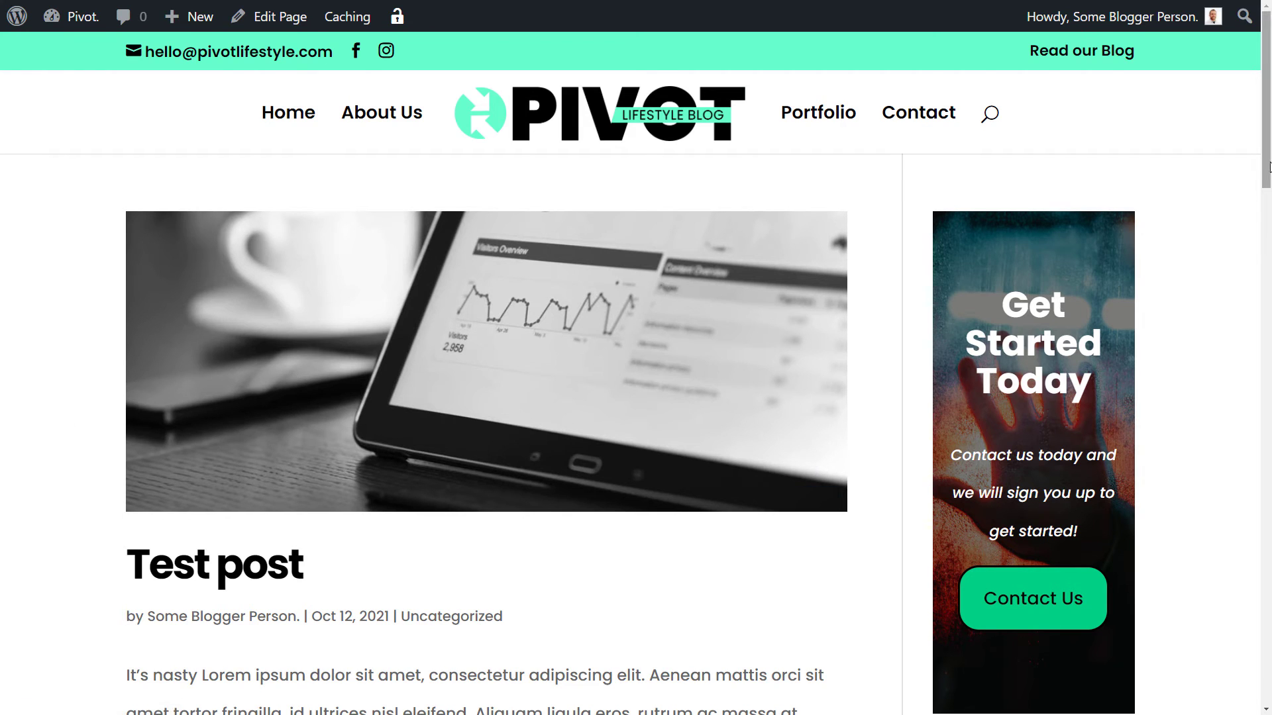
scroll(down, 3)
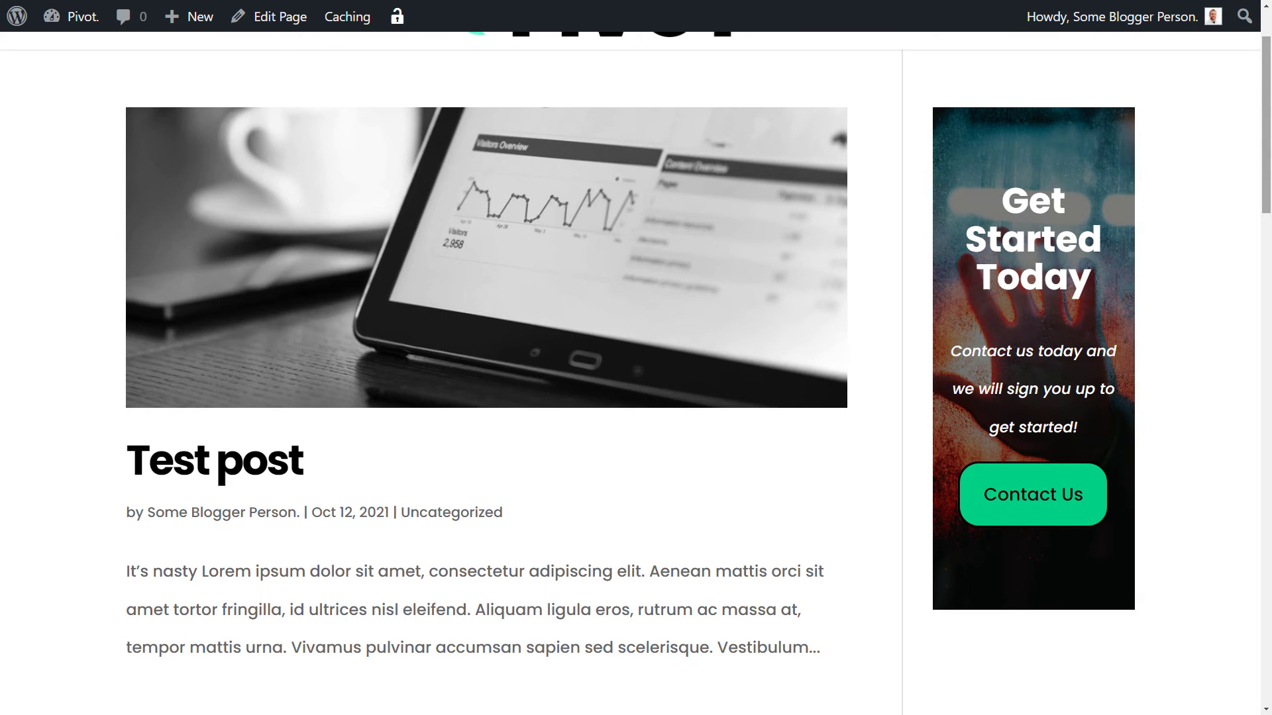
scroll(up, 3)
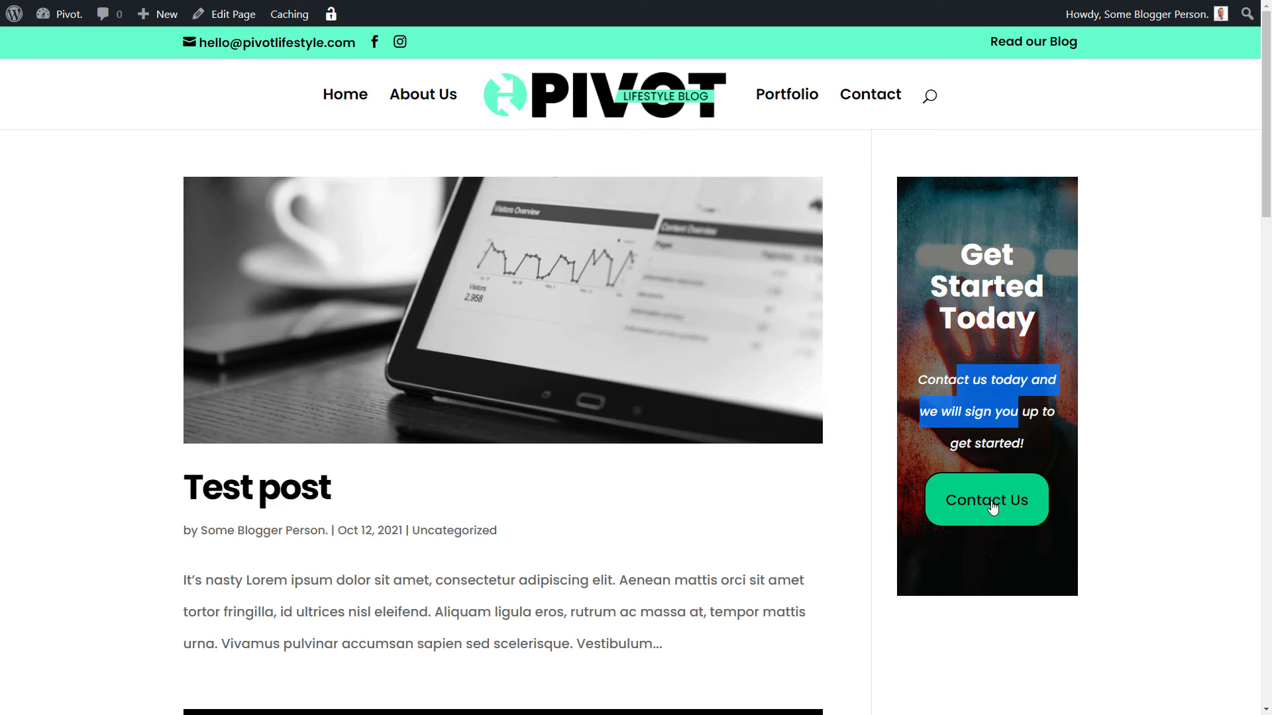
mouse_move(1175, 467)
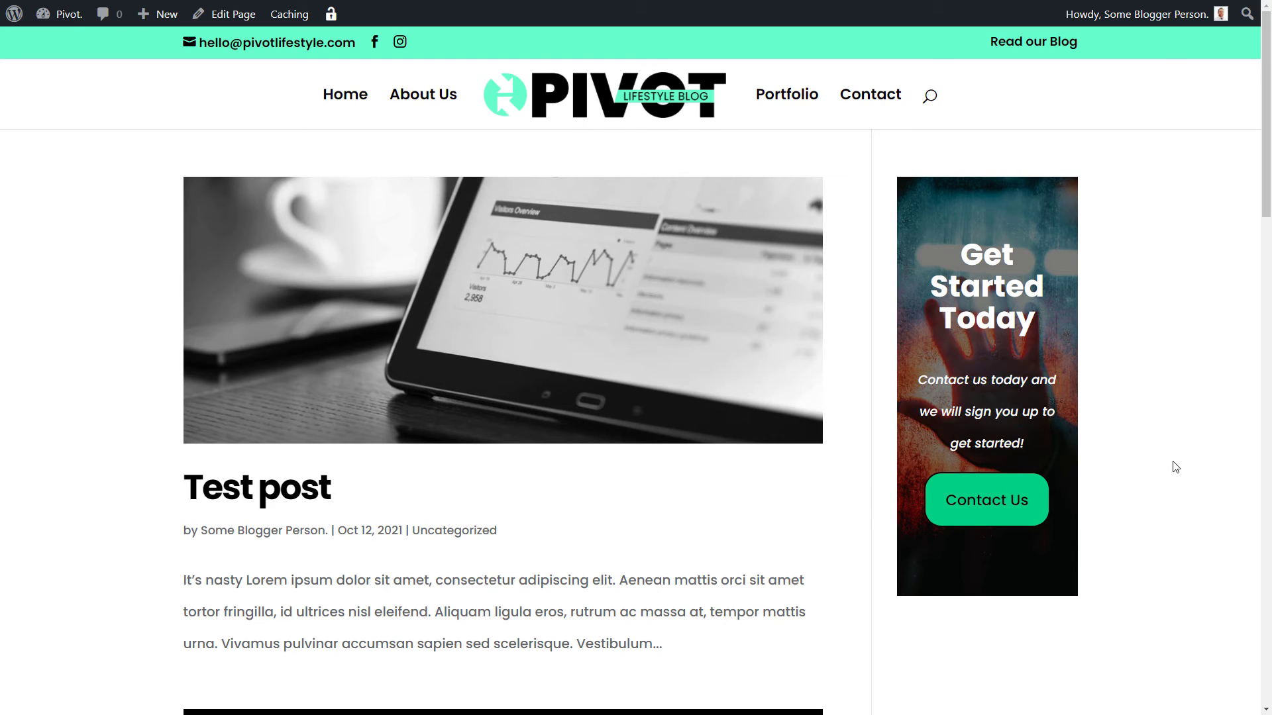
mouse_move(1107, 158)
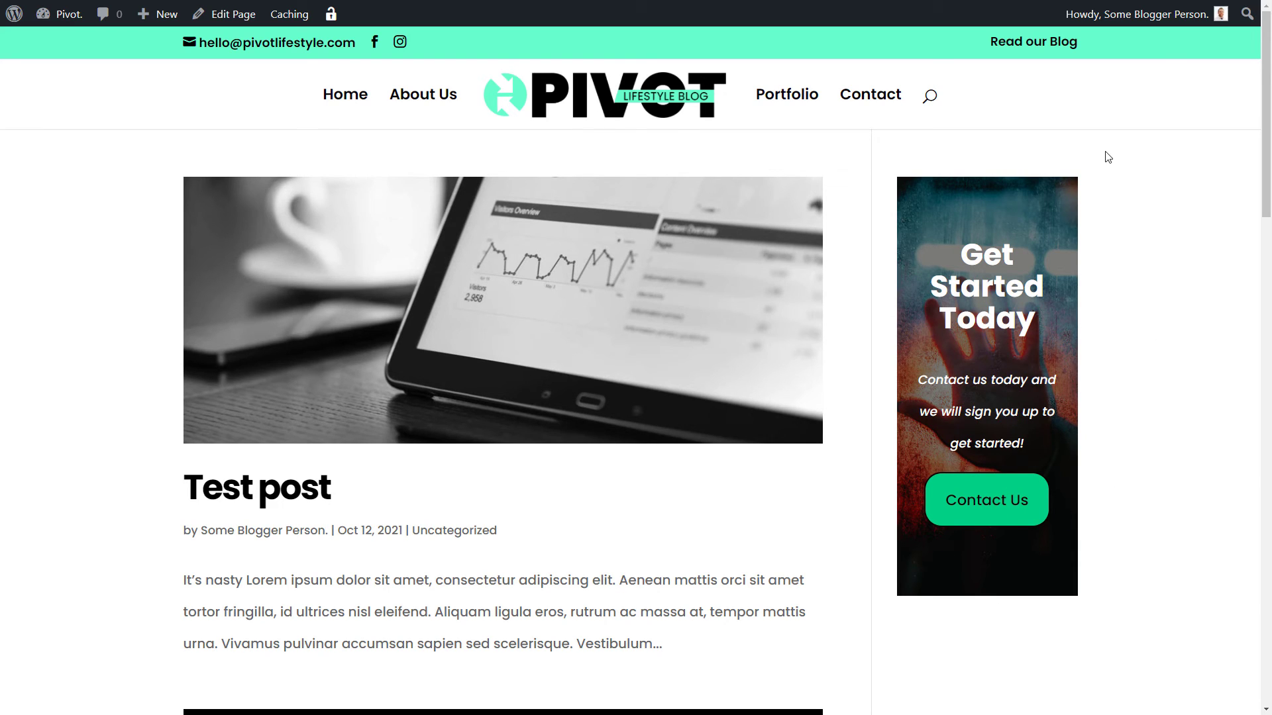
mouse_move(1163, 229)
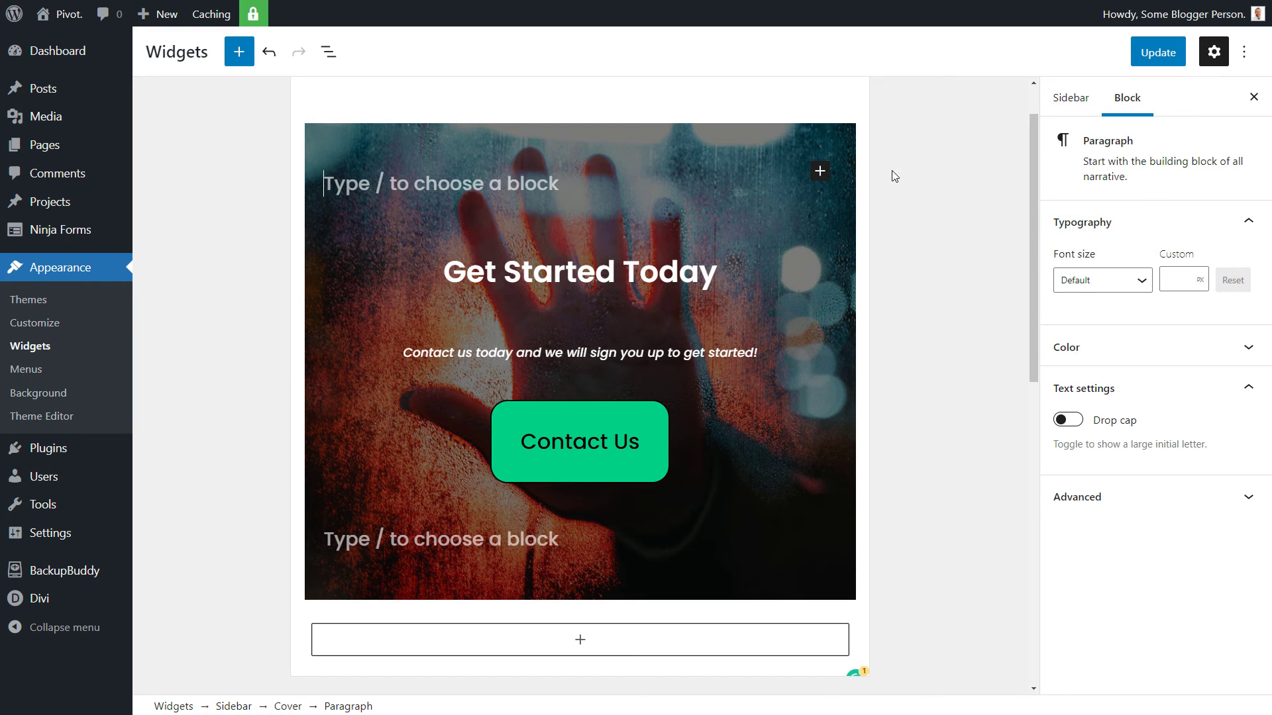
Step: Insert an Image block at the top of the cover using favicon.png from the Media Library
click(818, 170)
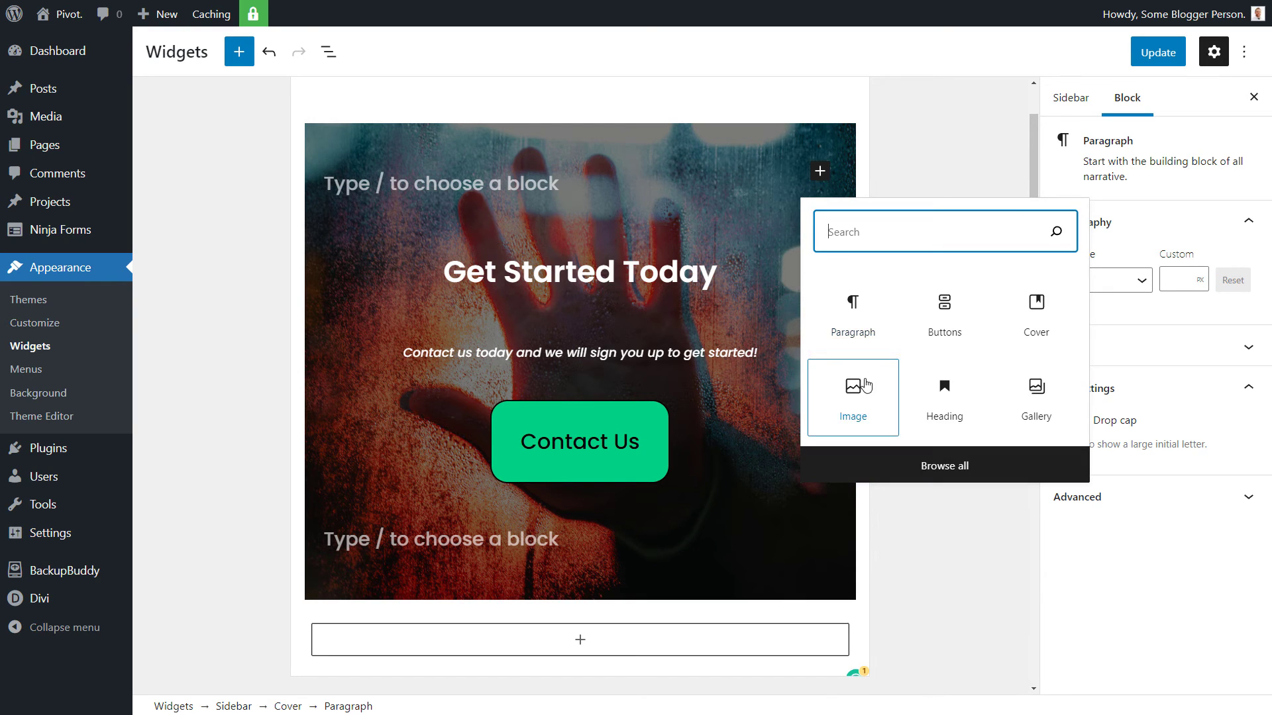
click(852, 397)
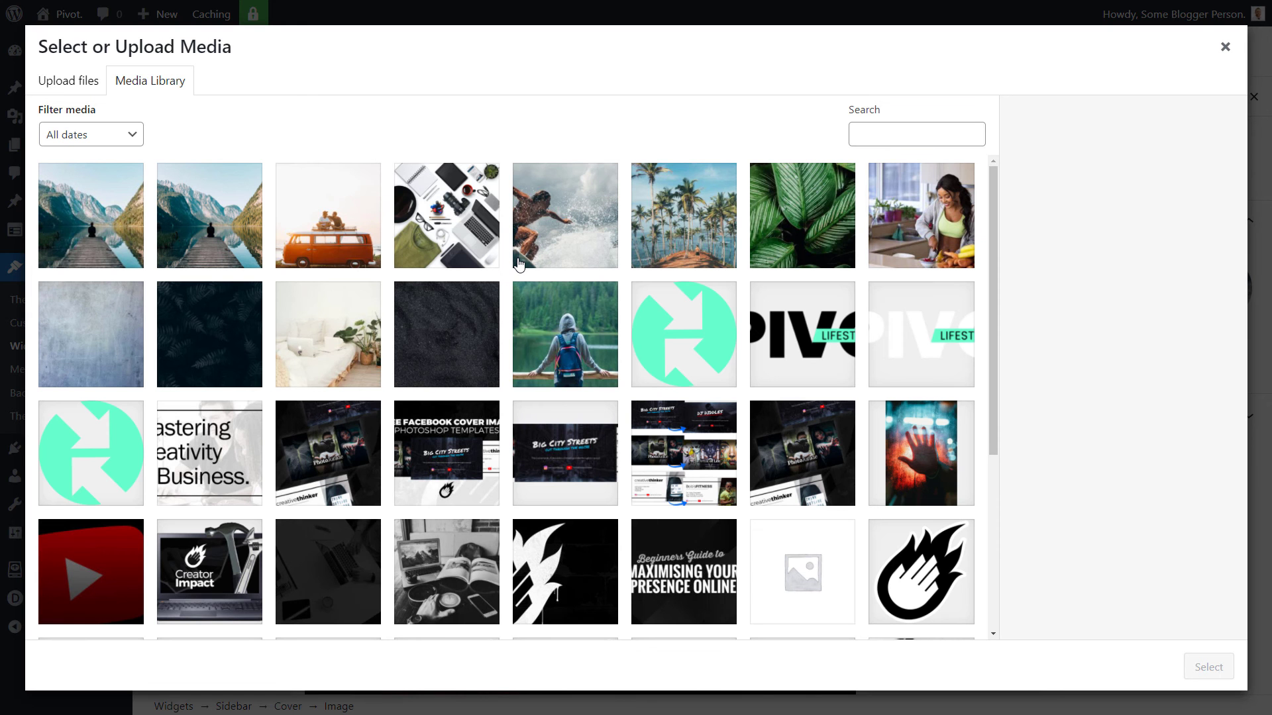
click(91, 453)
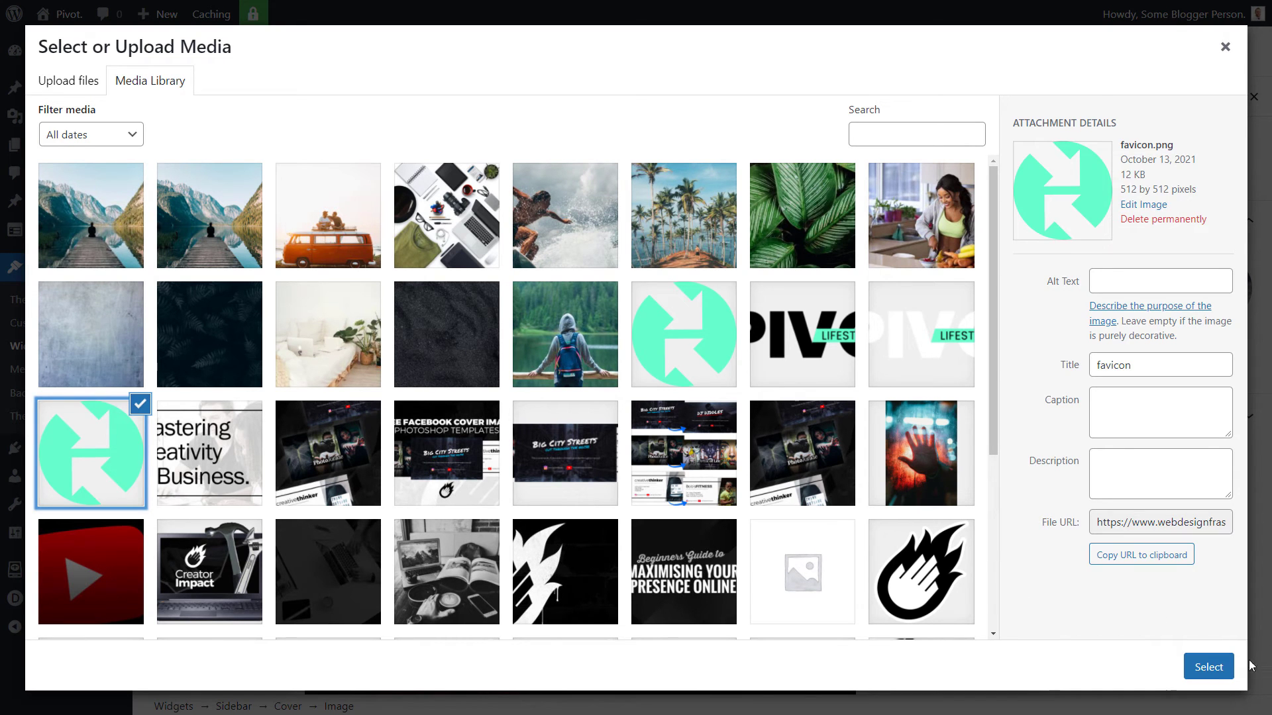
click(1209, 667)
text(sep)
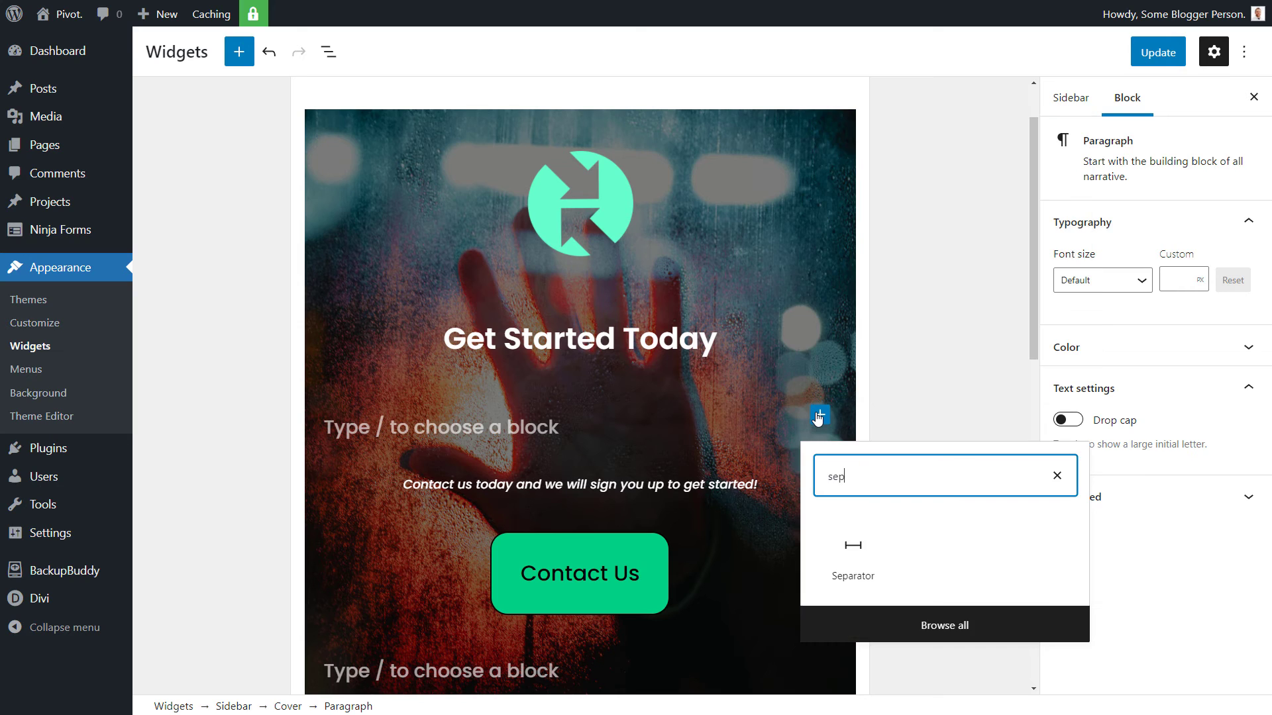
Step: Add a green Separator below the heading, trying the dotted style before keeping Default
click(851, 559)
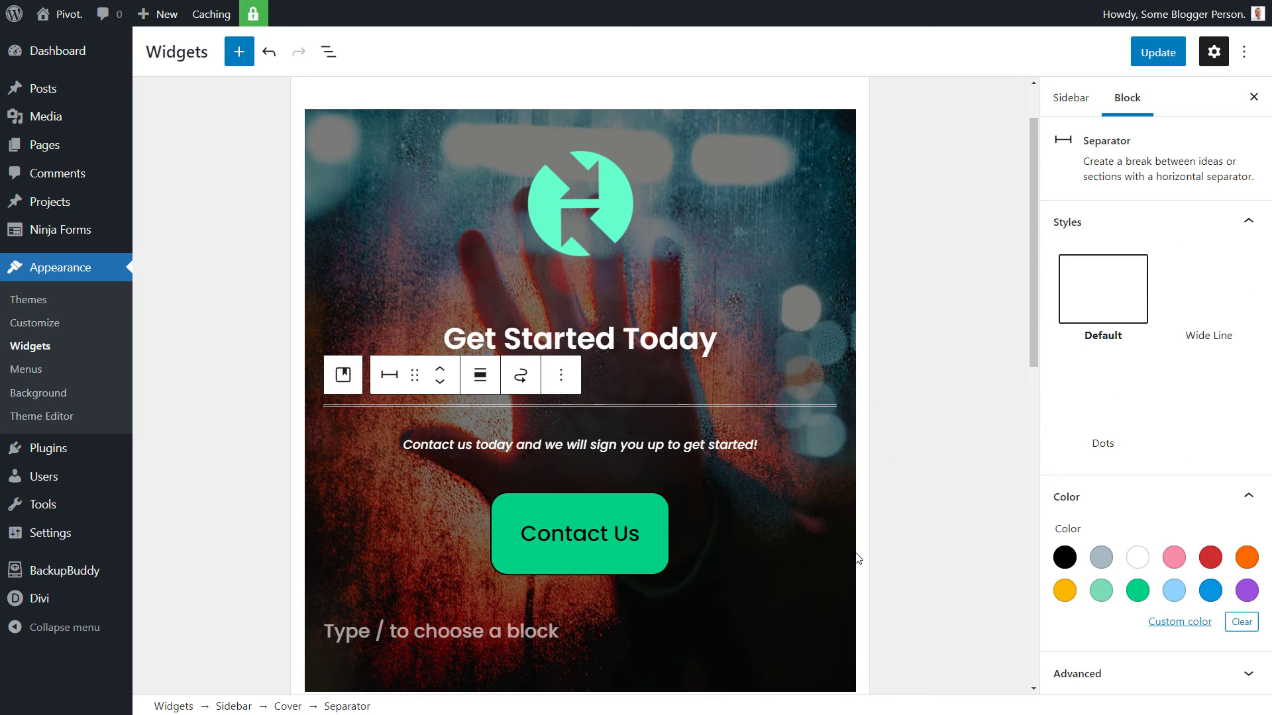
click(1137, 591)
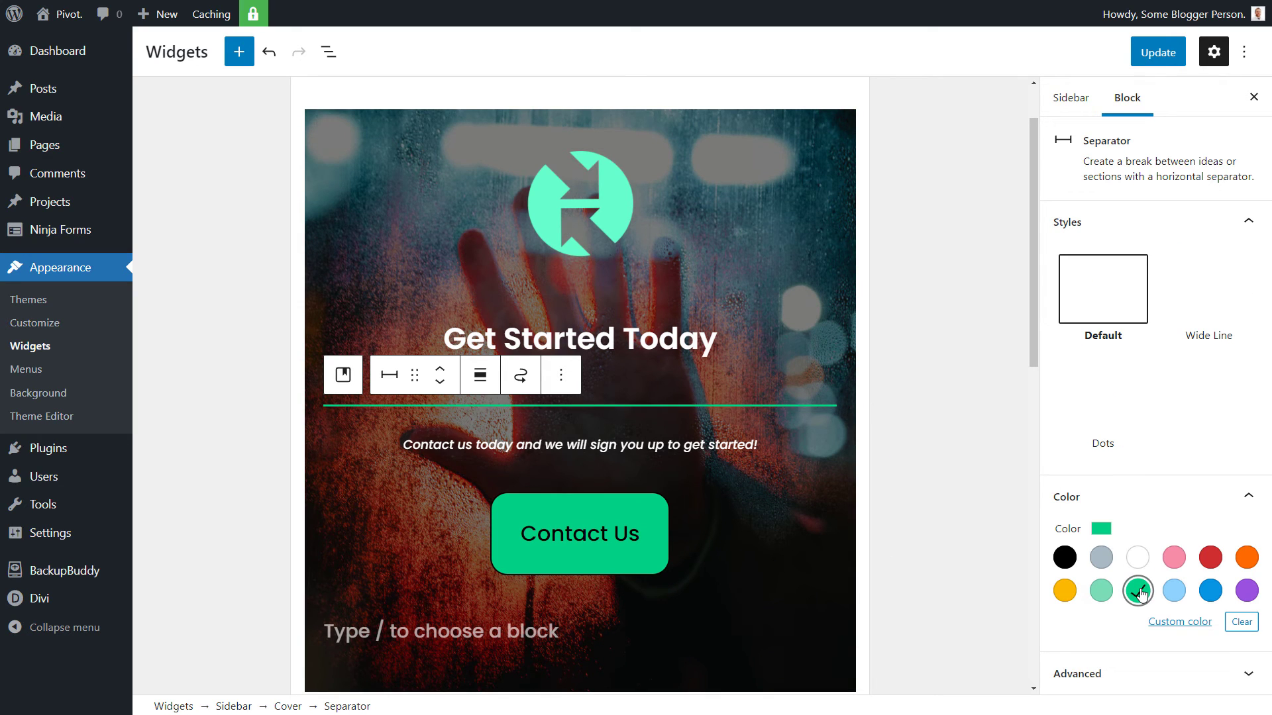
mouse_move(1110, 328)
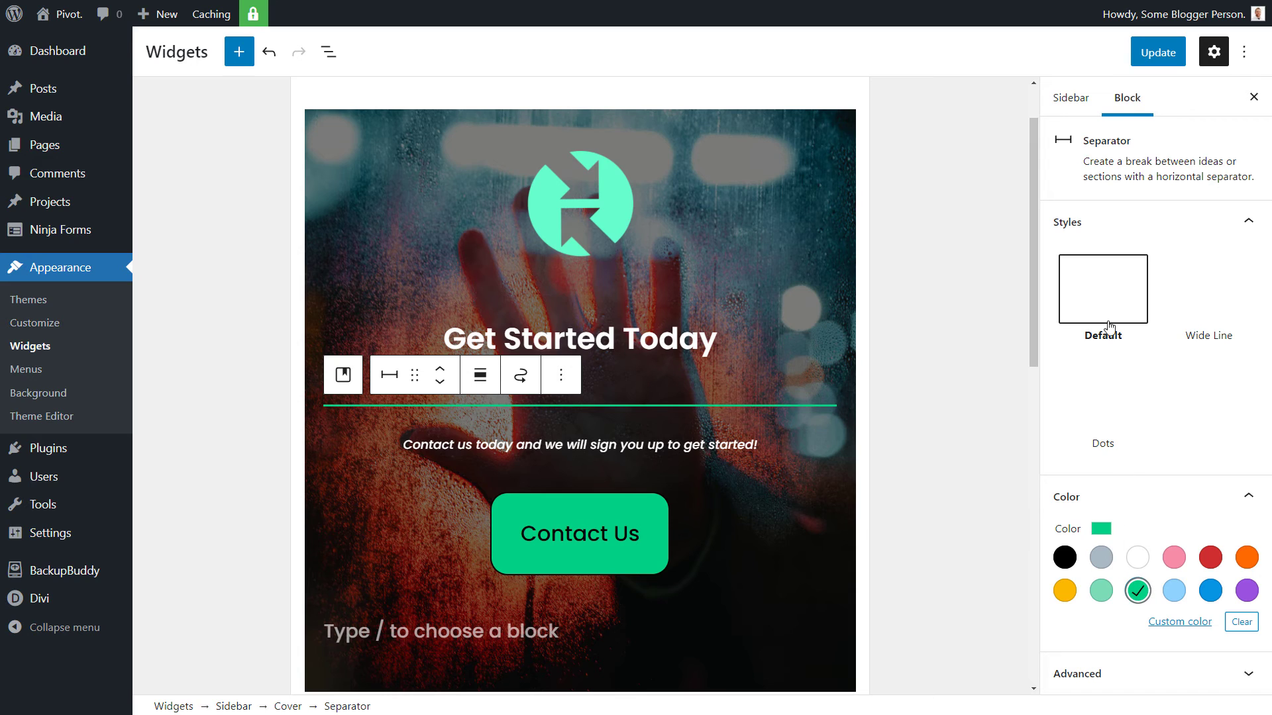
click(1100, 407)
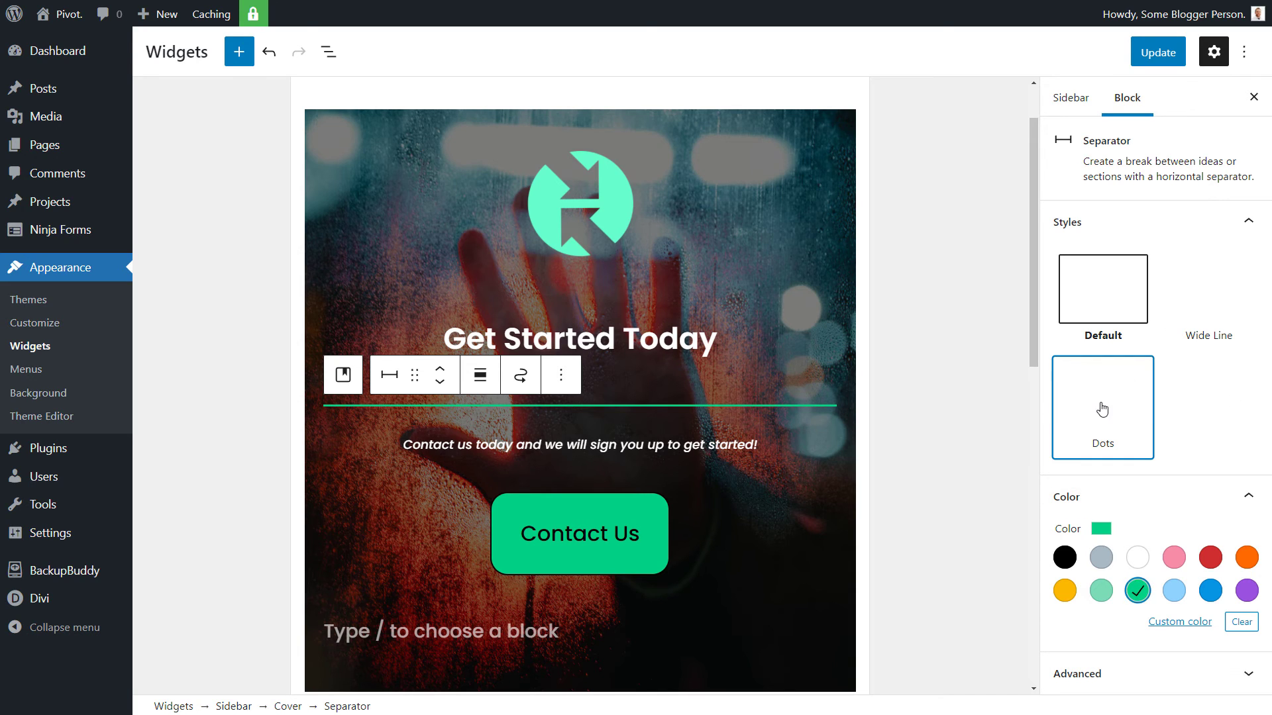
click(1101, 288)
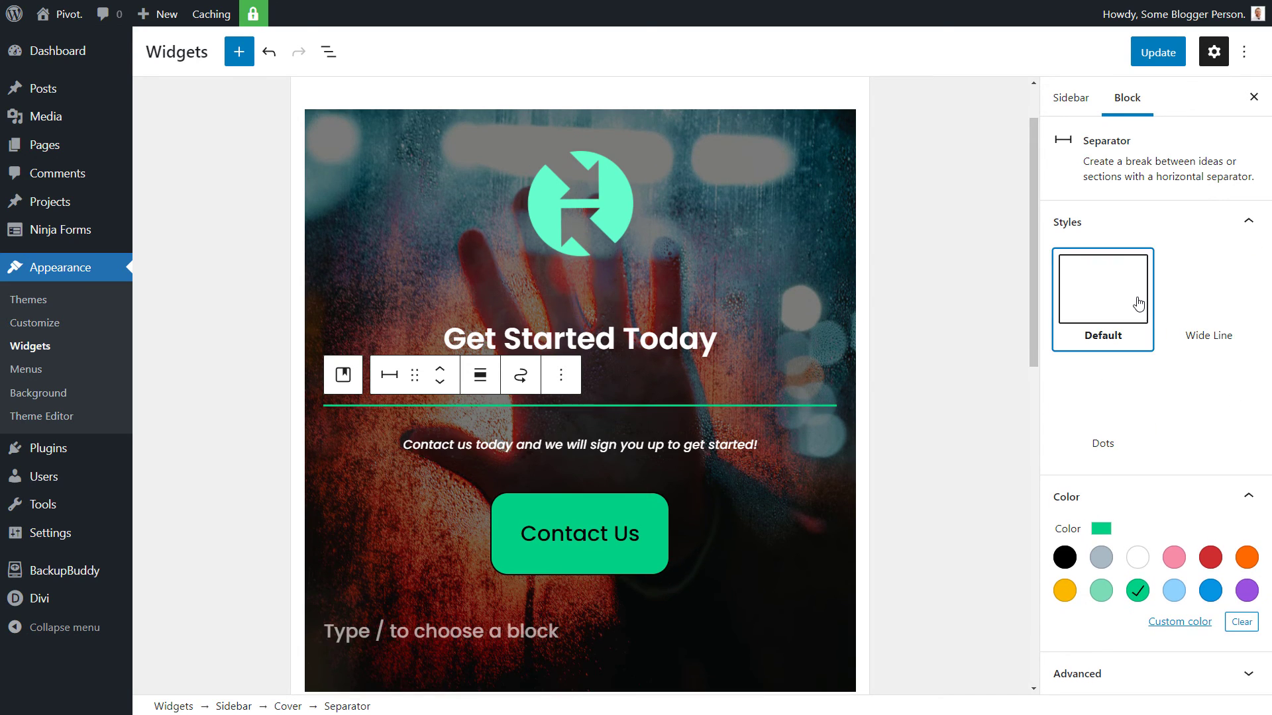
Step: Keep the default separator style and save the sidebar widgets with Update
click(1157, 52)
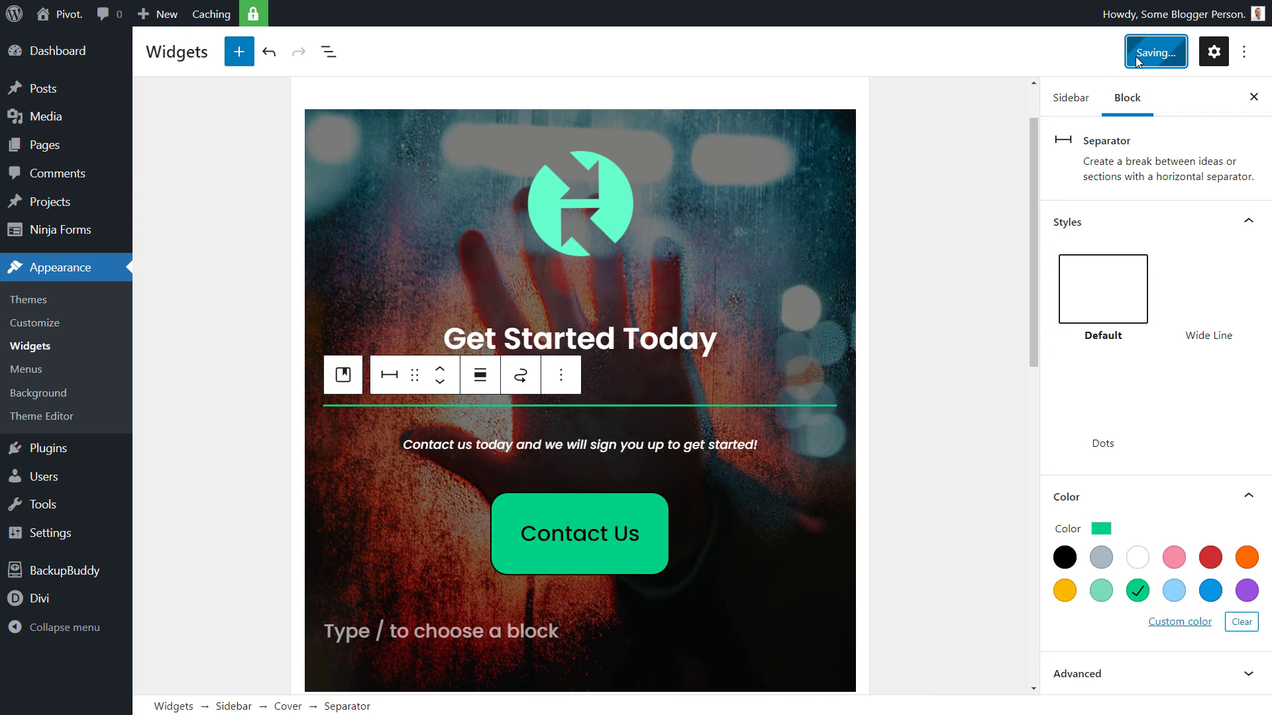
click(1154, 52)
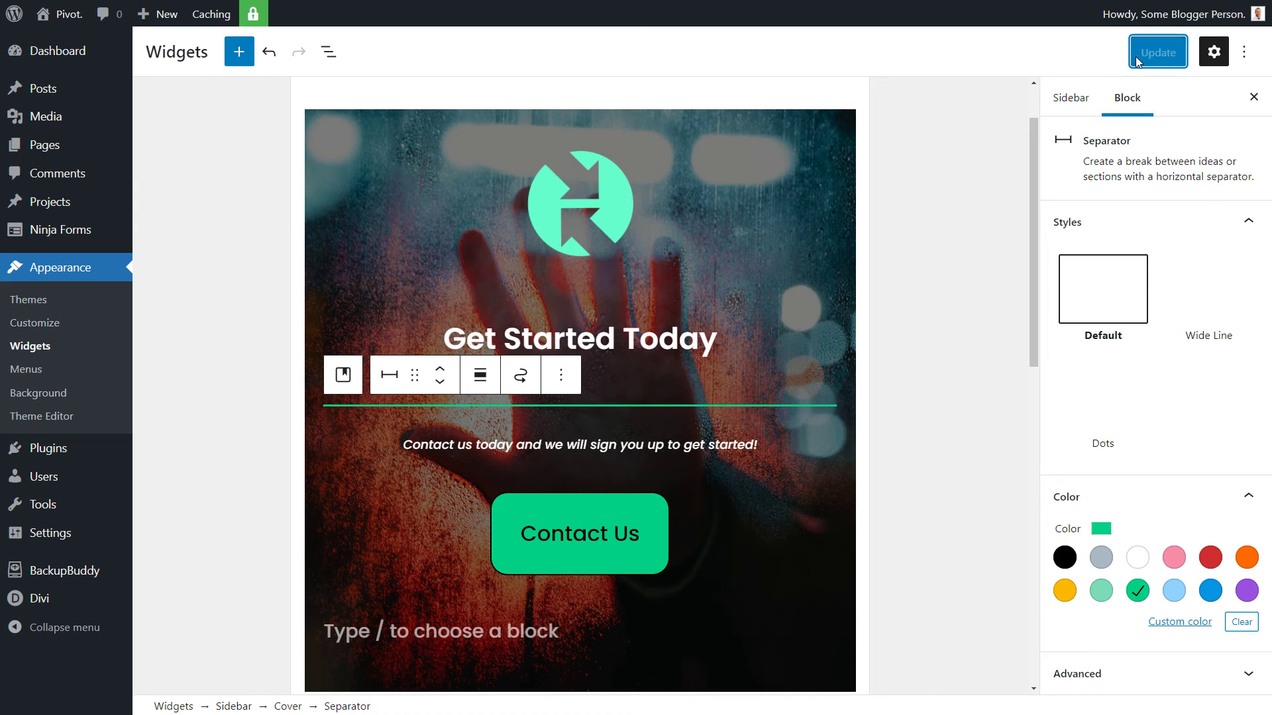
click(1158, 52)
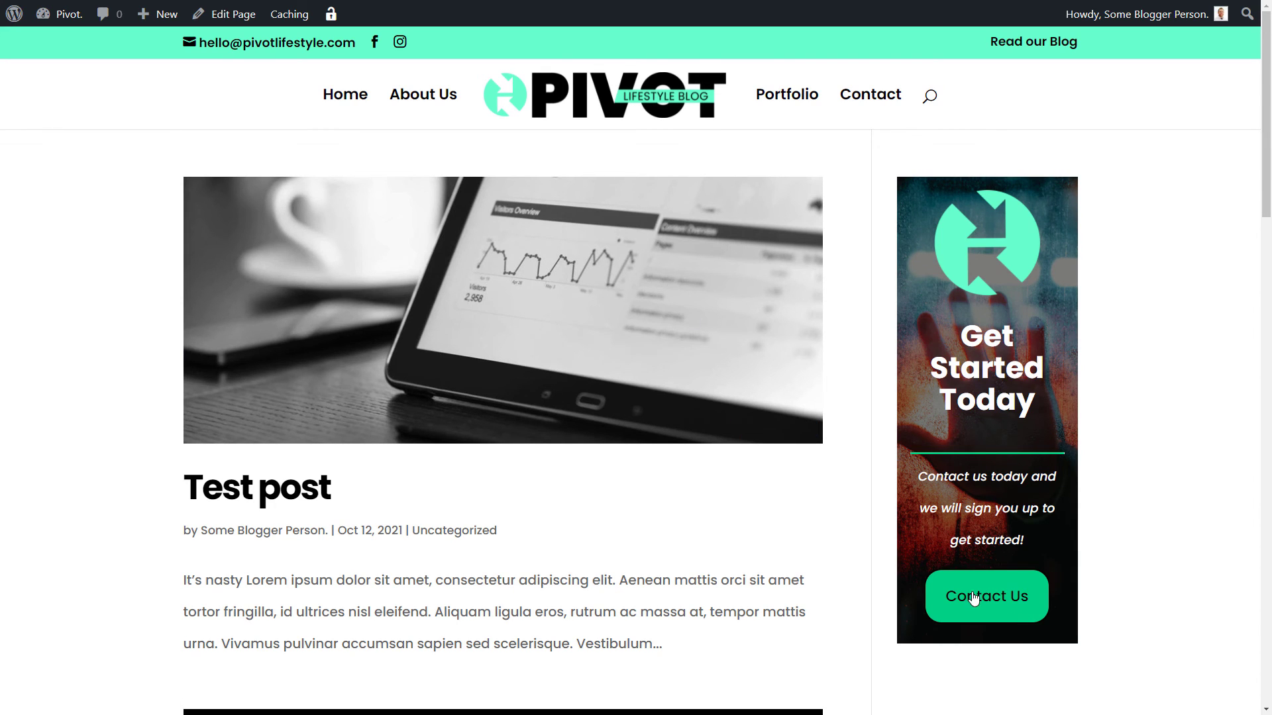
mouse_move(1032, 41)
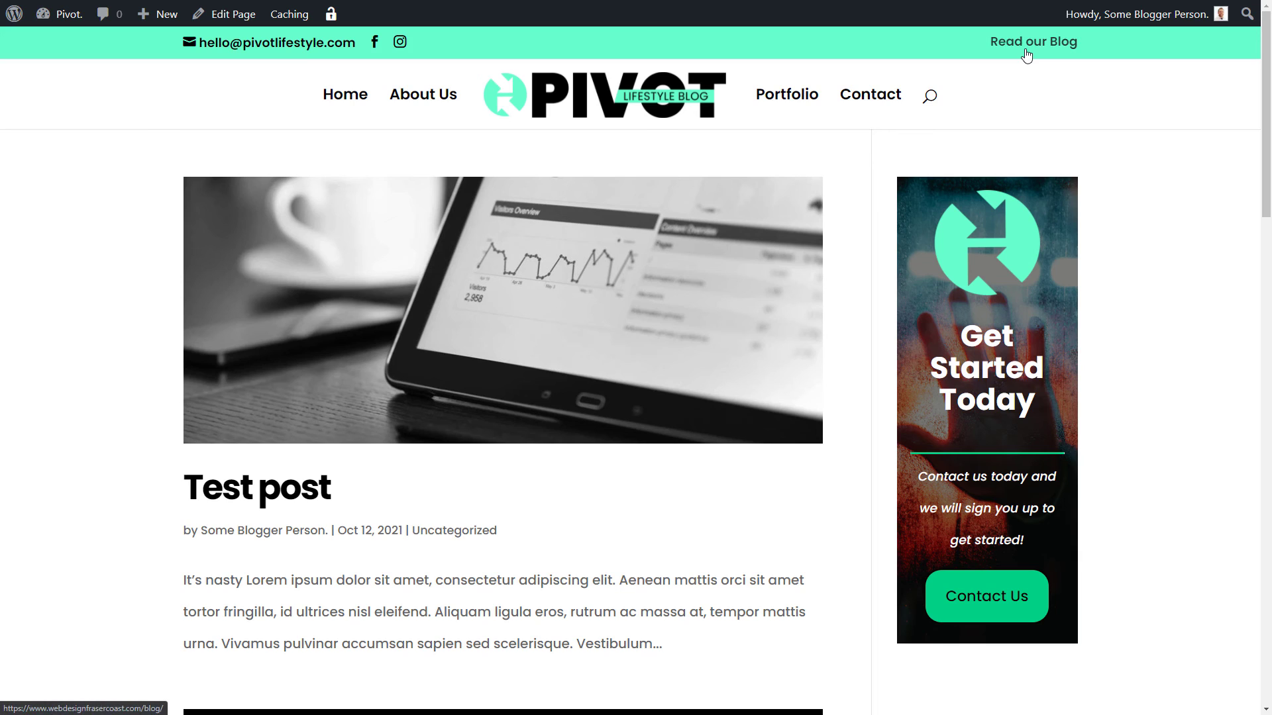
mouse_move(975, 520)
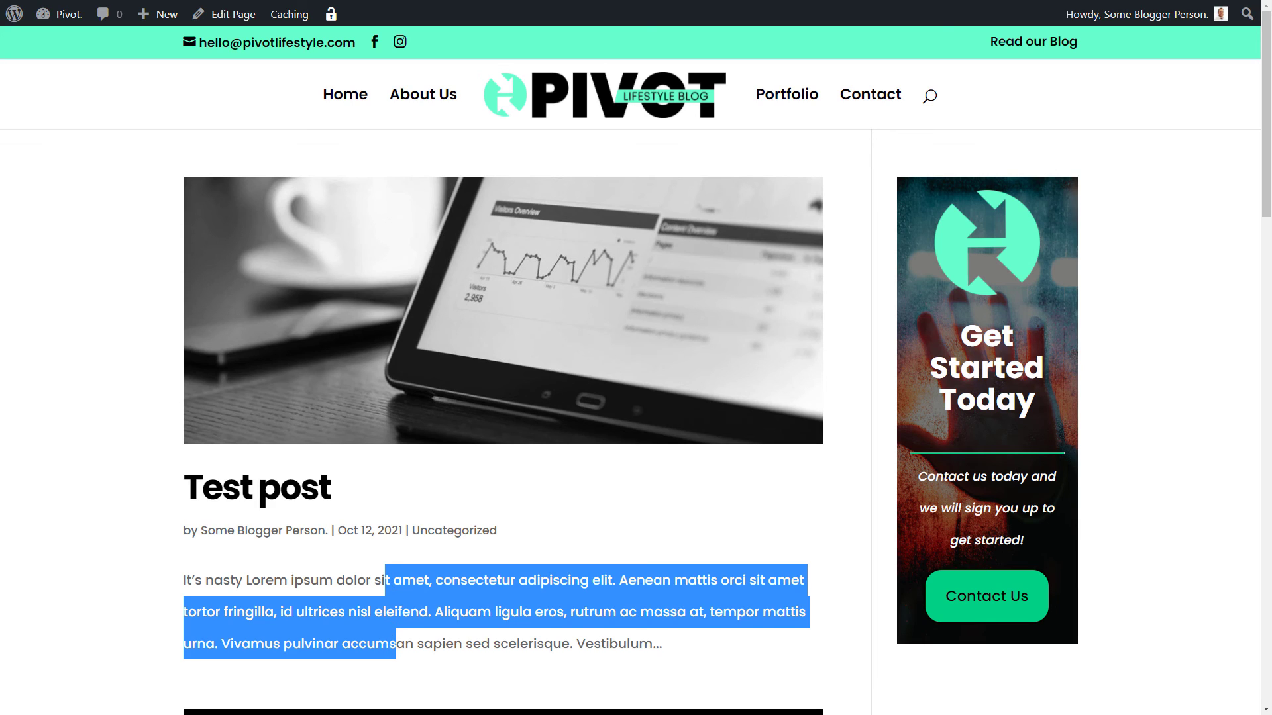
Step: View the live blog sidebar showing the logo, separator and Contact Us button
click(888, 414)
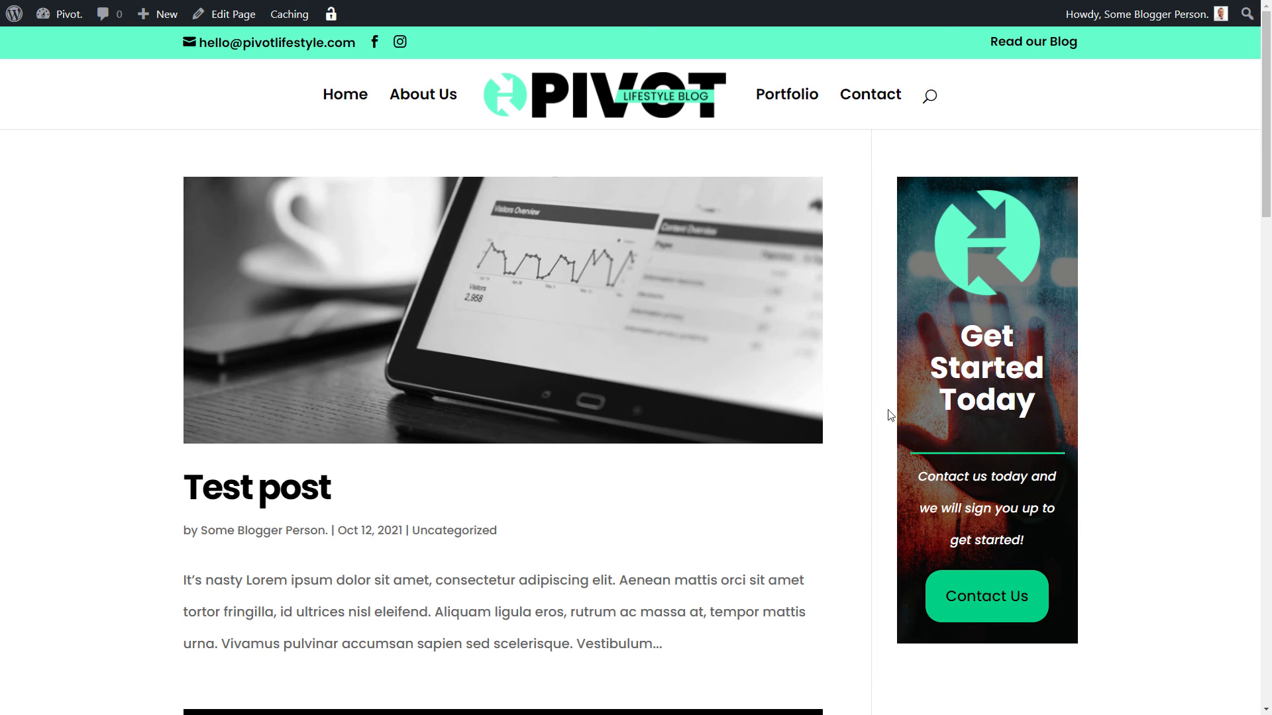
mouse_move(796, 158)
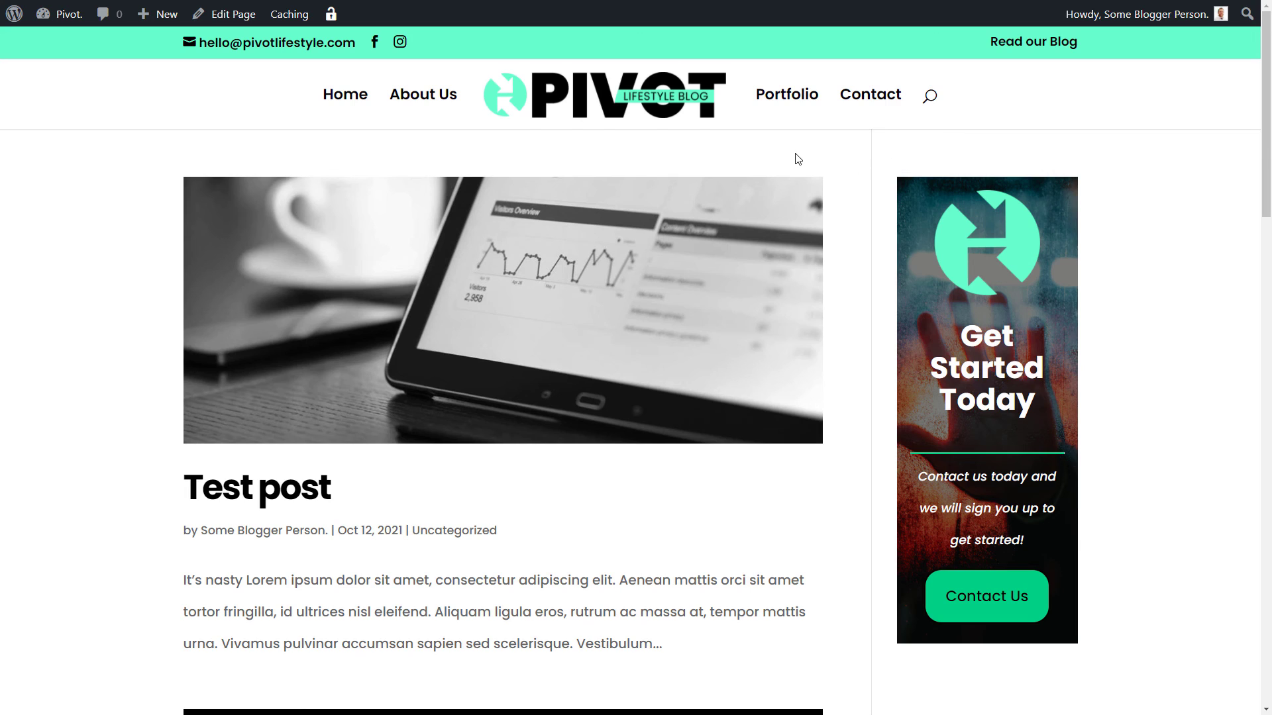
mouse_move(325, 77)
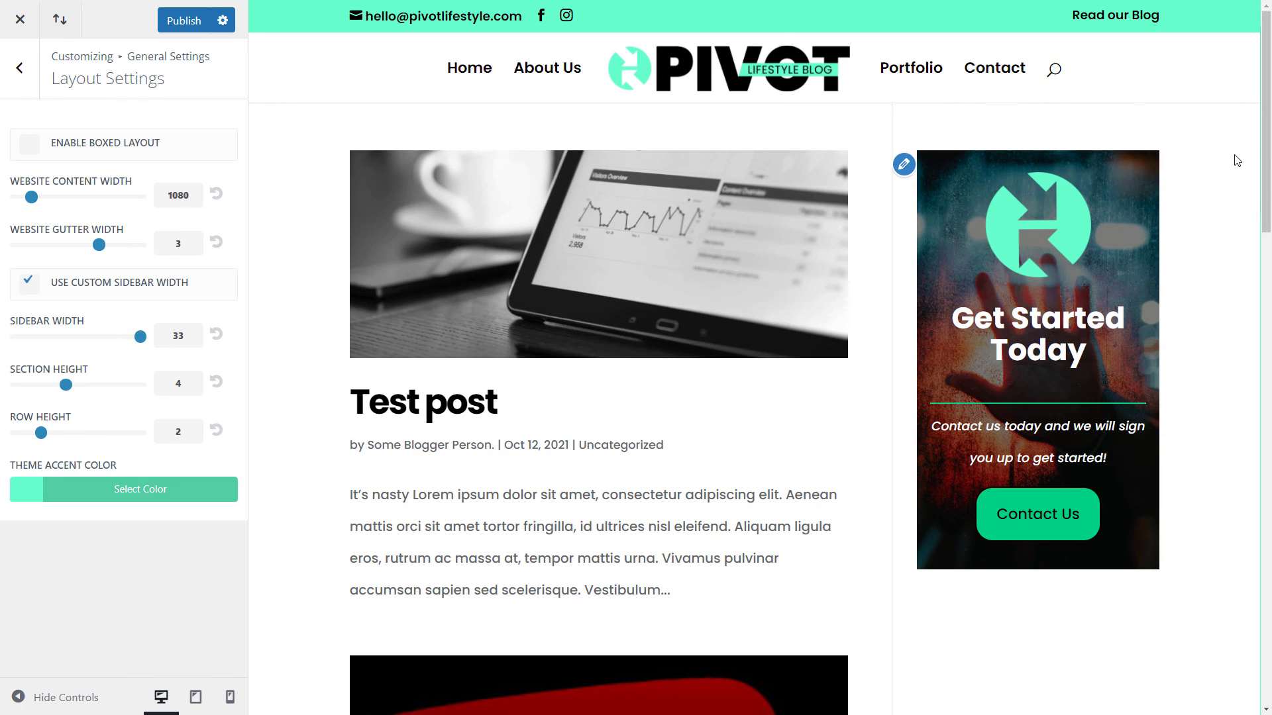
mouse_move(874, 691)
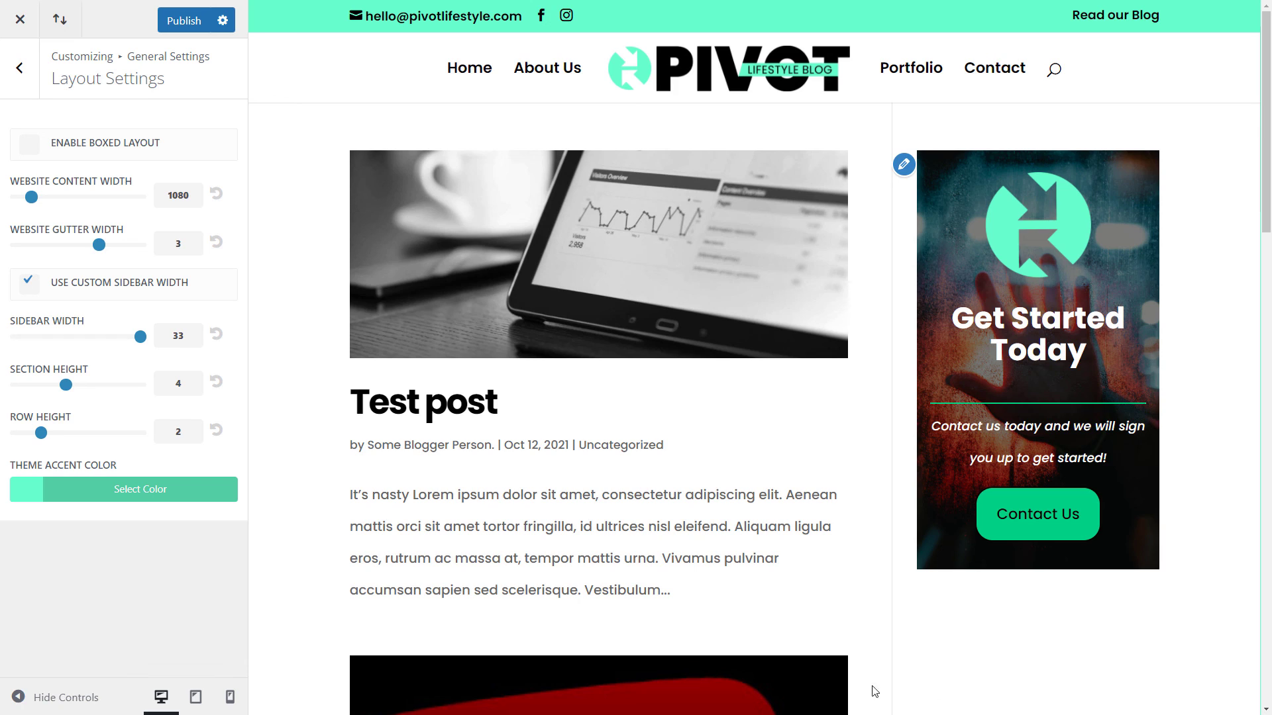
mouse_move(852, 696)
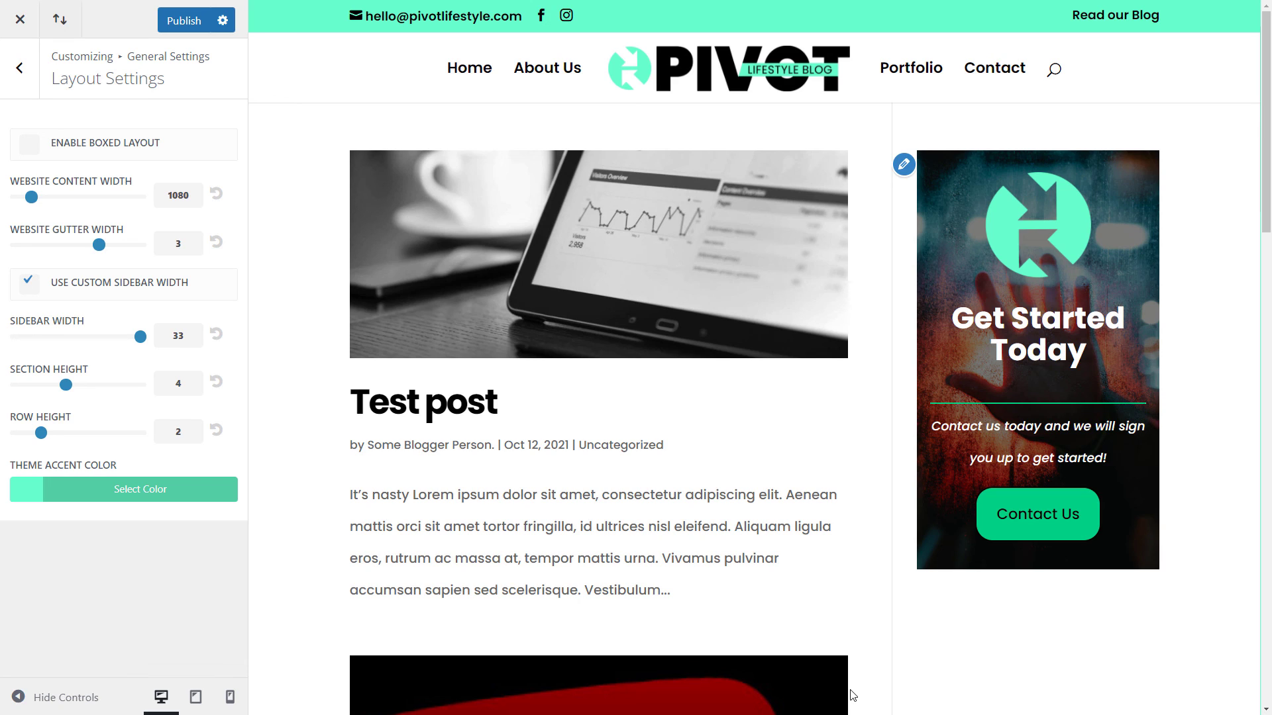
mouse_move(667, 662)
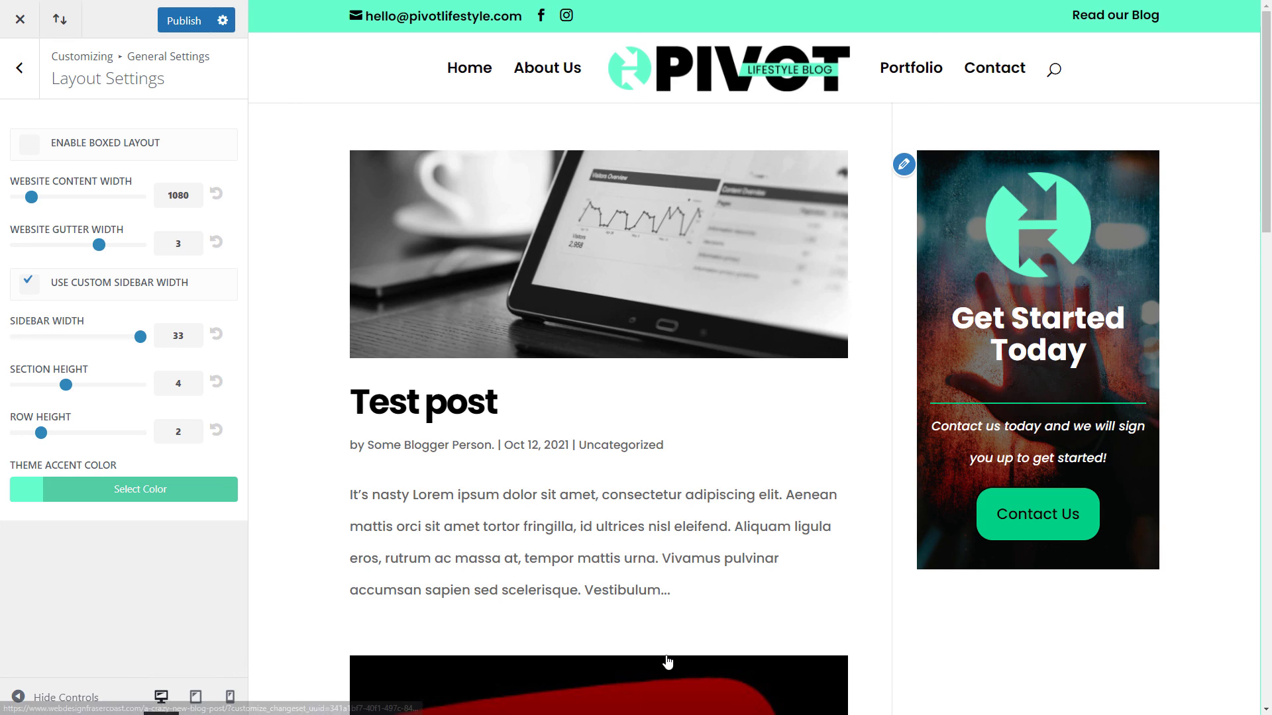
mouse_move(952, 344)
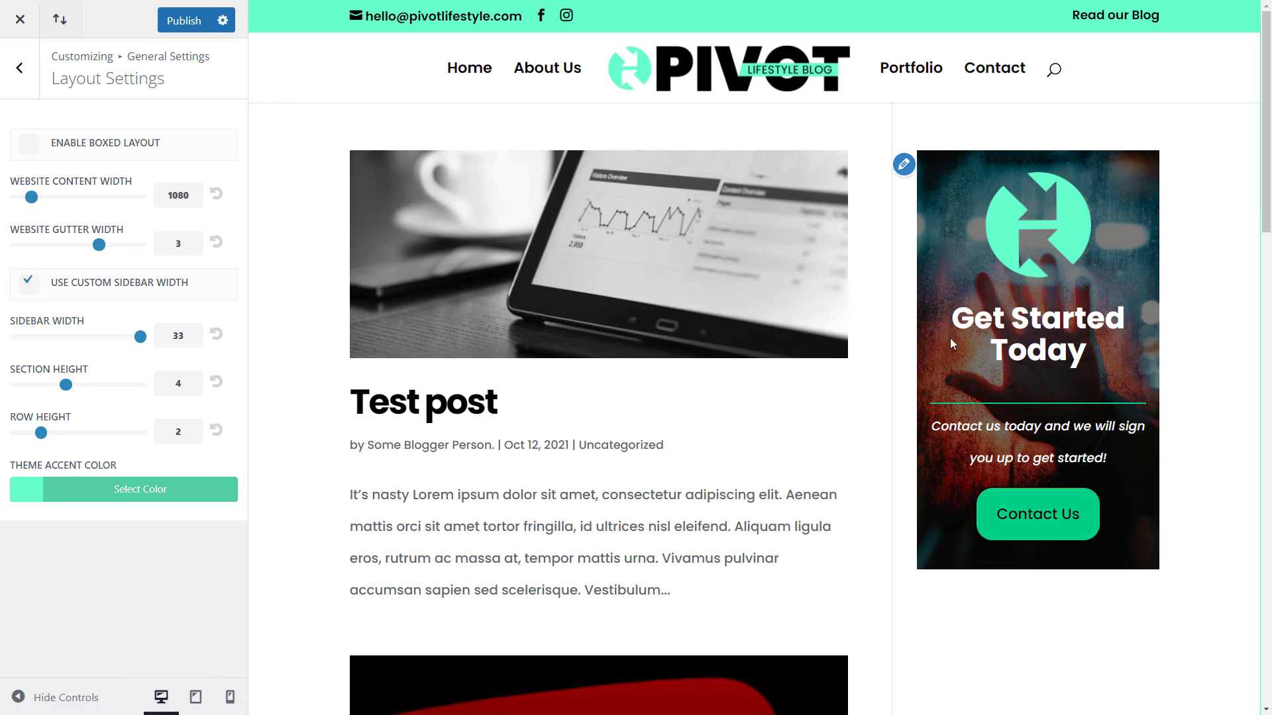
mouse_move(1144, 212)
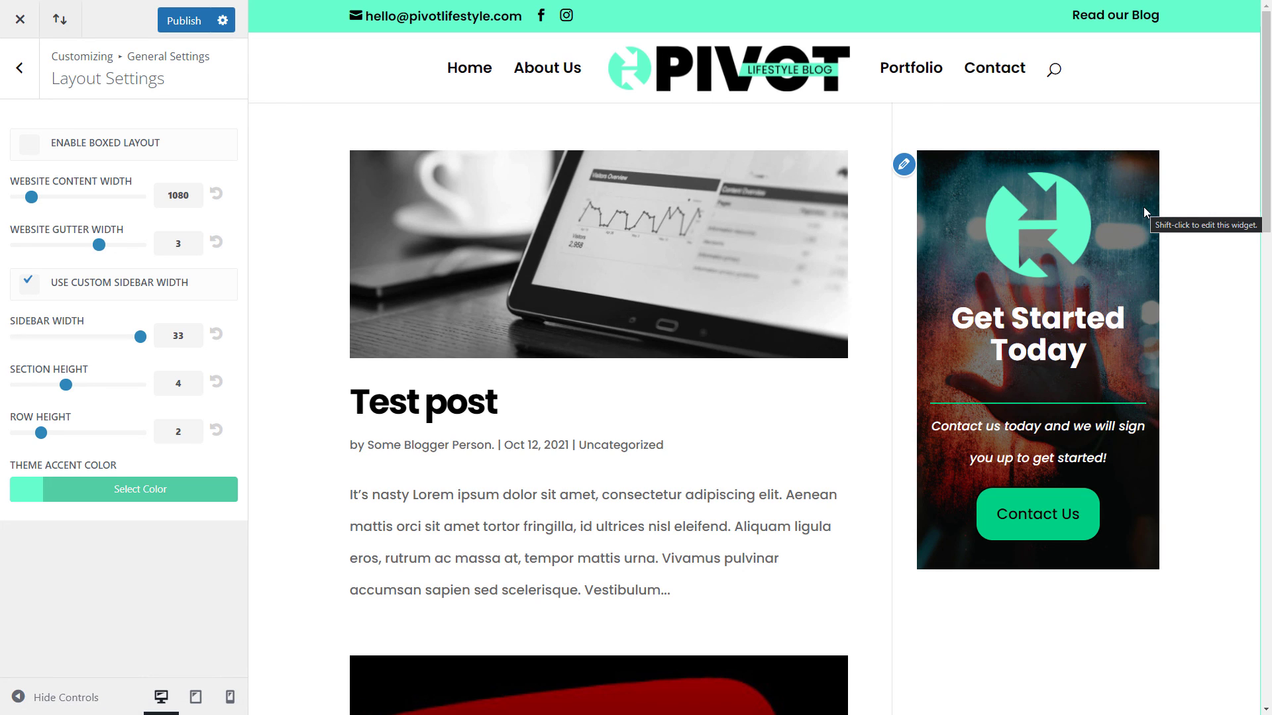
Step: Review the customizer preview of the 33% sidebar layout with the call-to-action block
scroll(down, 3)
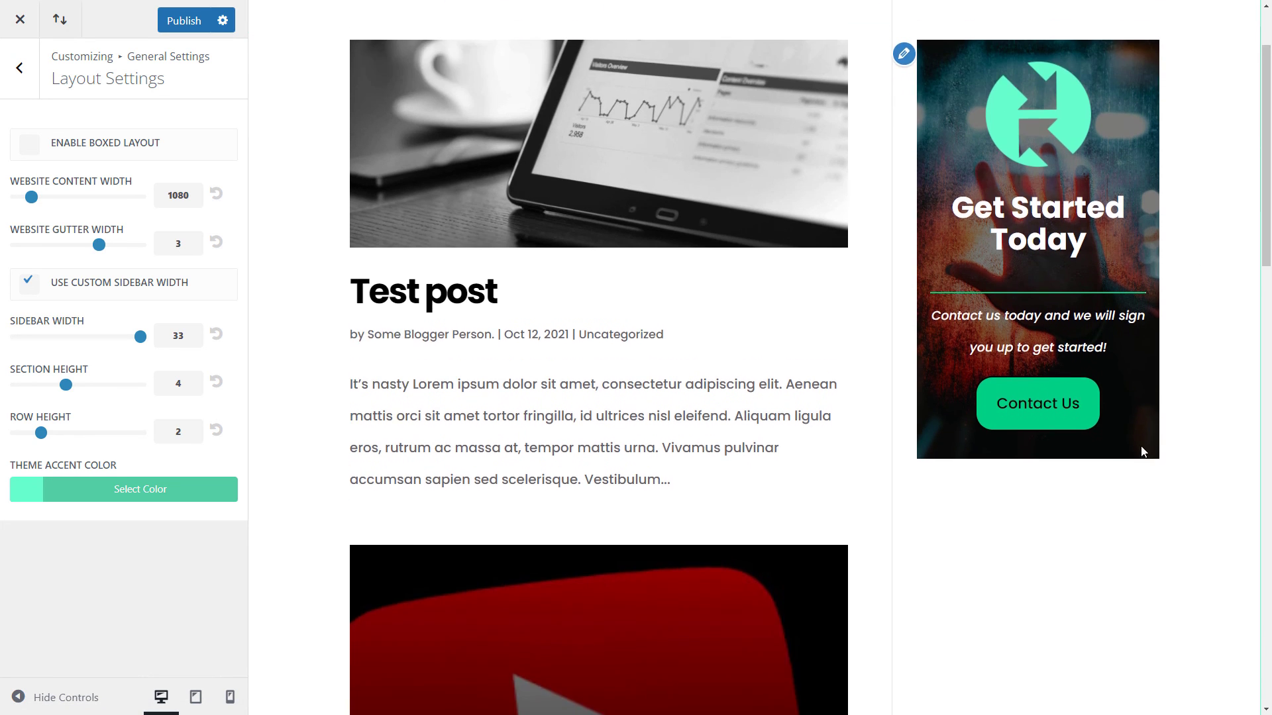